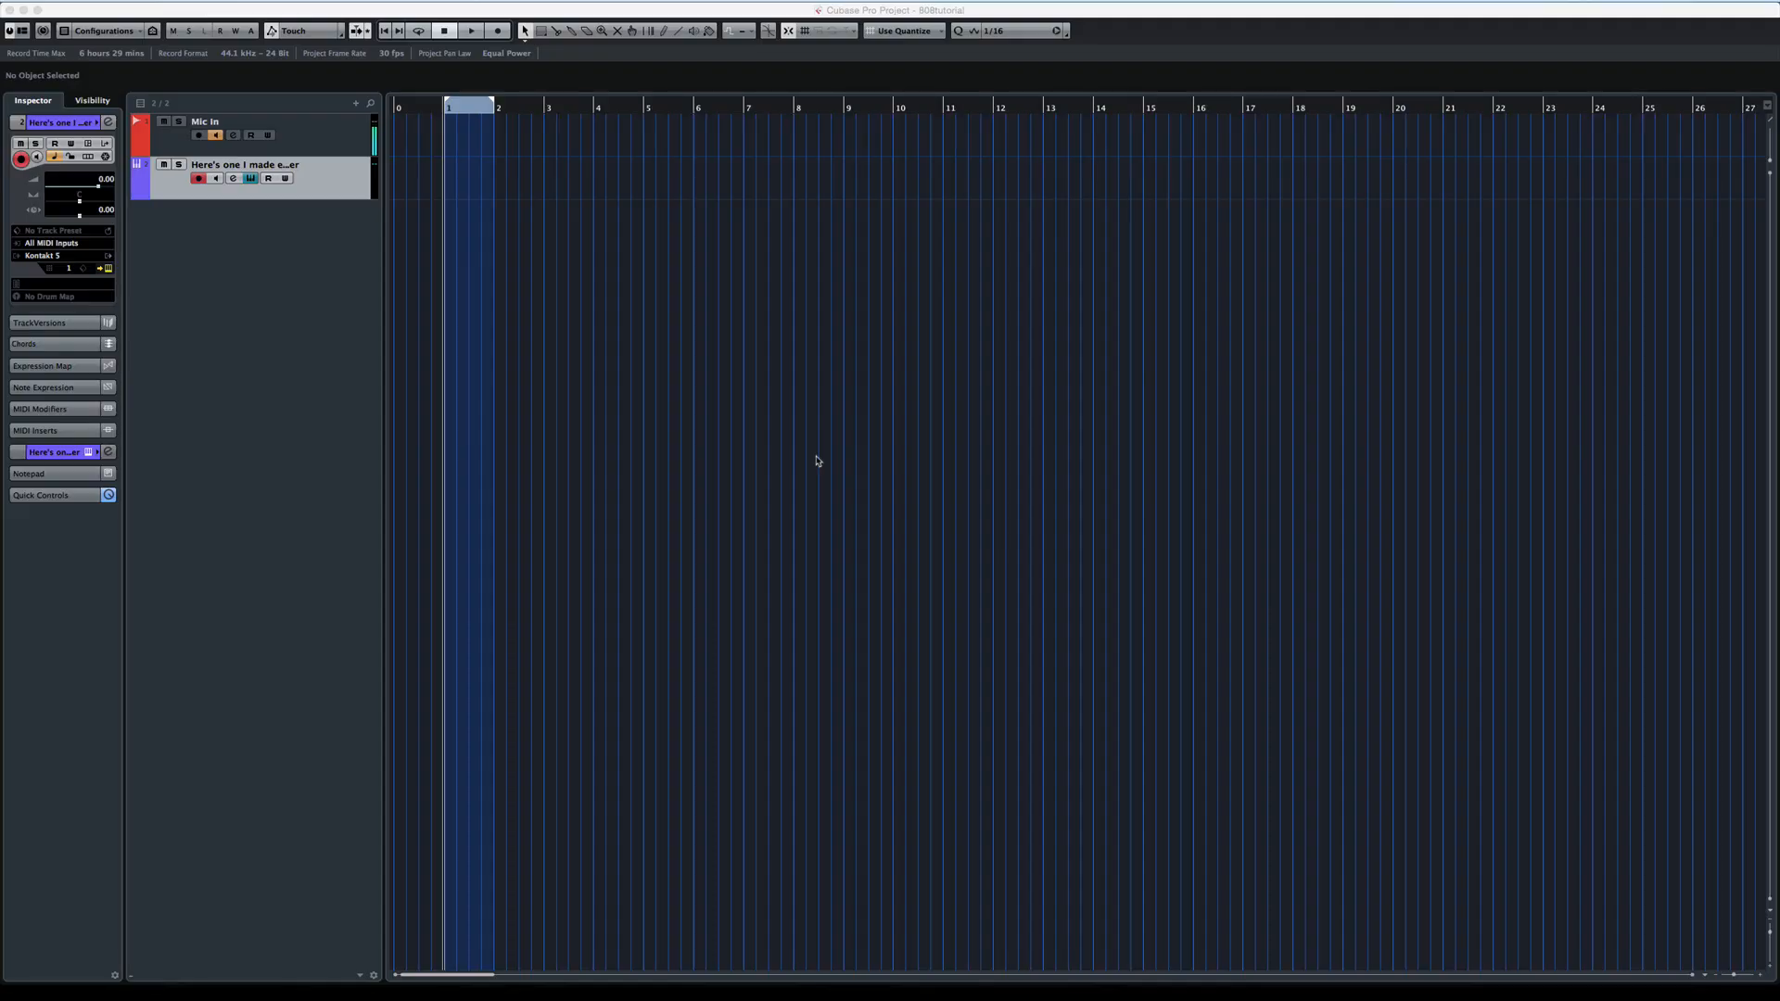
pyautogui.moveTo(311, 334)
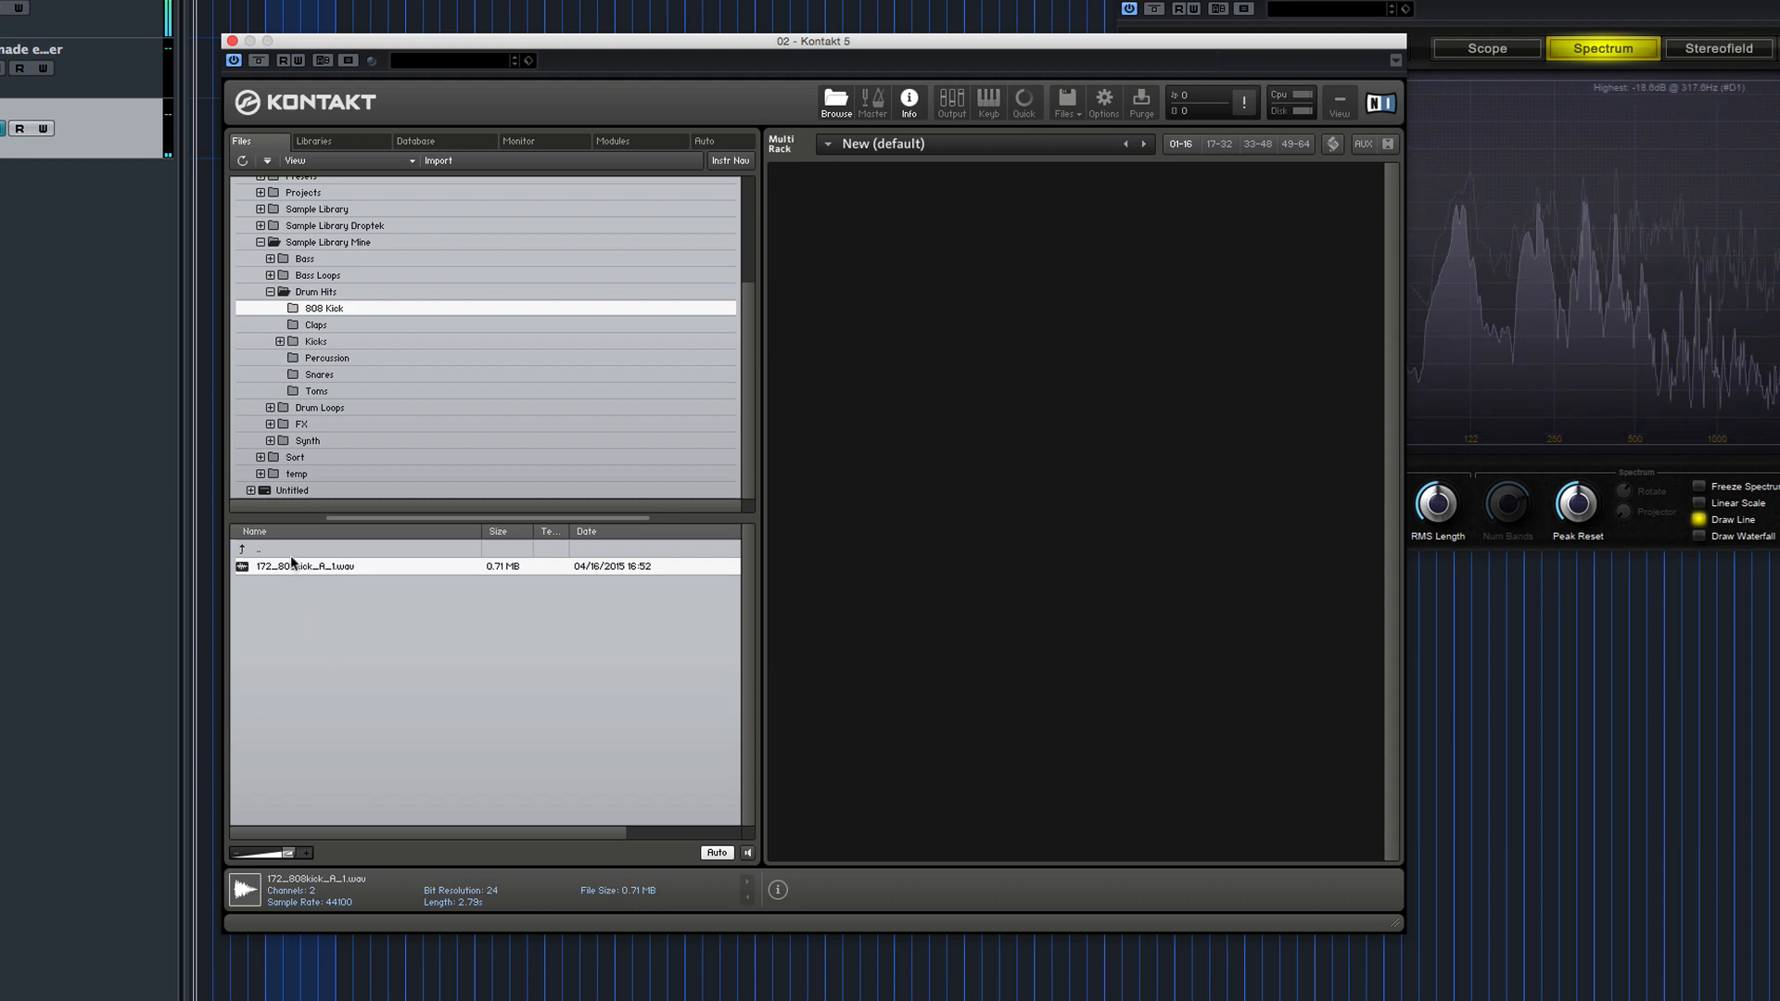
# Load 172_808kick_A_1.wav as a new instrument and cut its volume envelope release to 5.6 ms.
pyautogui.moveTo(302, 566); pyautogui.dragTo(829, 210)
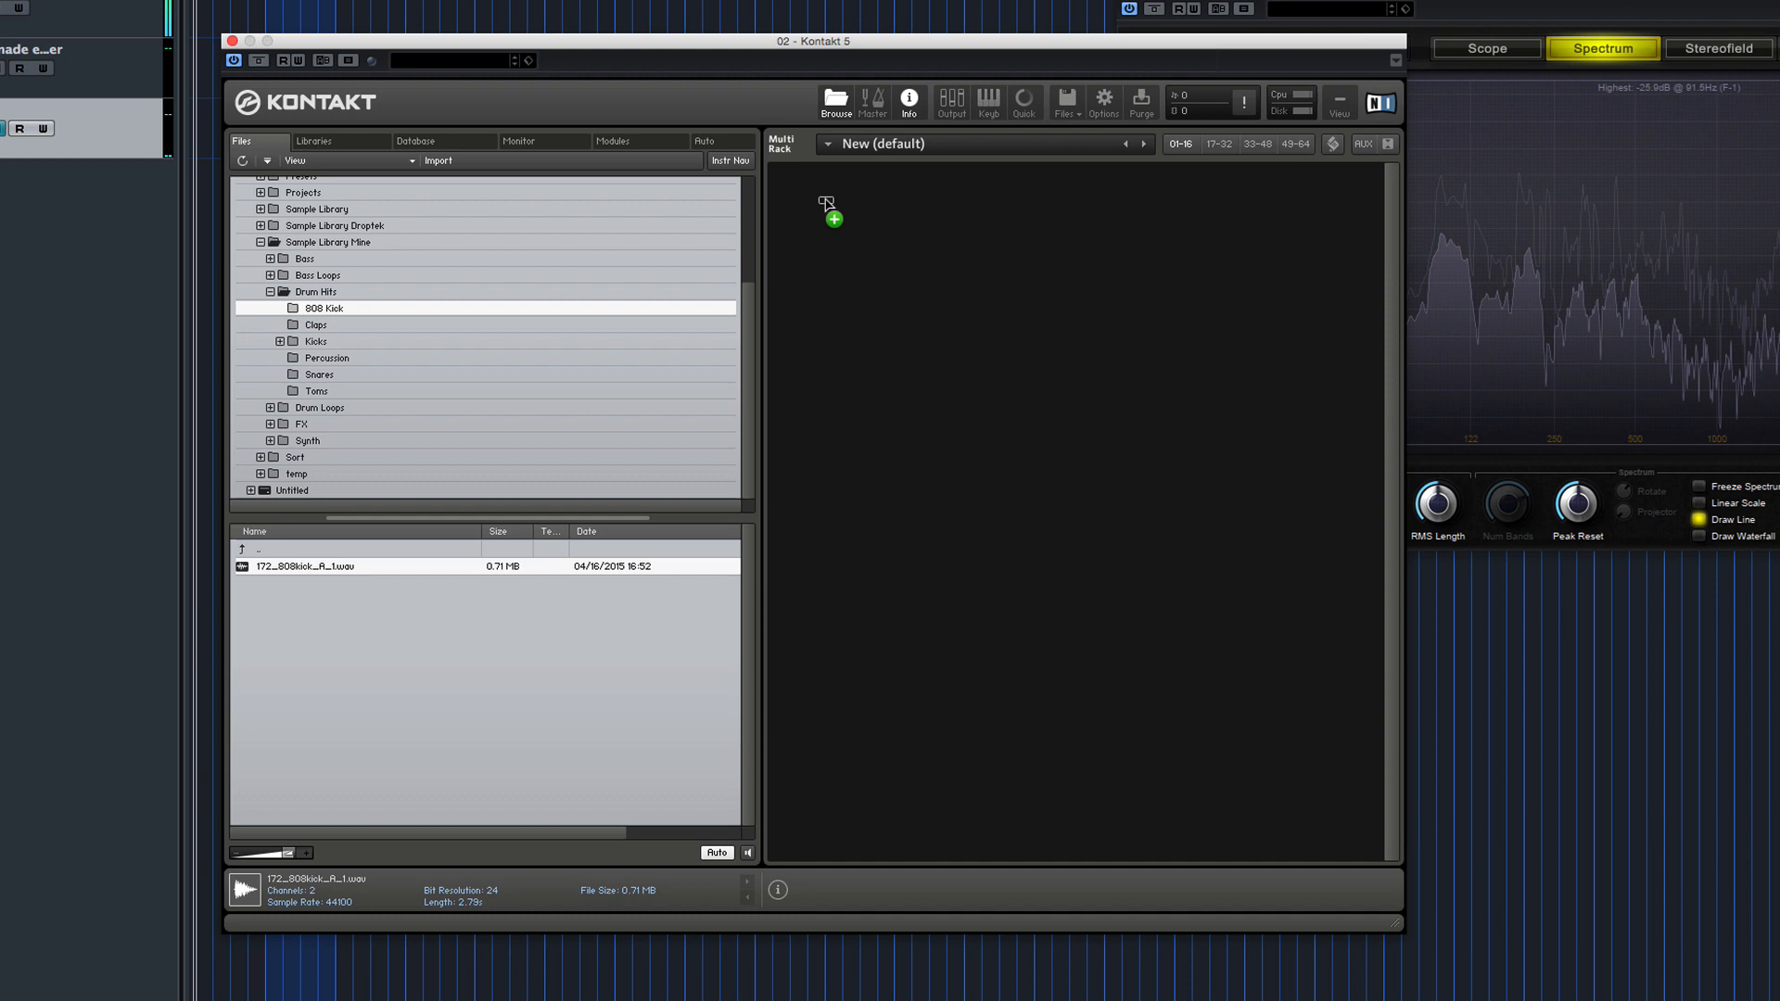
pyautogui.click(790, 185)
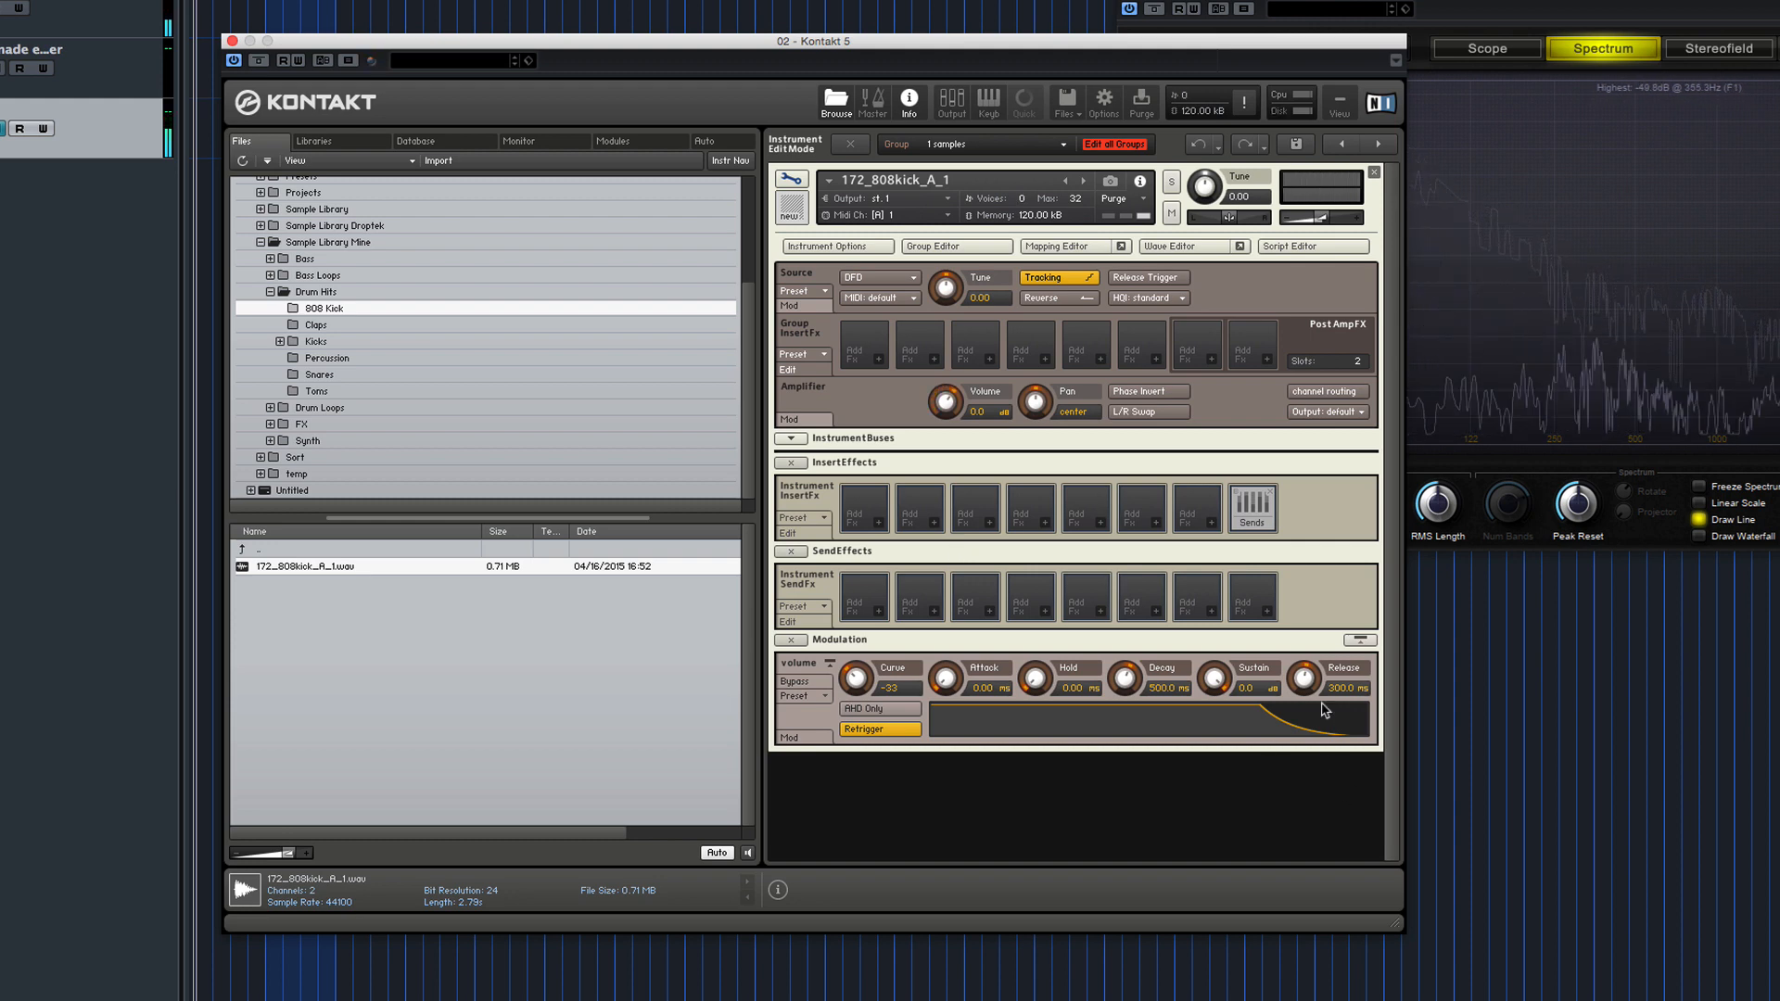
pyautogui.moveTo(1338, 680); pyautogui.dragTo(1294, 757)
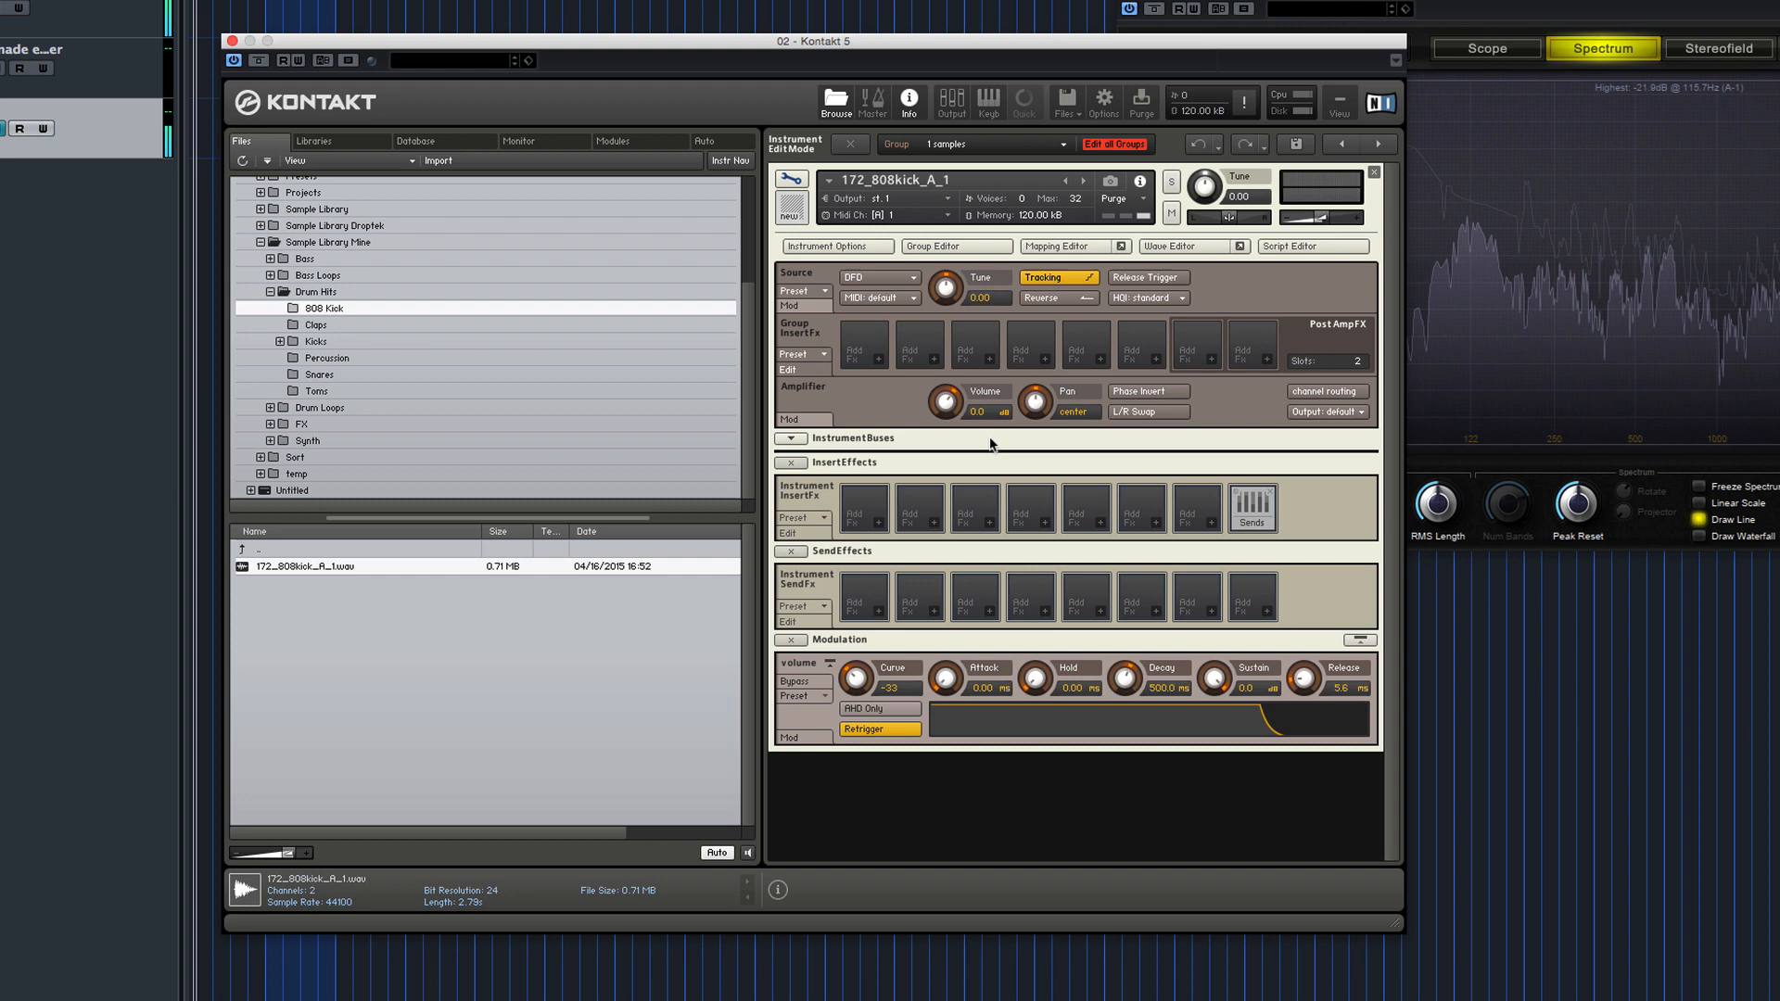
pyautogui.moveTo(1049, 299)
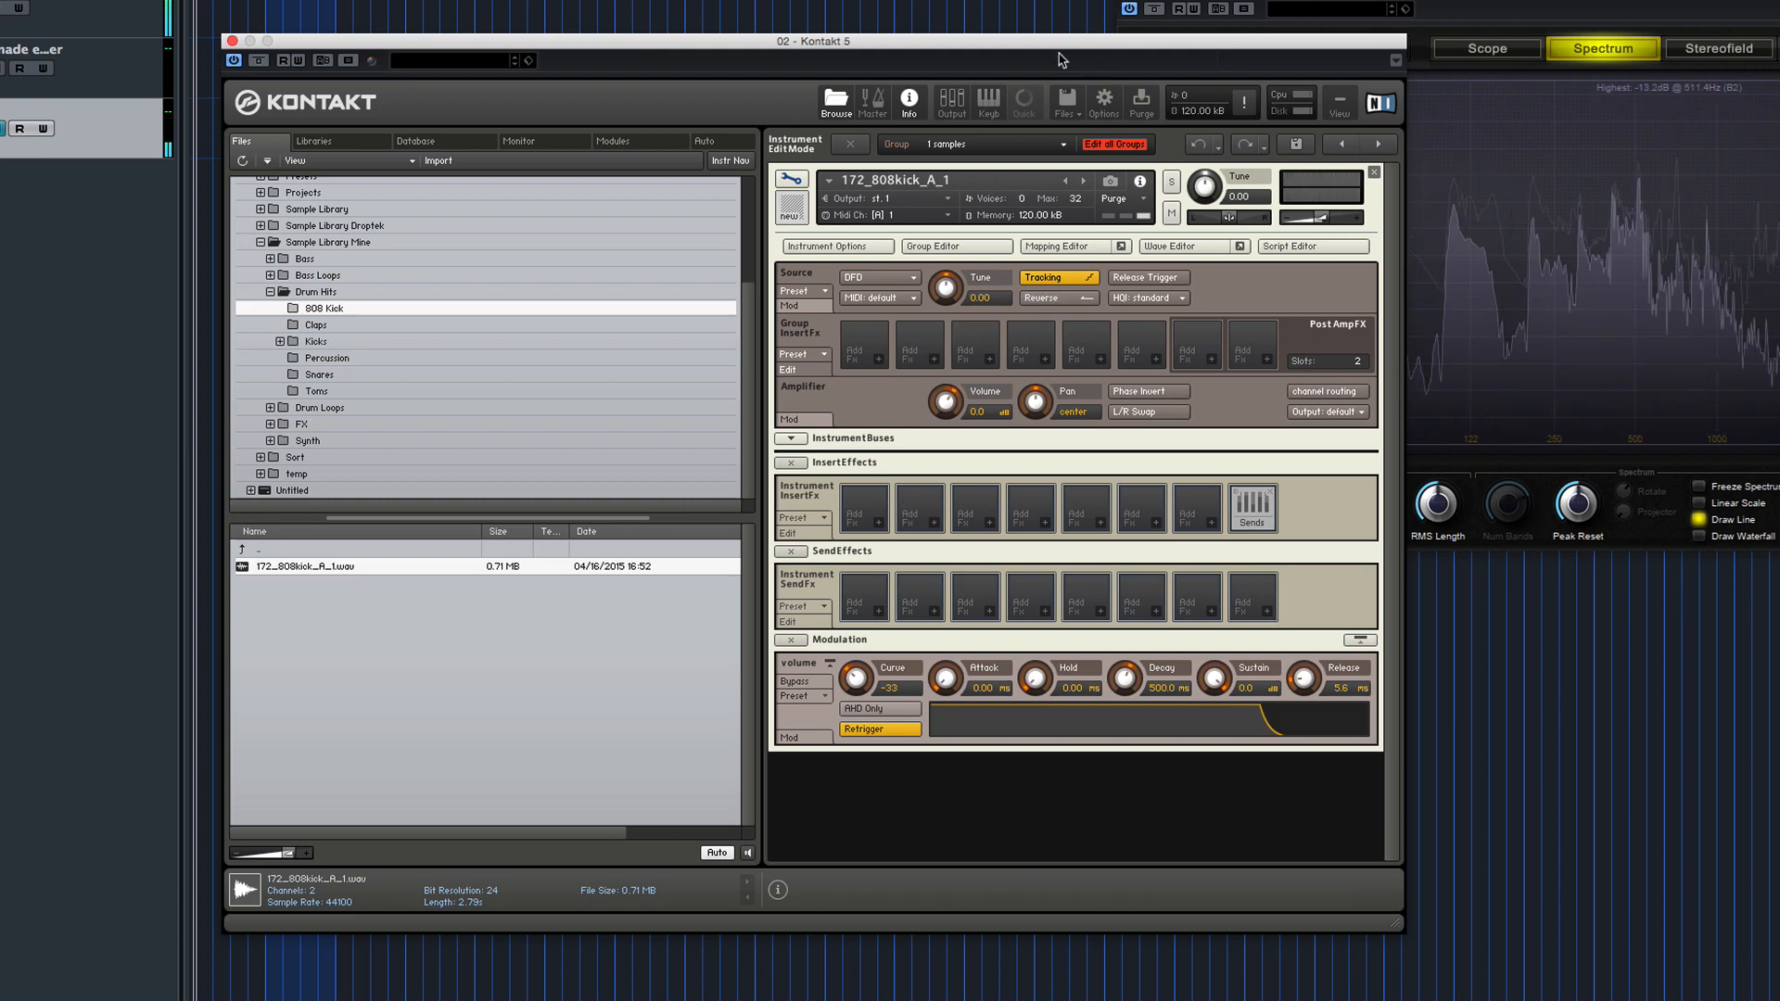
pyautogui.moveTo(87, 445)
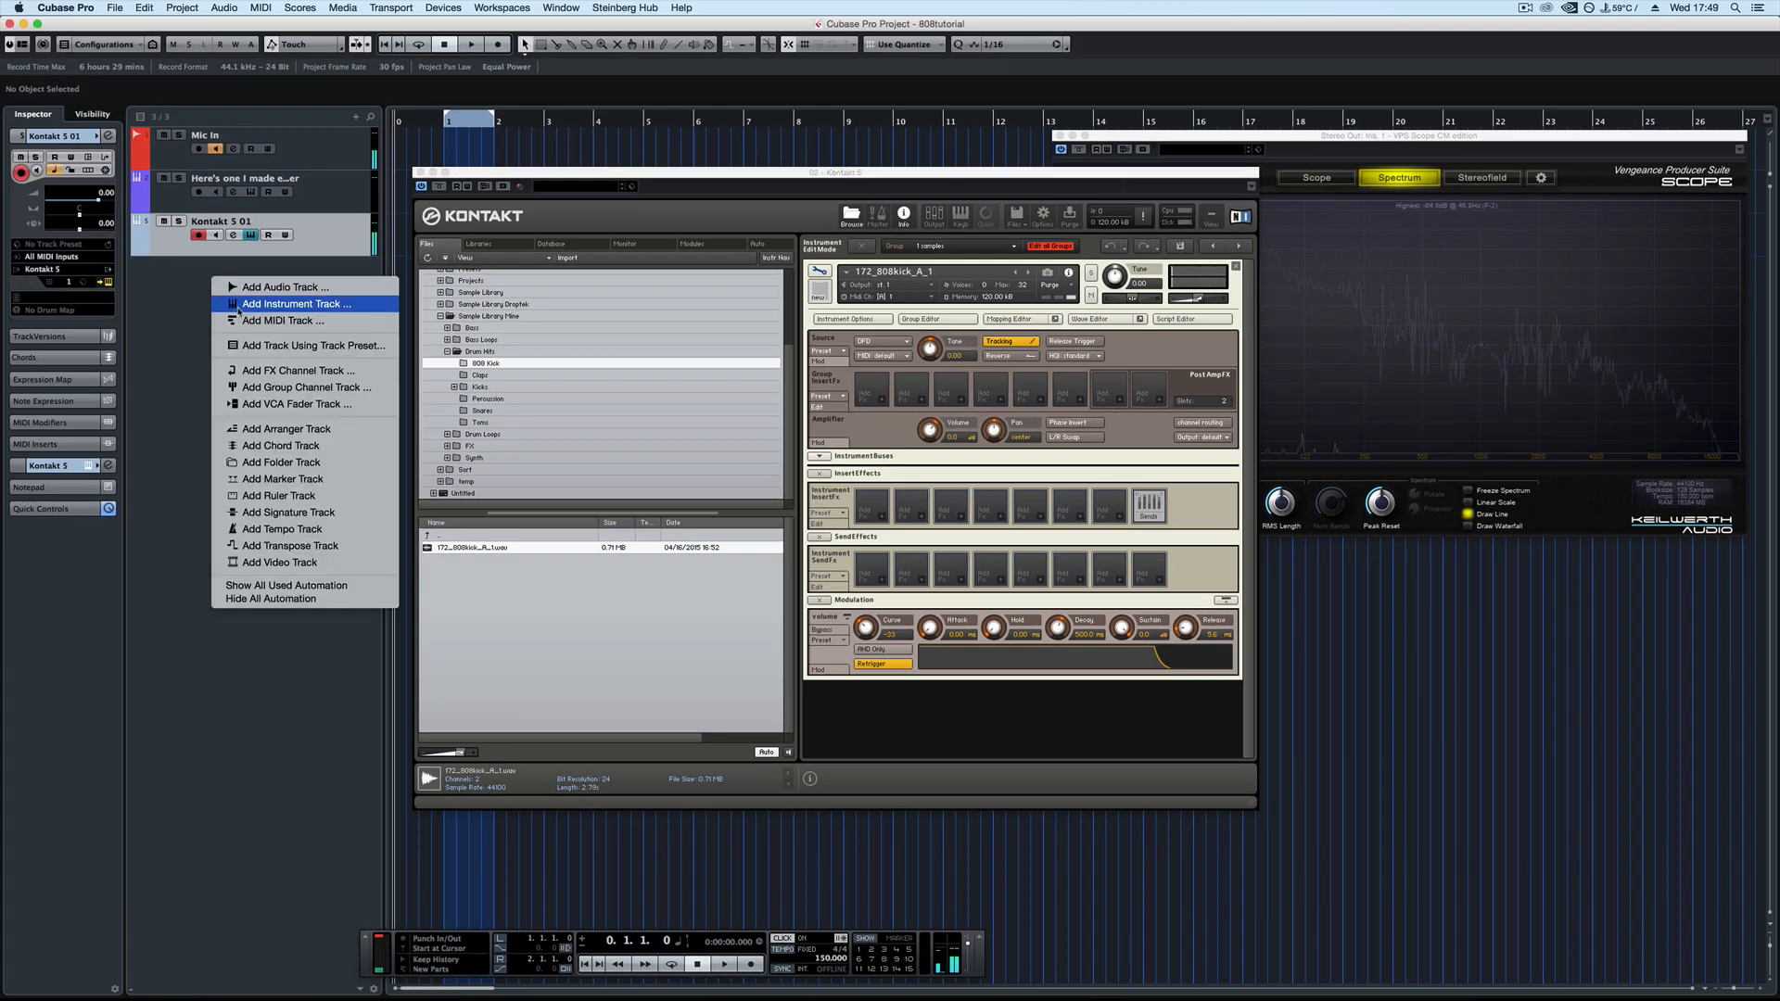
# Add an instrument track running Serum, found by searching 'ser'.
pyautogui.click(296, 302)
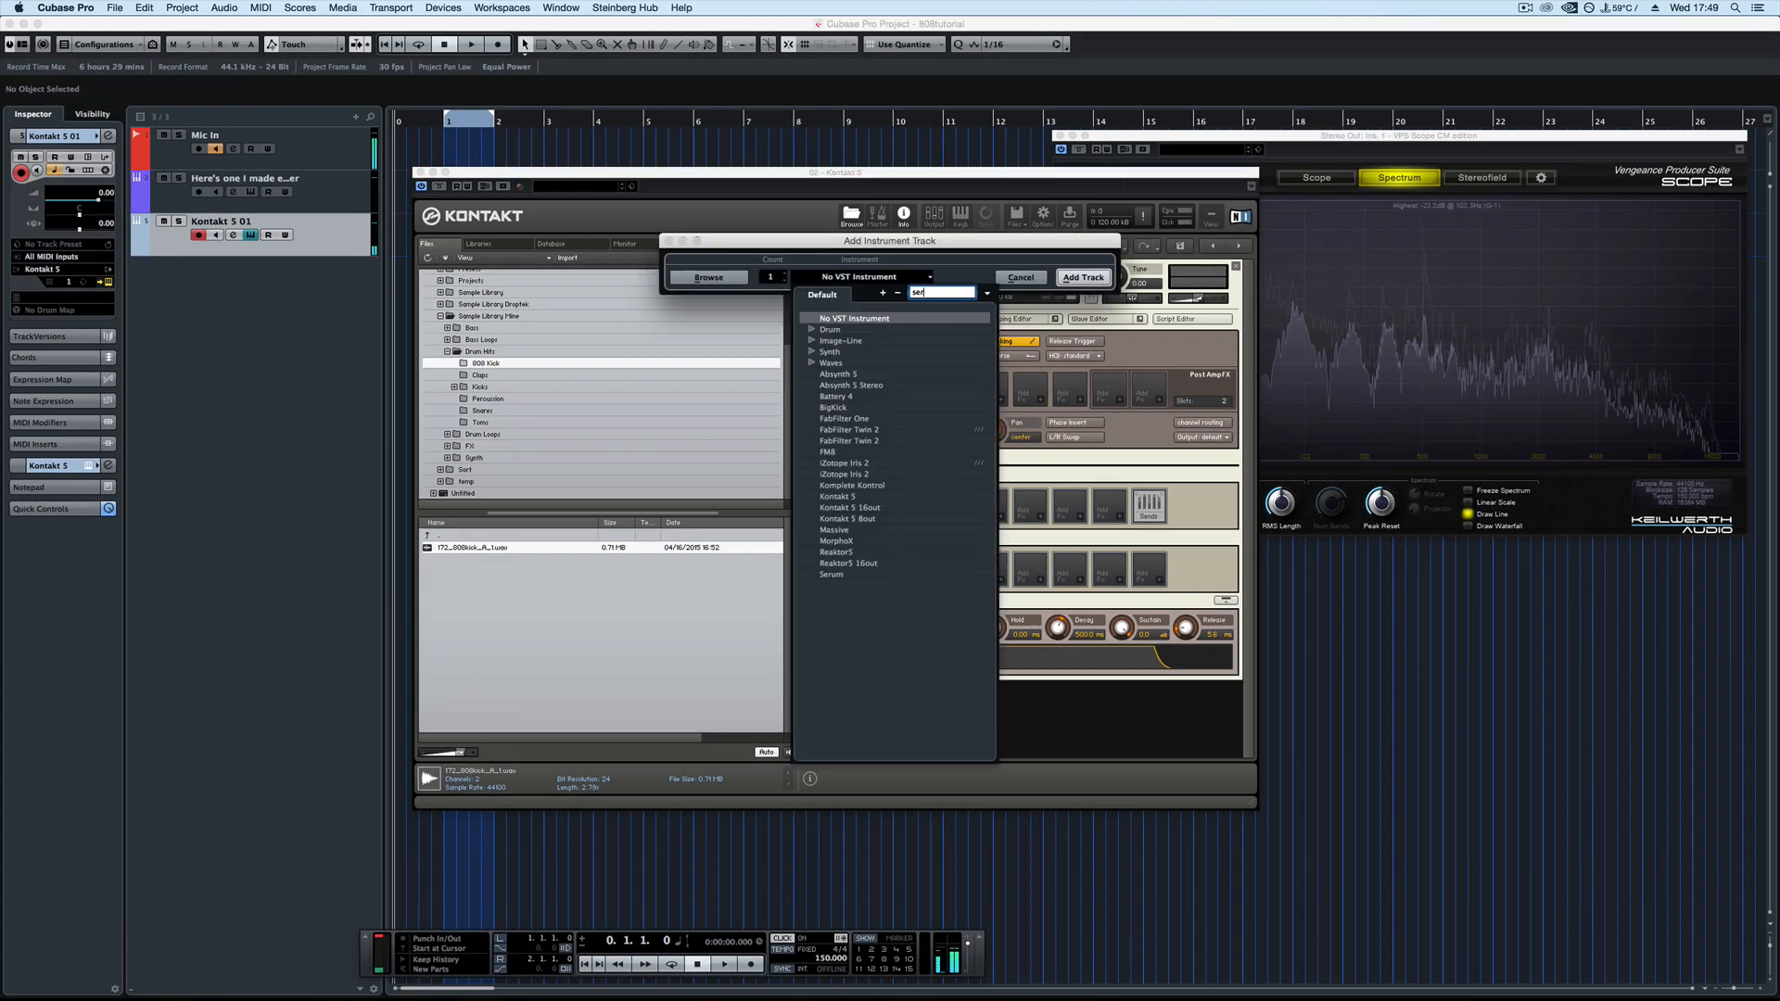
pyautogui.write('ser')
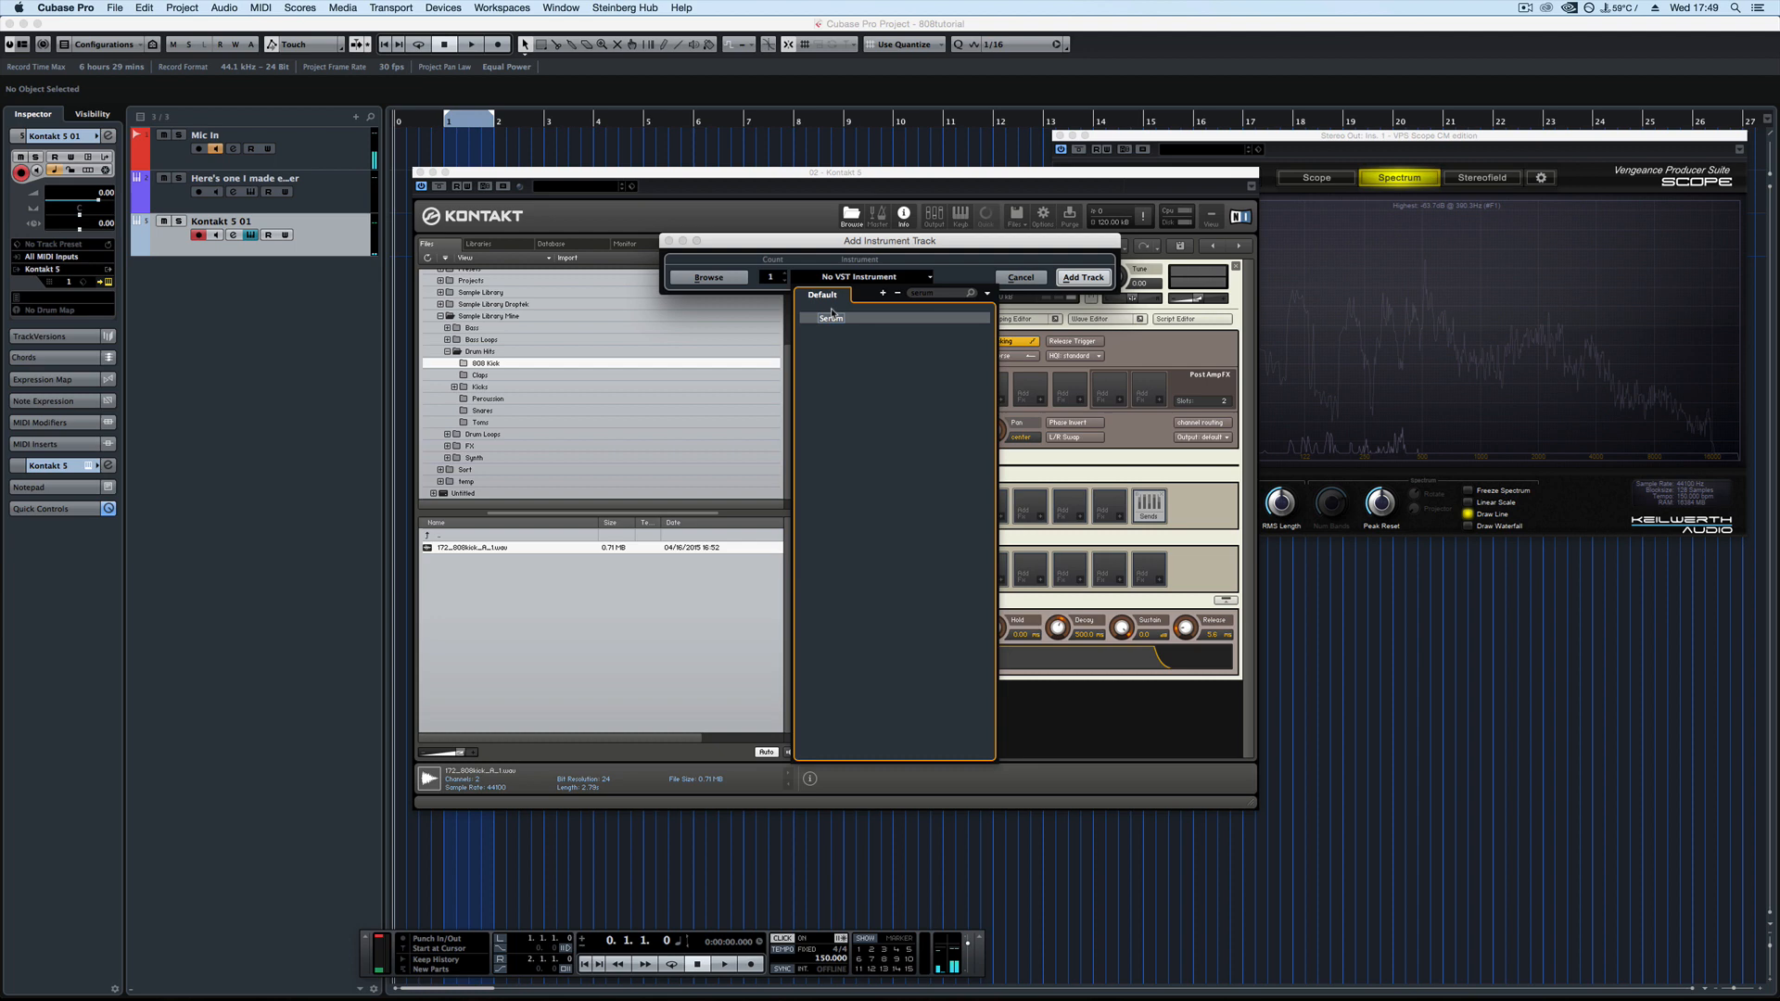
pyautogui.click(1081, 277)
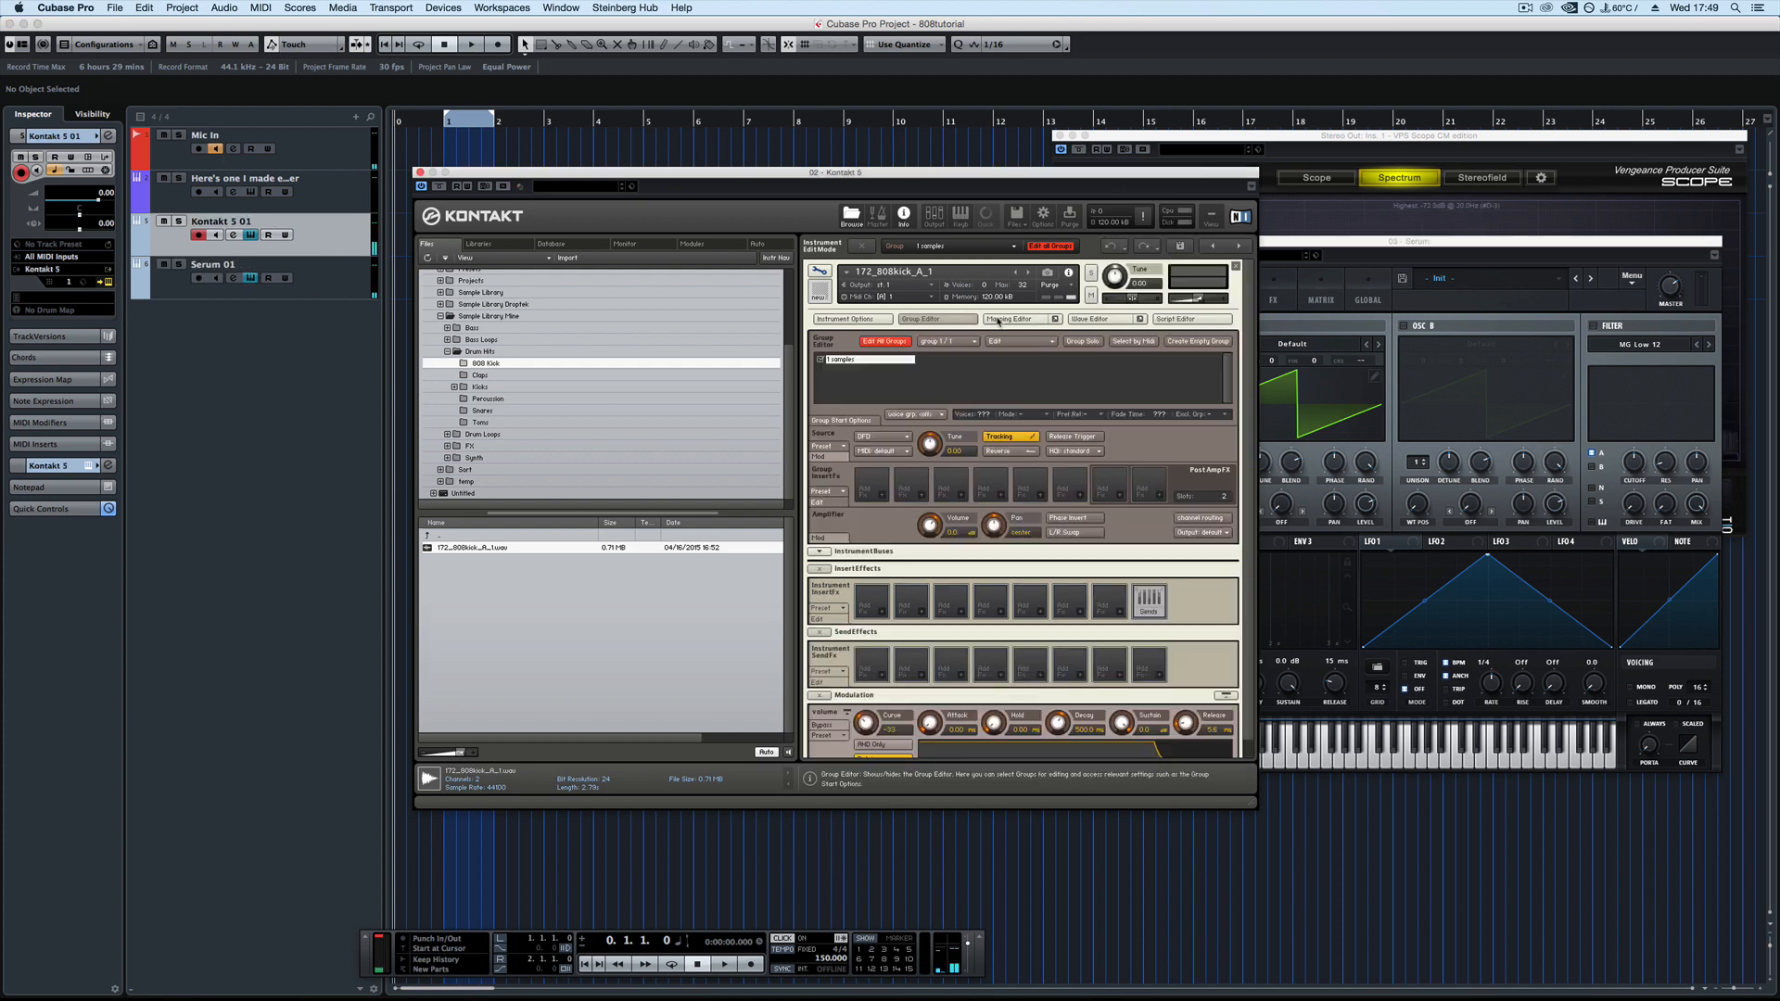
# Show the Mapping Editor with the 808 kick zone spread across the keyboard.
pyautogui.click(1013, 319)
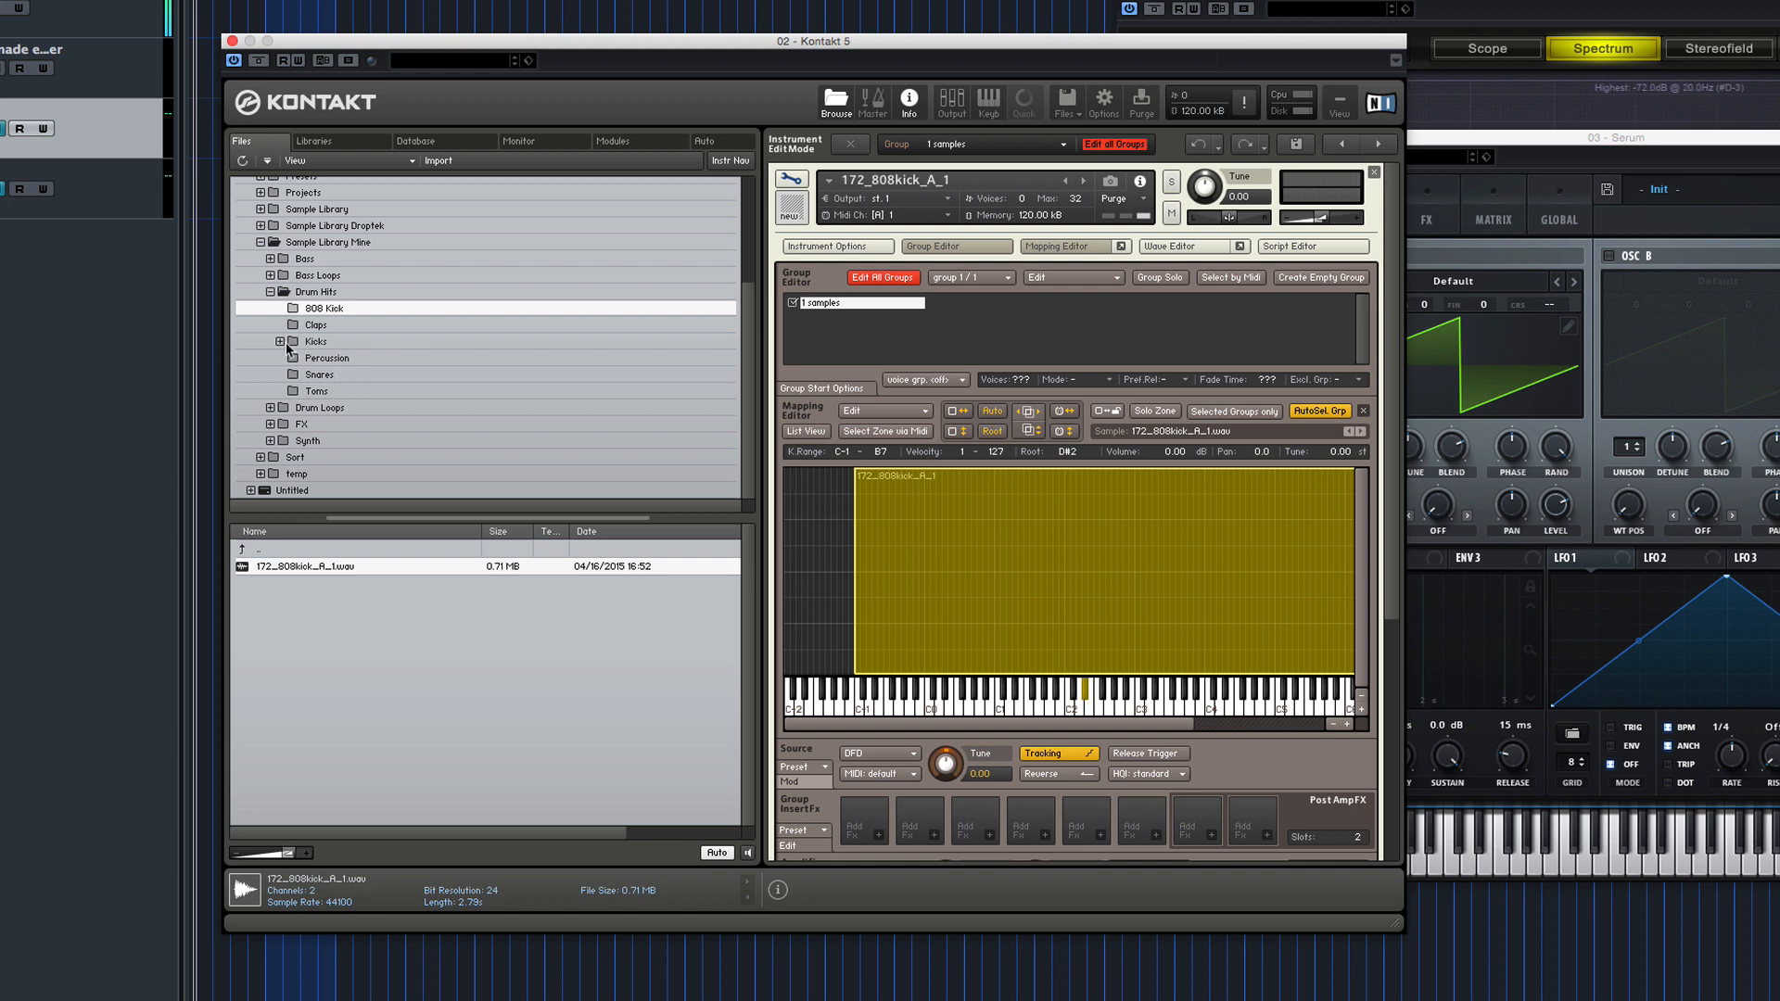
# Audition and select the 172_KICK_F_1 kick sample from the Kicks folder.
pyautogui.click(315, 341)
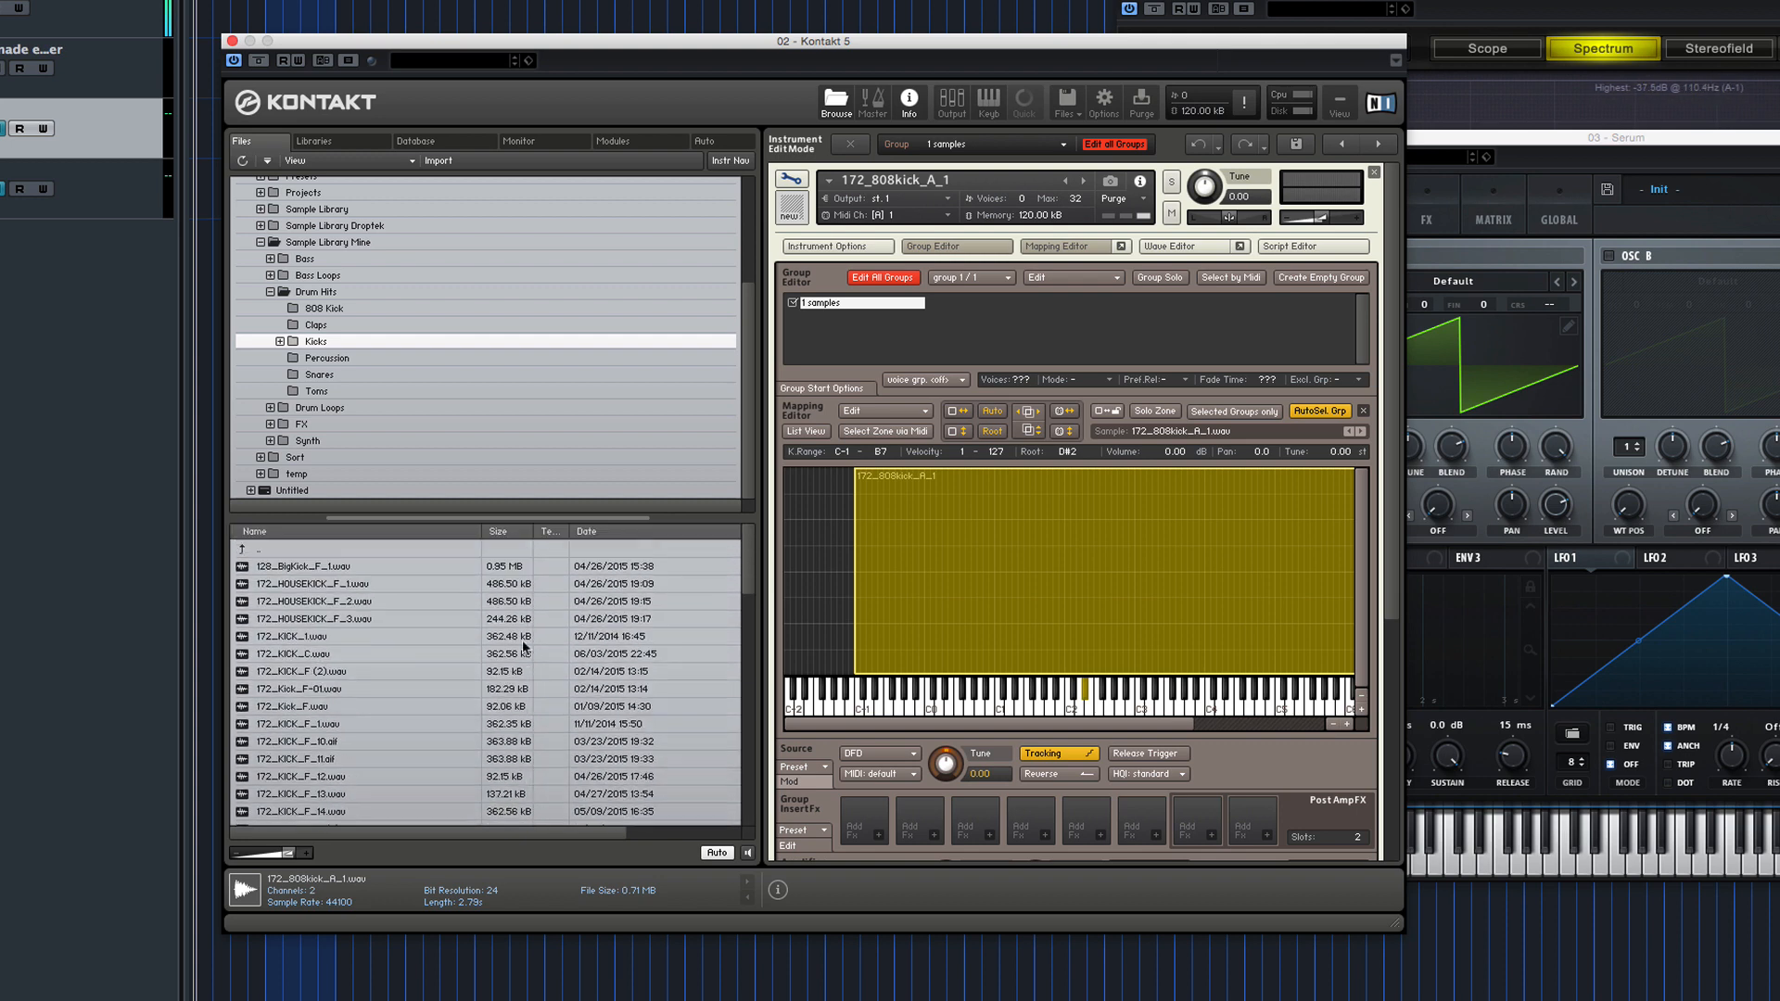
pyautogui.click(317, 706)
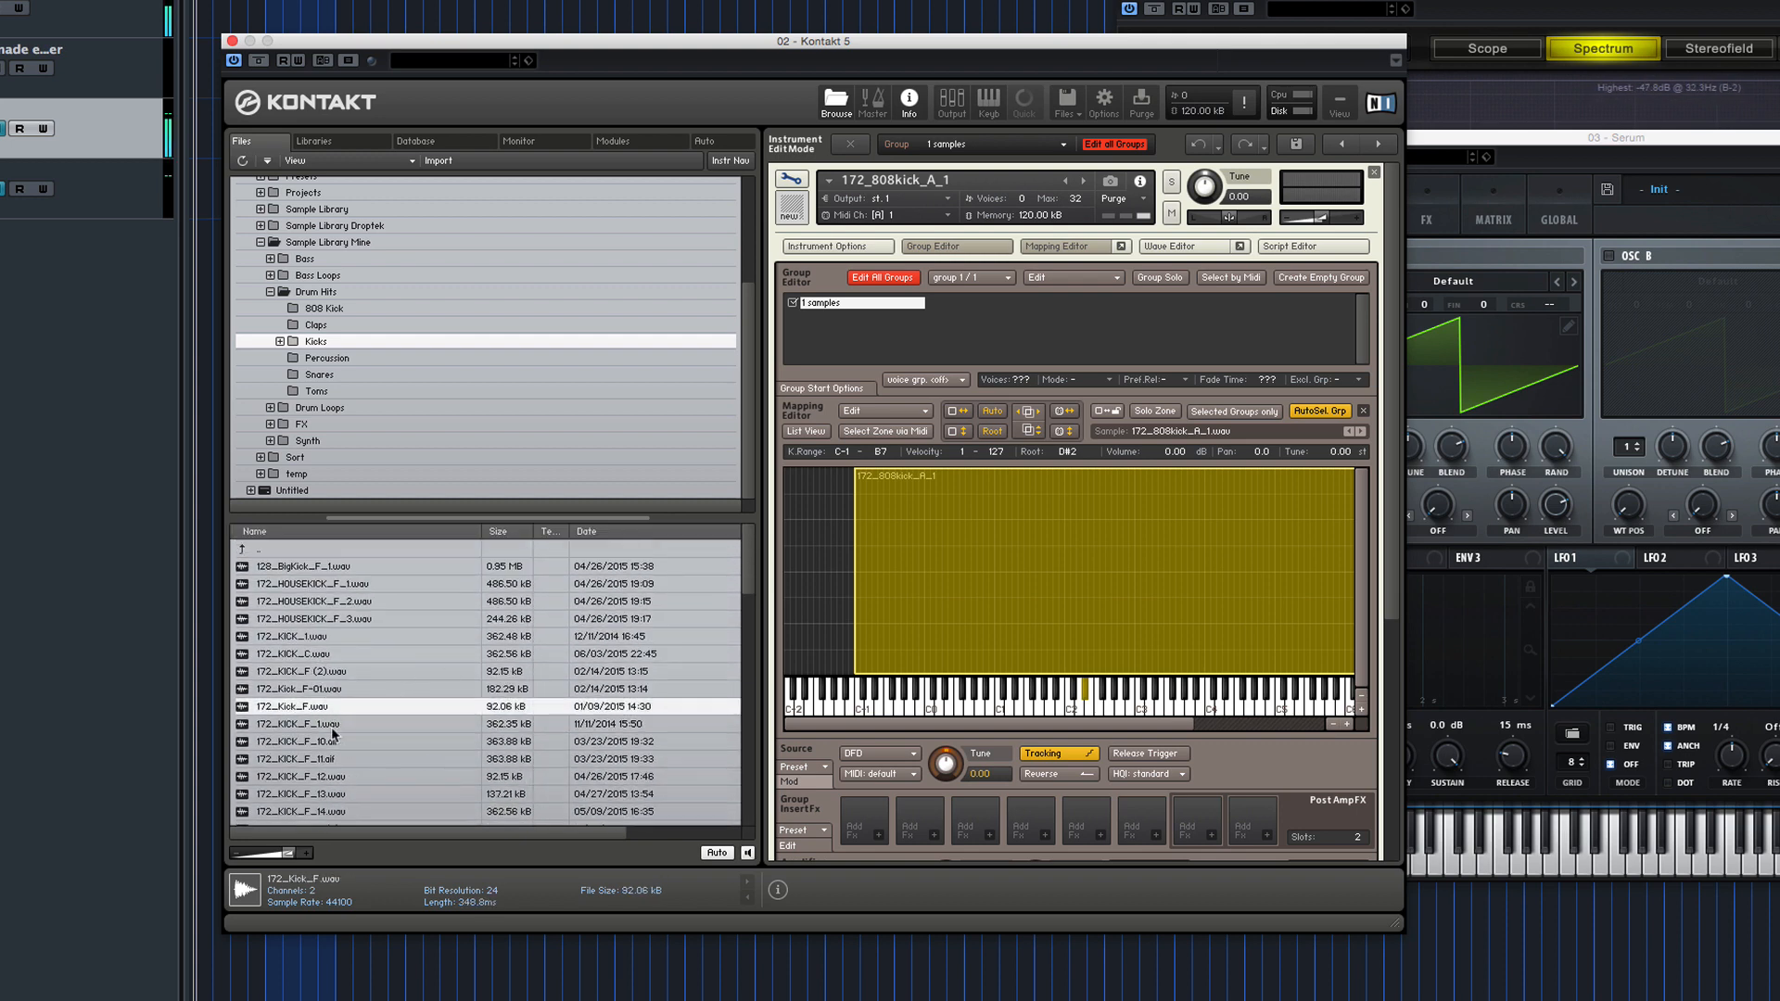
pyautogui.click(300, 724)
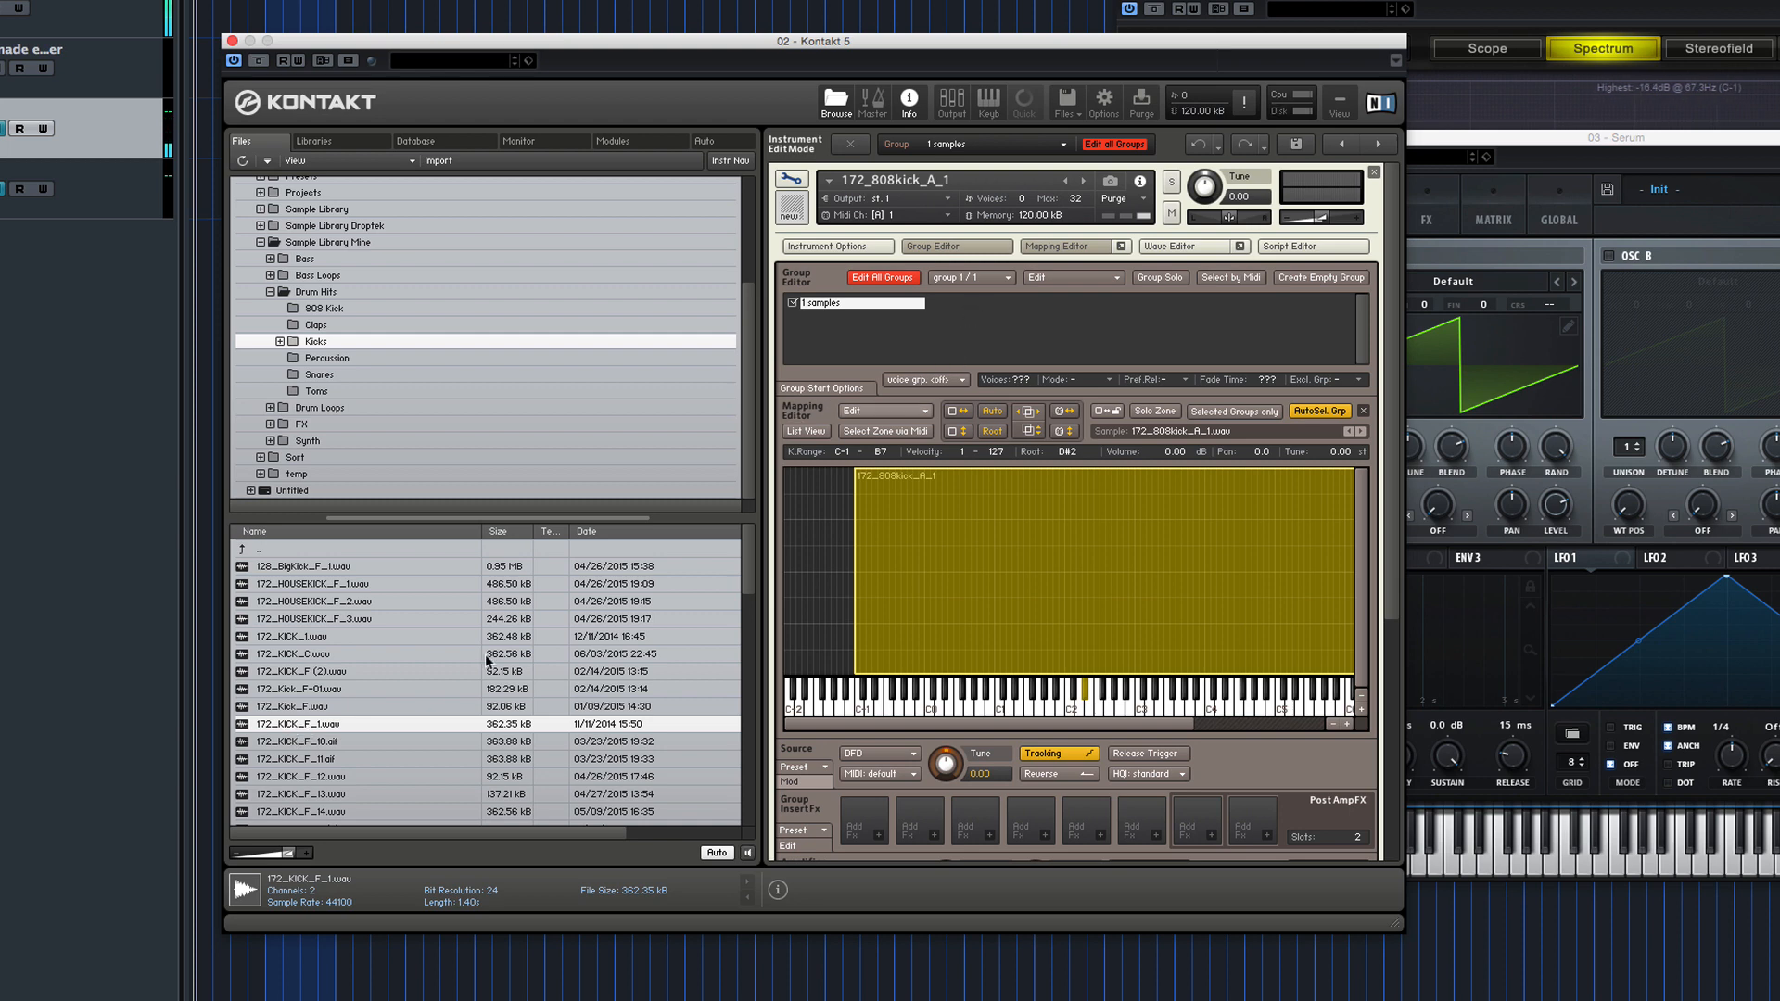
# Switch the Mapping Editor to List View showing the instrument's zones.
pyautogui.click(1059, 246)
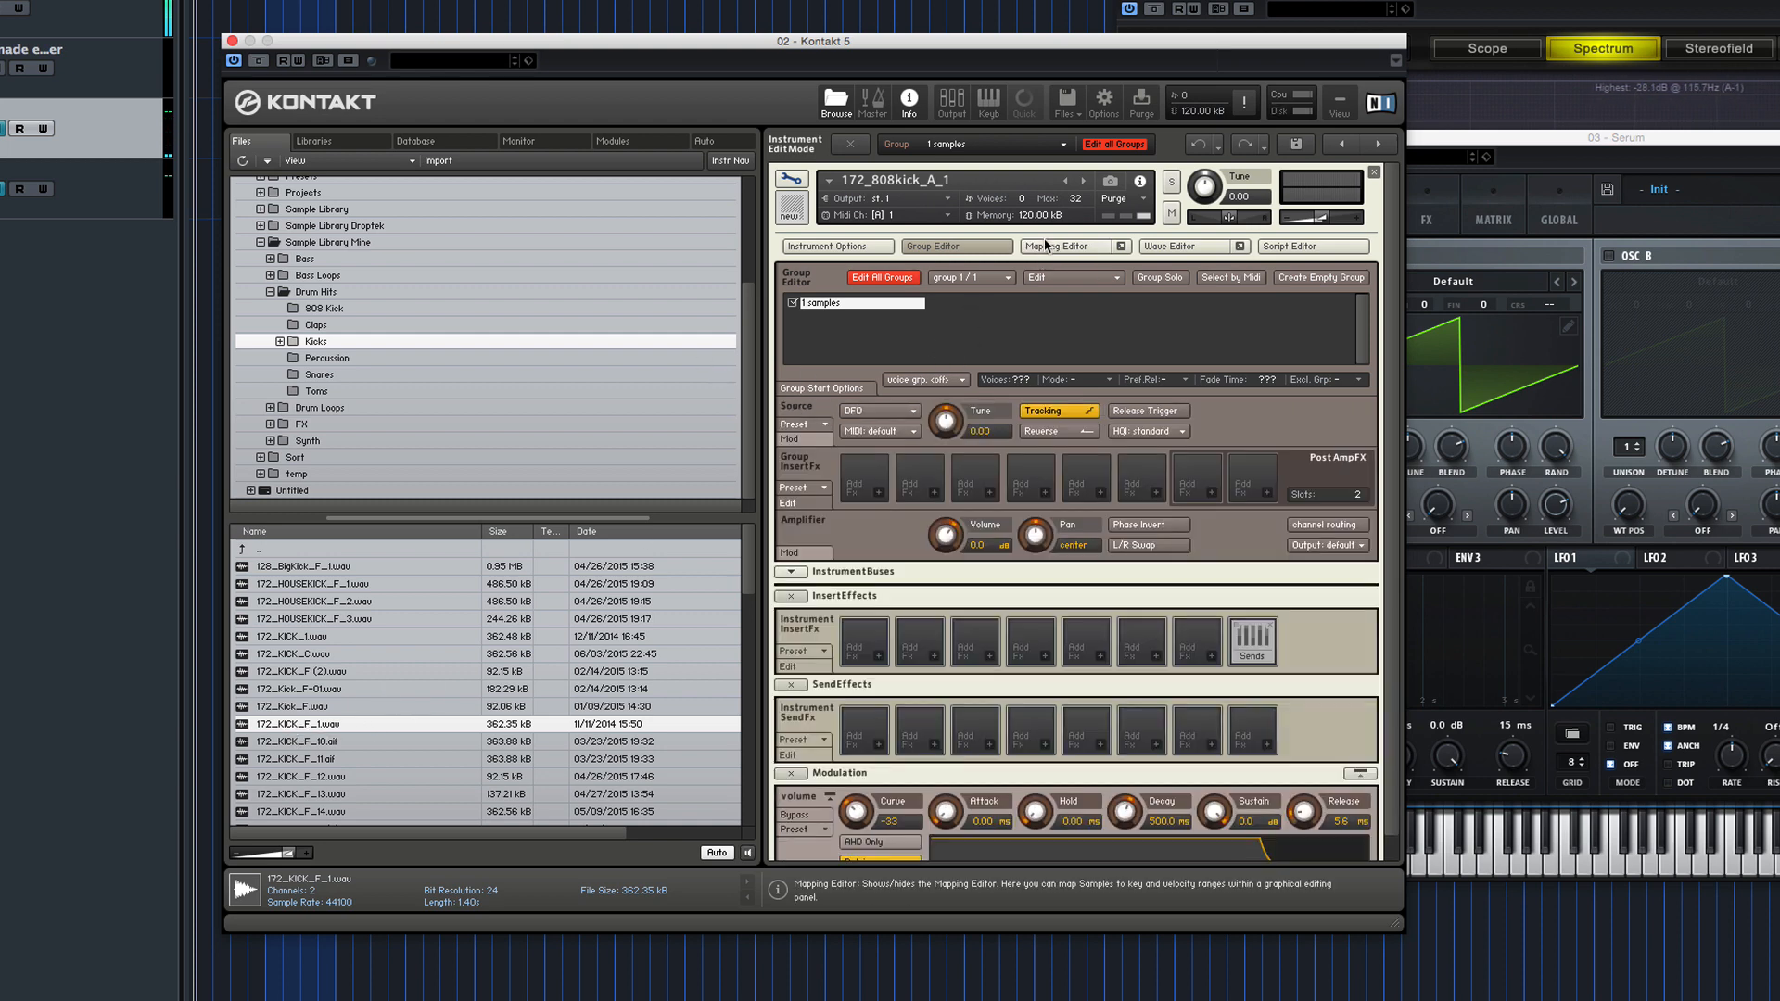
pyautogui.click(1063, 247)
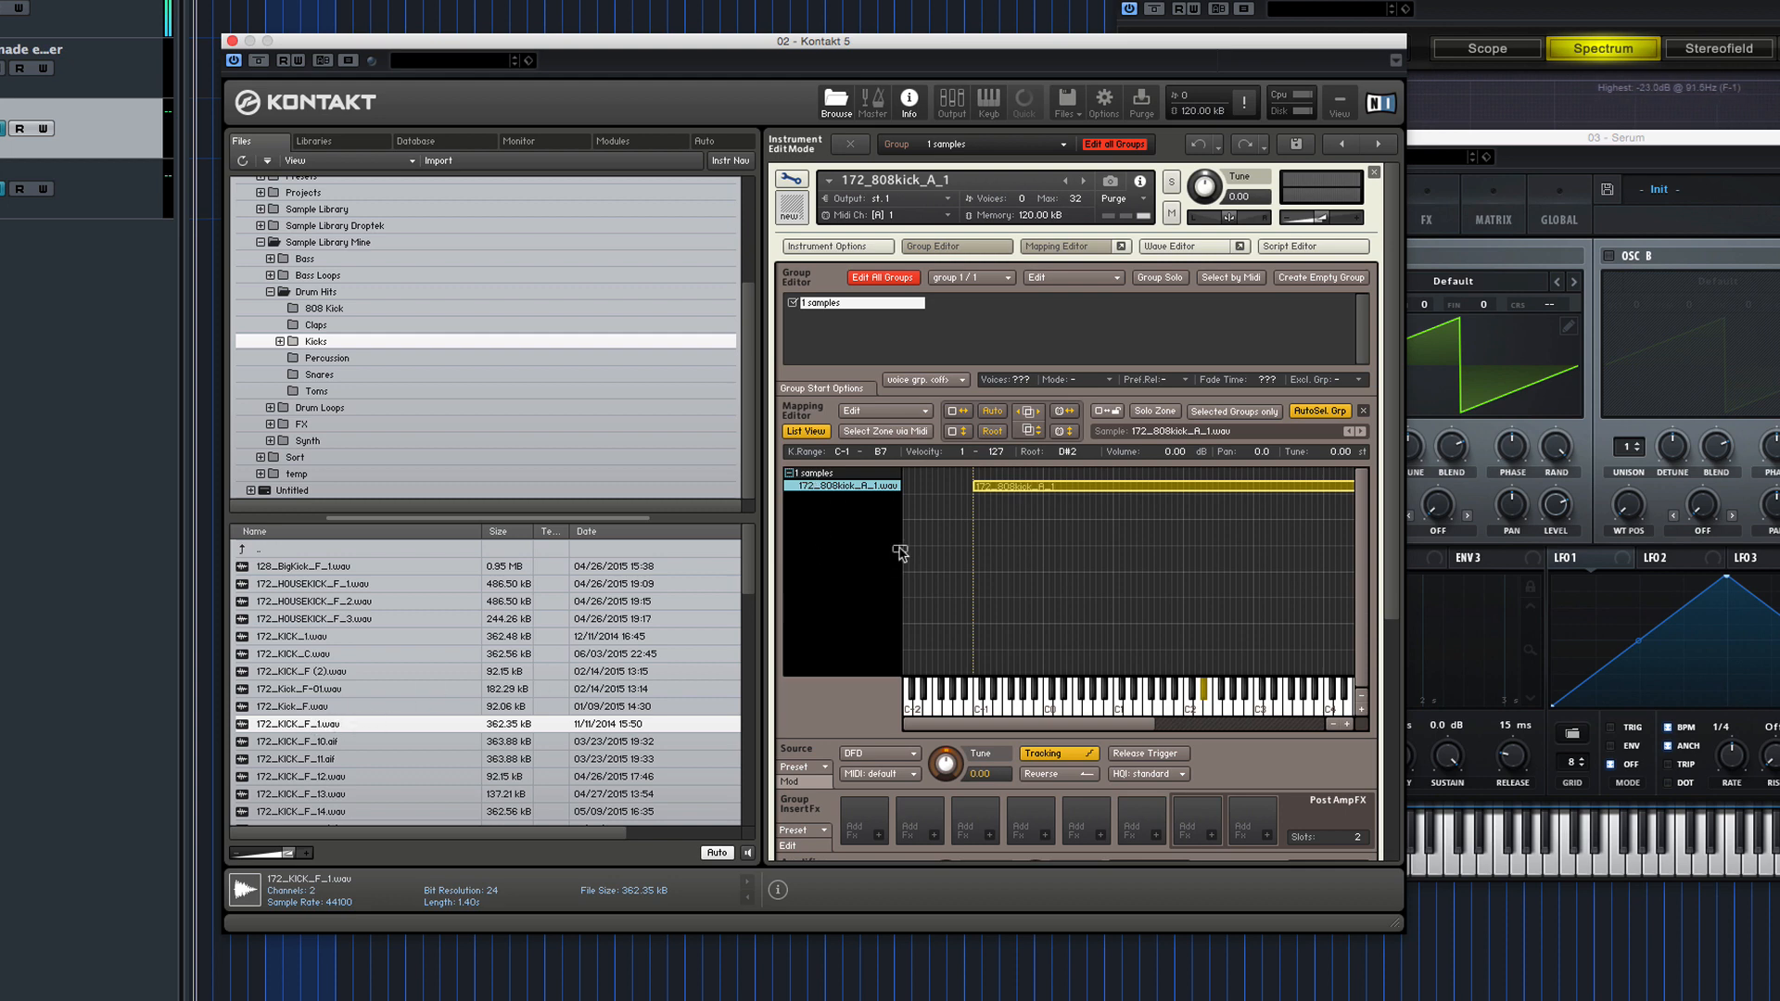
# Duplicate the sampler group with samples and exchange the copy's zone sample for 172_KICK_F_1.wav.
pyautogui.rightClick(853, 302)
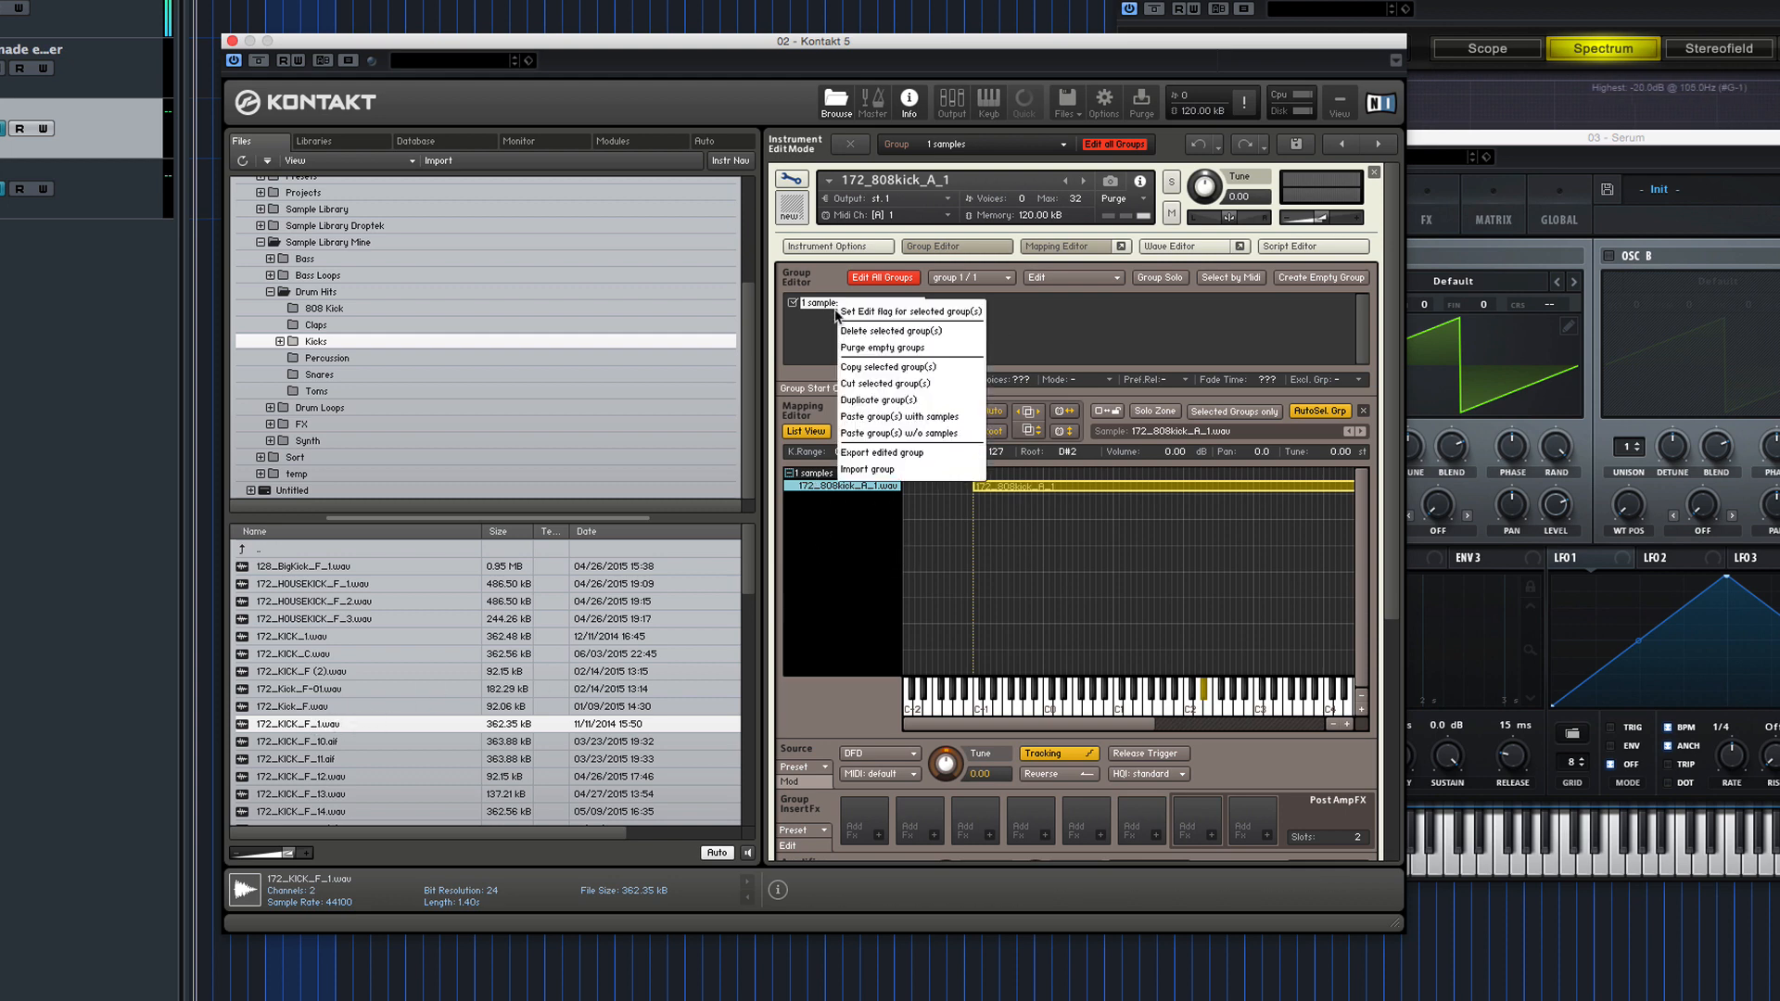
pyautogui.moveTo(909, 383)
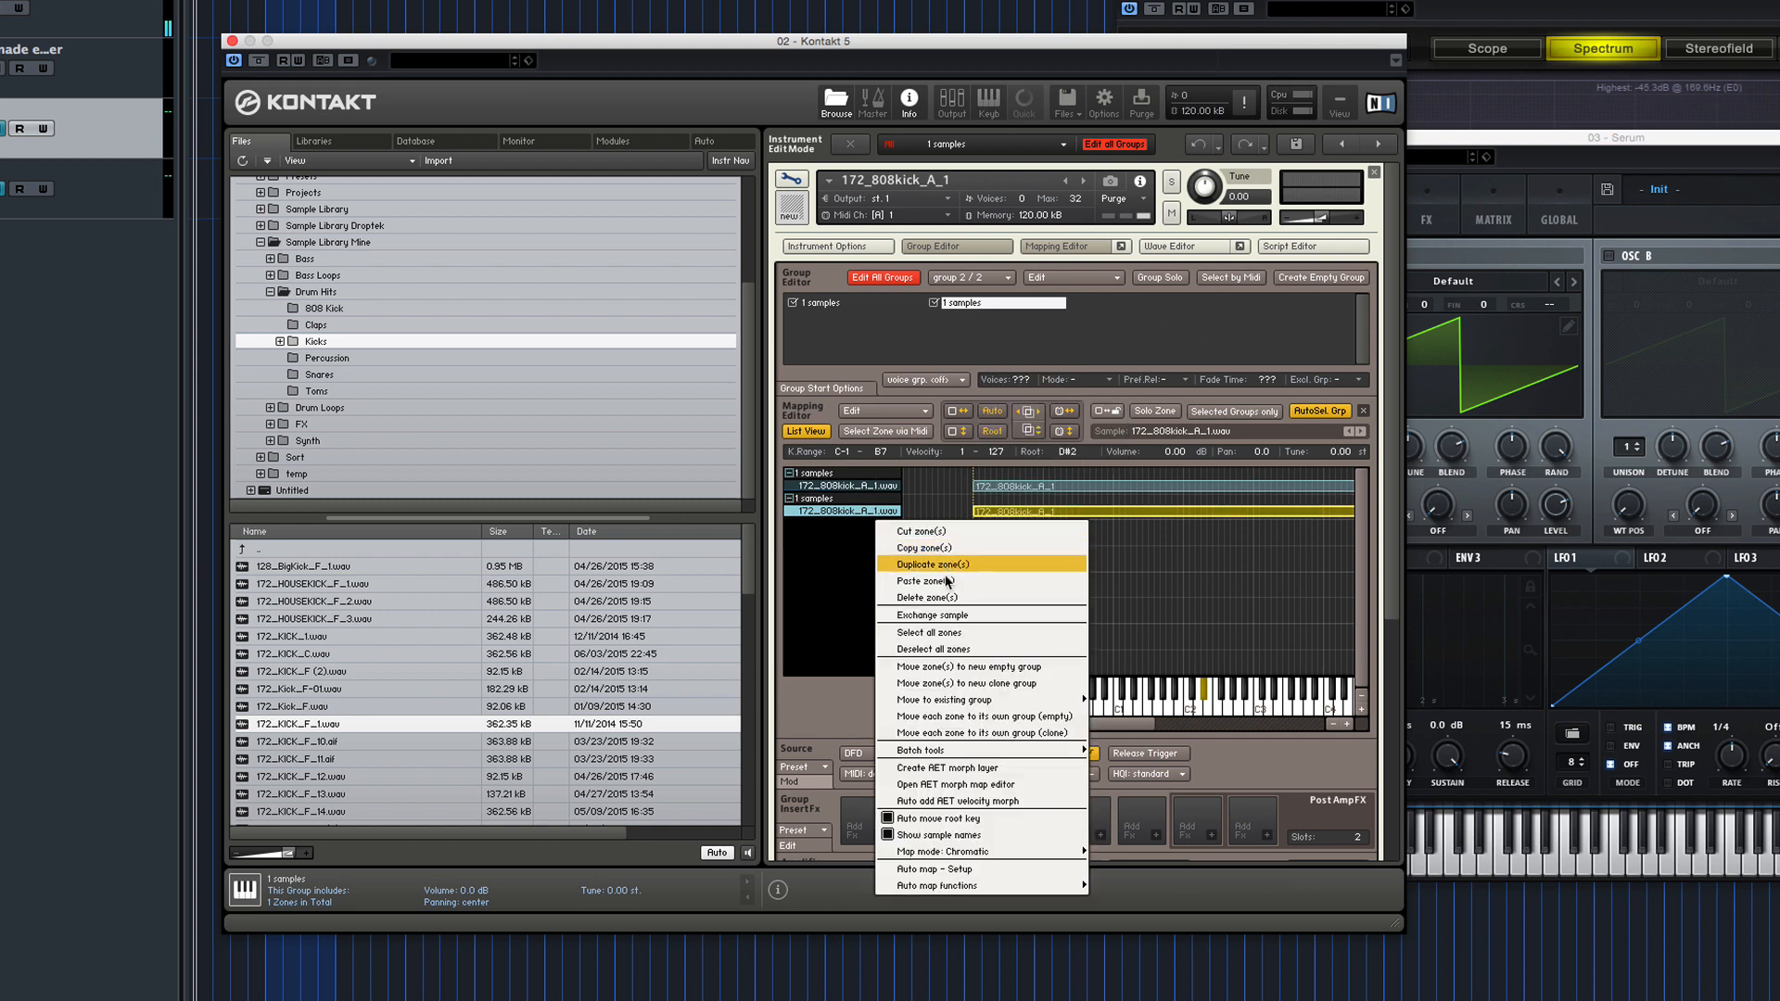
pyautogui.moveTo(946, 624)
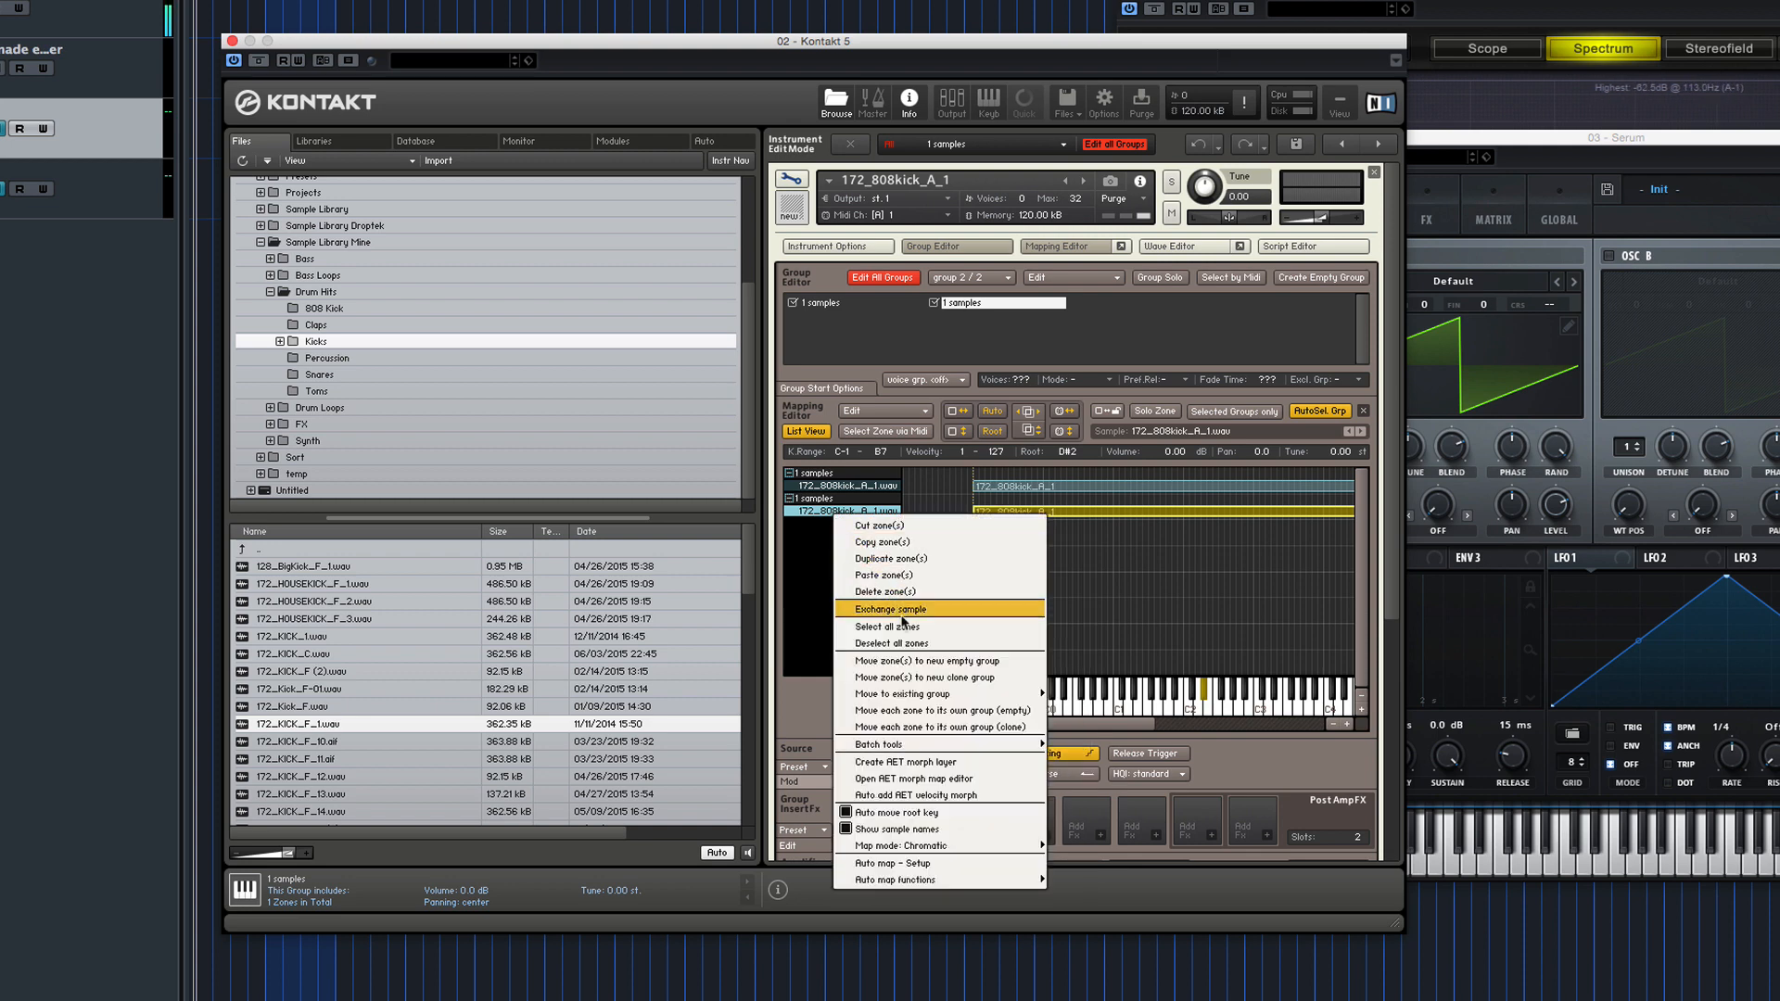
pyautogui.click(886, 608)
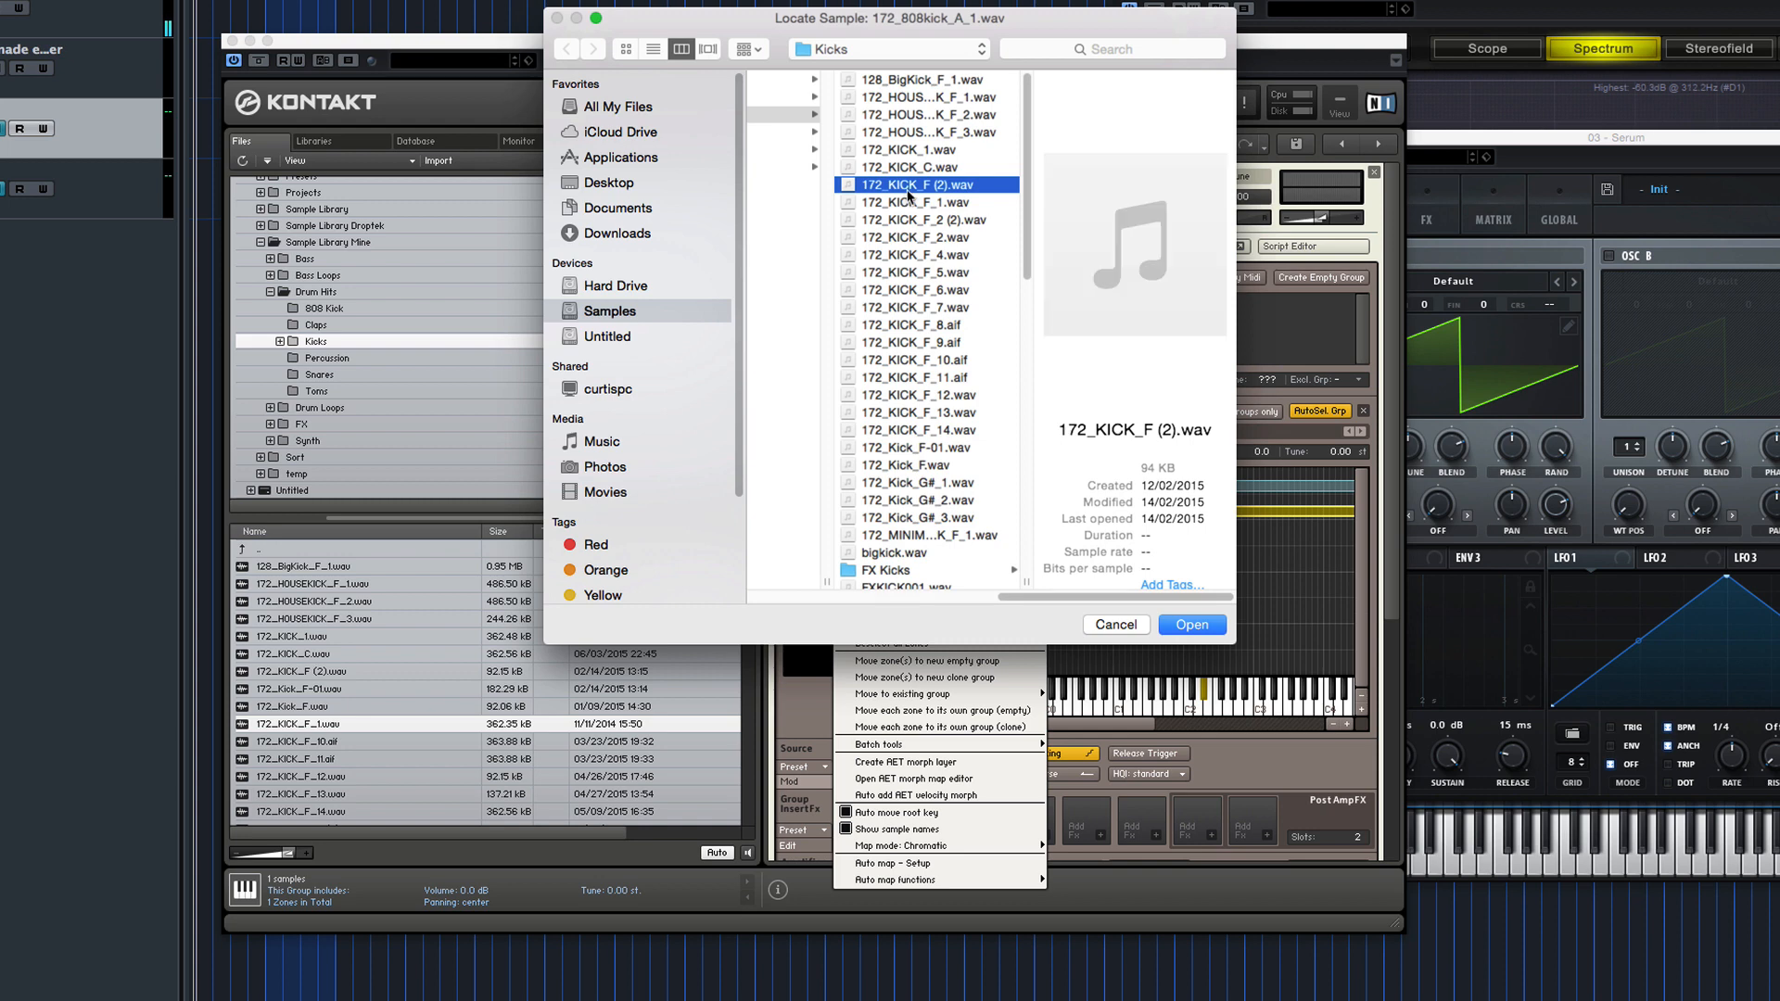
pyautogui.click(920, 202)
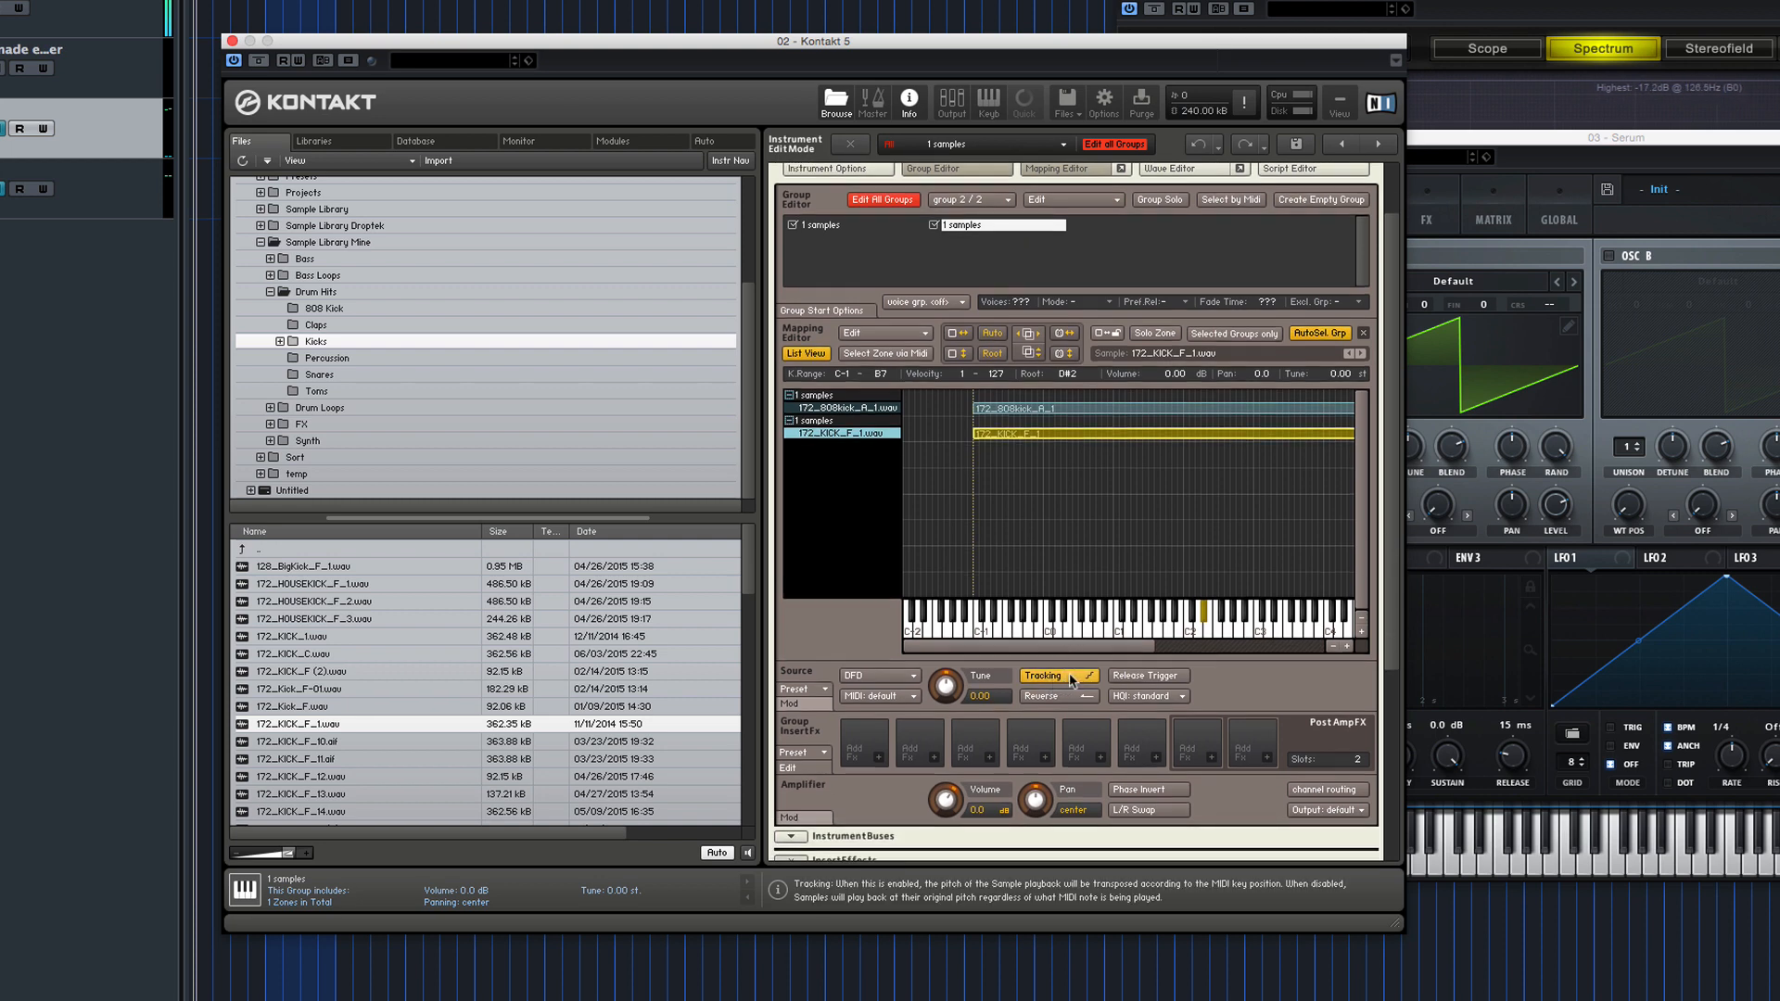
# Disable Tracking in the Source section for the second kick group.
pyautogui.click(1057, 675)
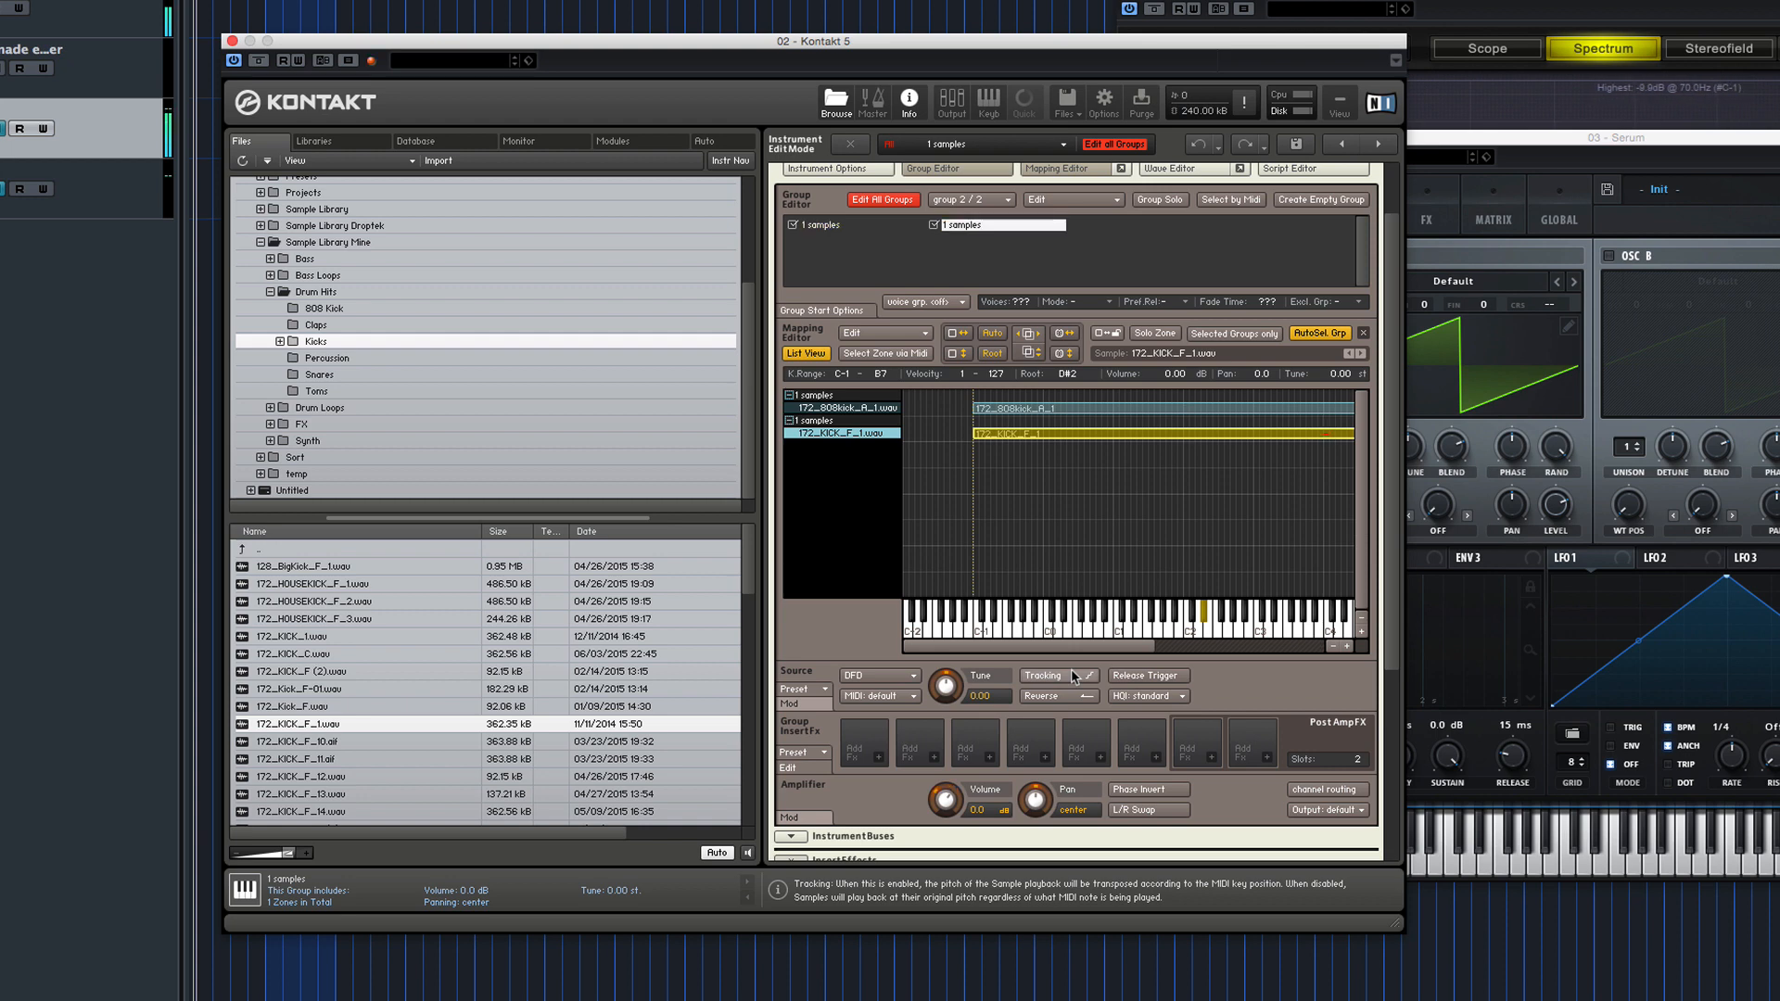
pyautogui.click(1050, 675)
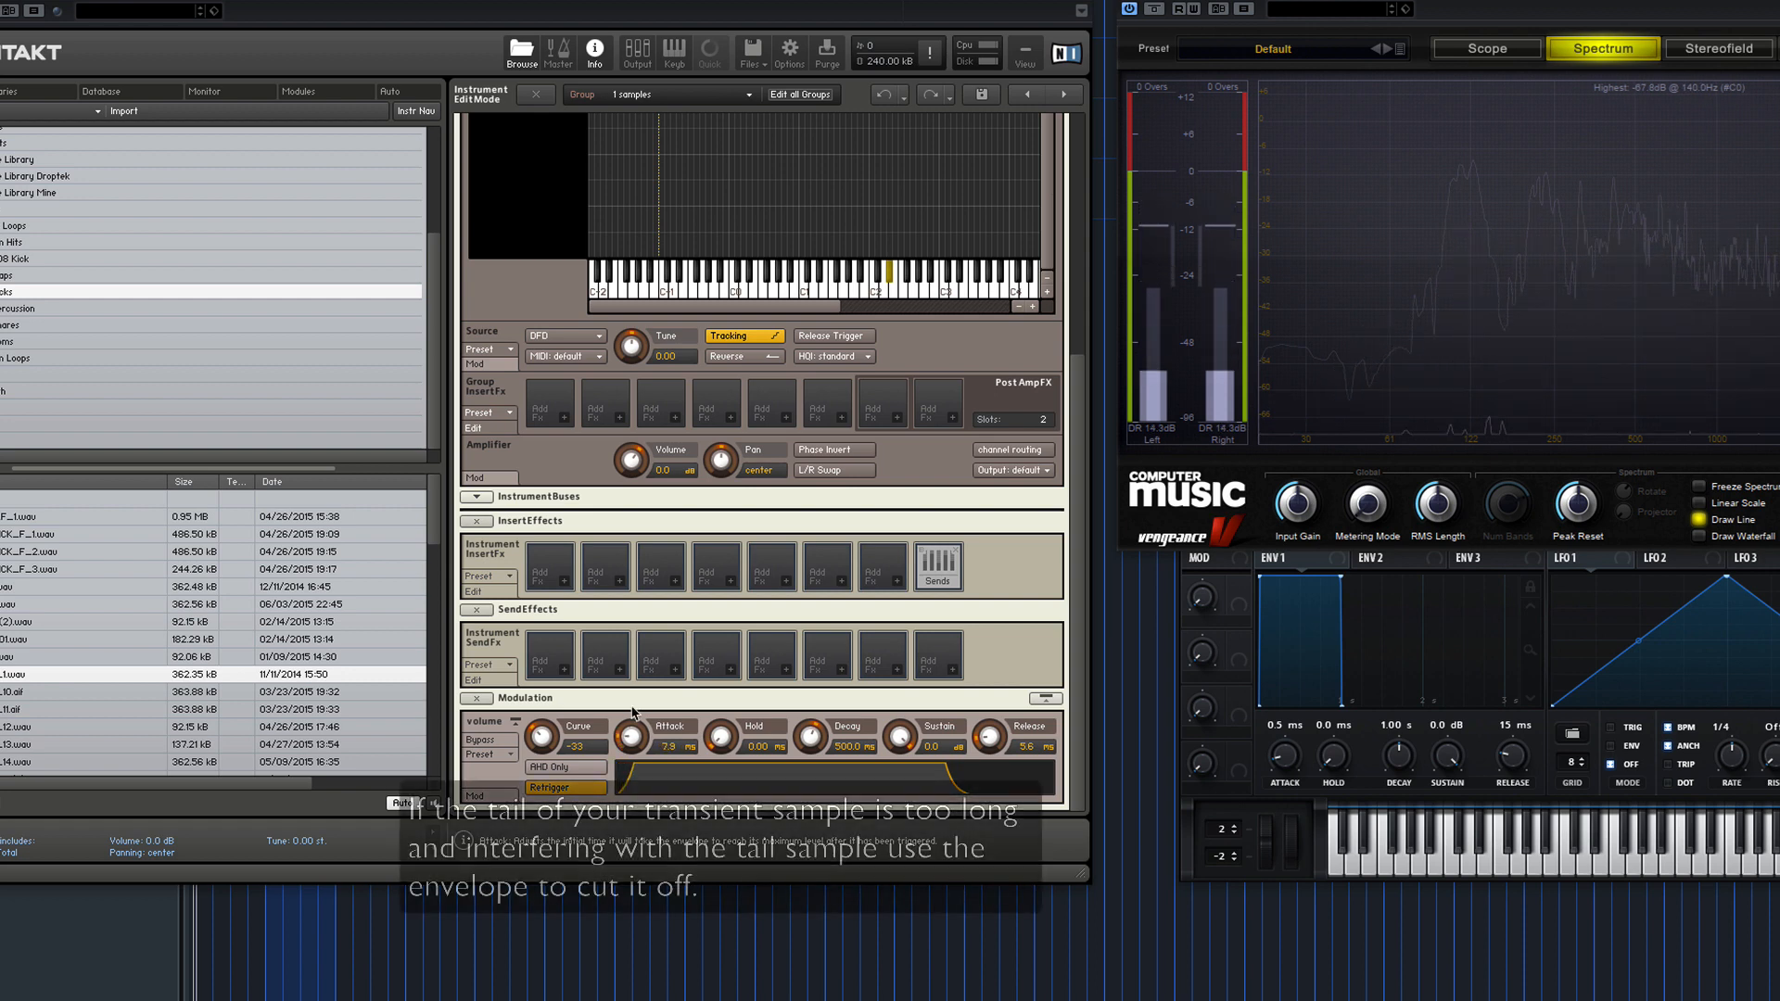
# Raise the kick group's AHDSR attack to about 7.9 ms to soften the transient.
pyautogui.moveTo(630, 736); pyautogui.dragTo(636, 705)
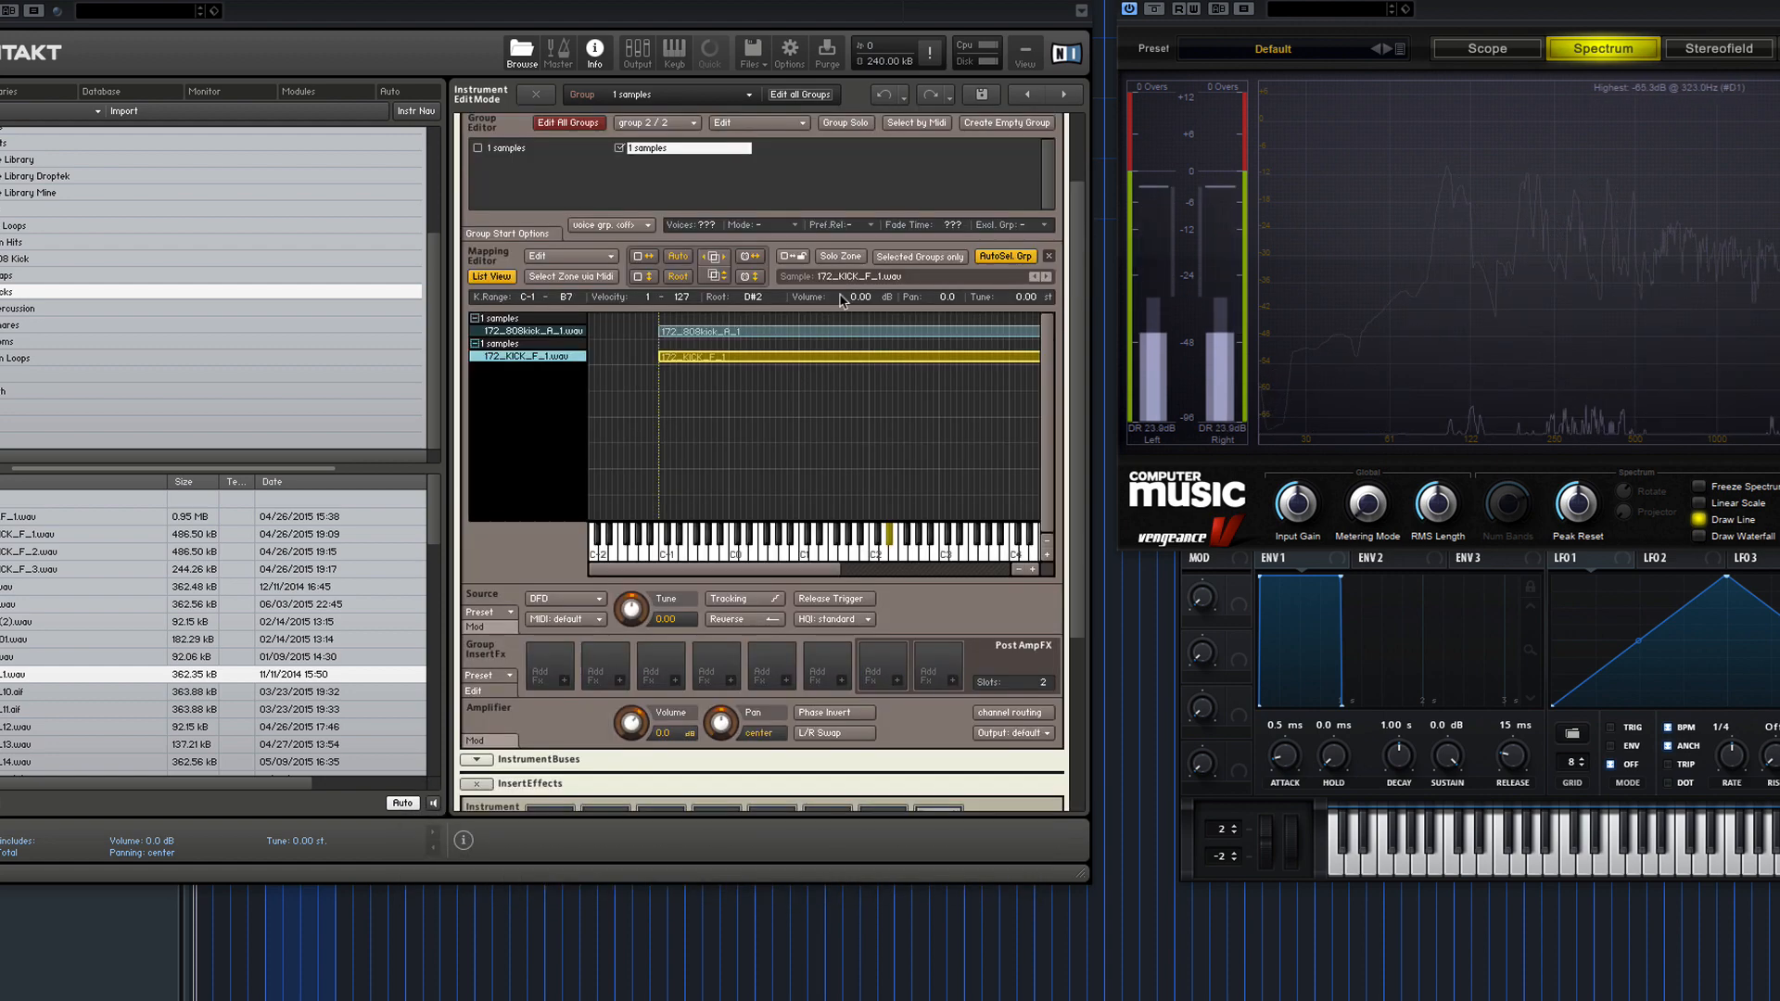
pyautogui.click(866, 197)
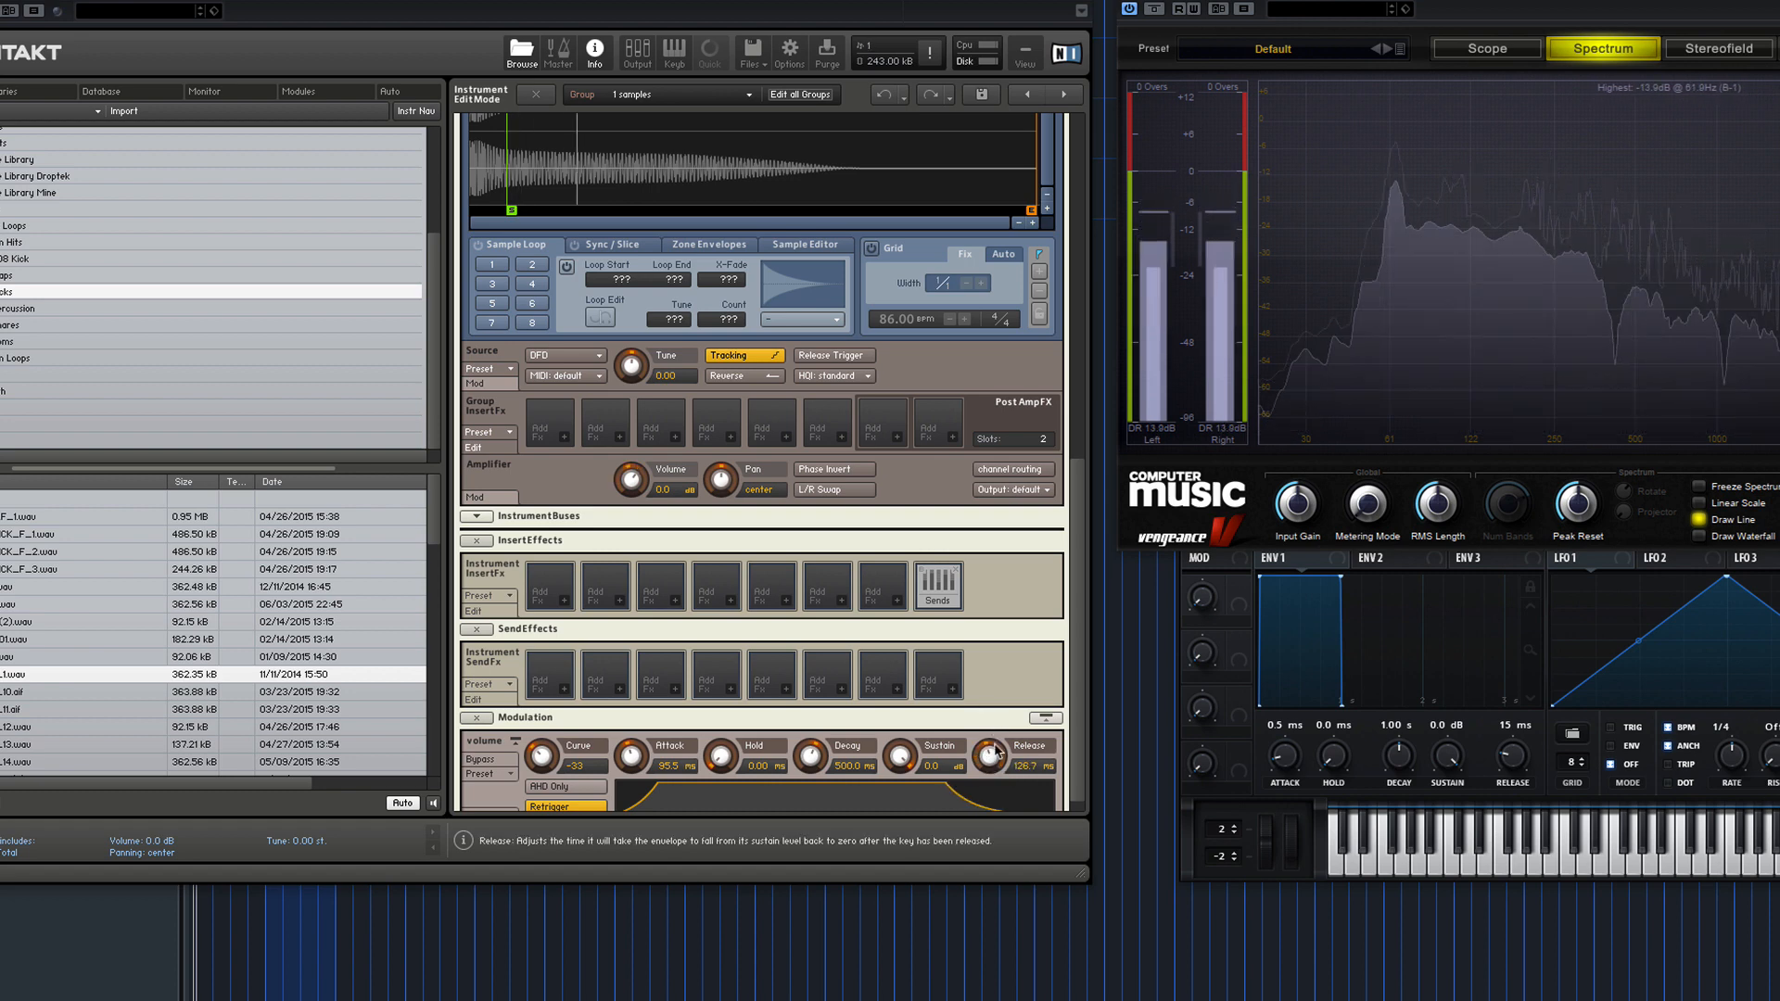
# Lengthen the release and set a sustain loop in the kick's tail, about 11394–14417 with 800 crossfade.
pyautogui.moveTo(995, 755); pyautogui.dragTo(996, 704)
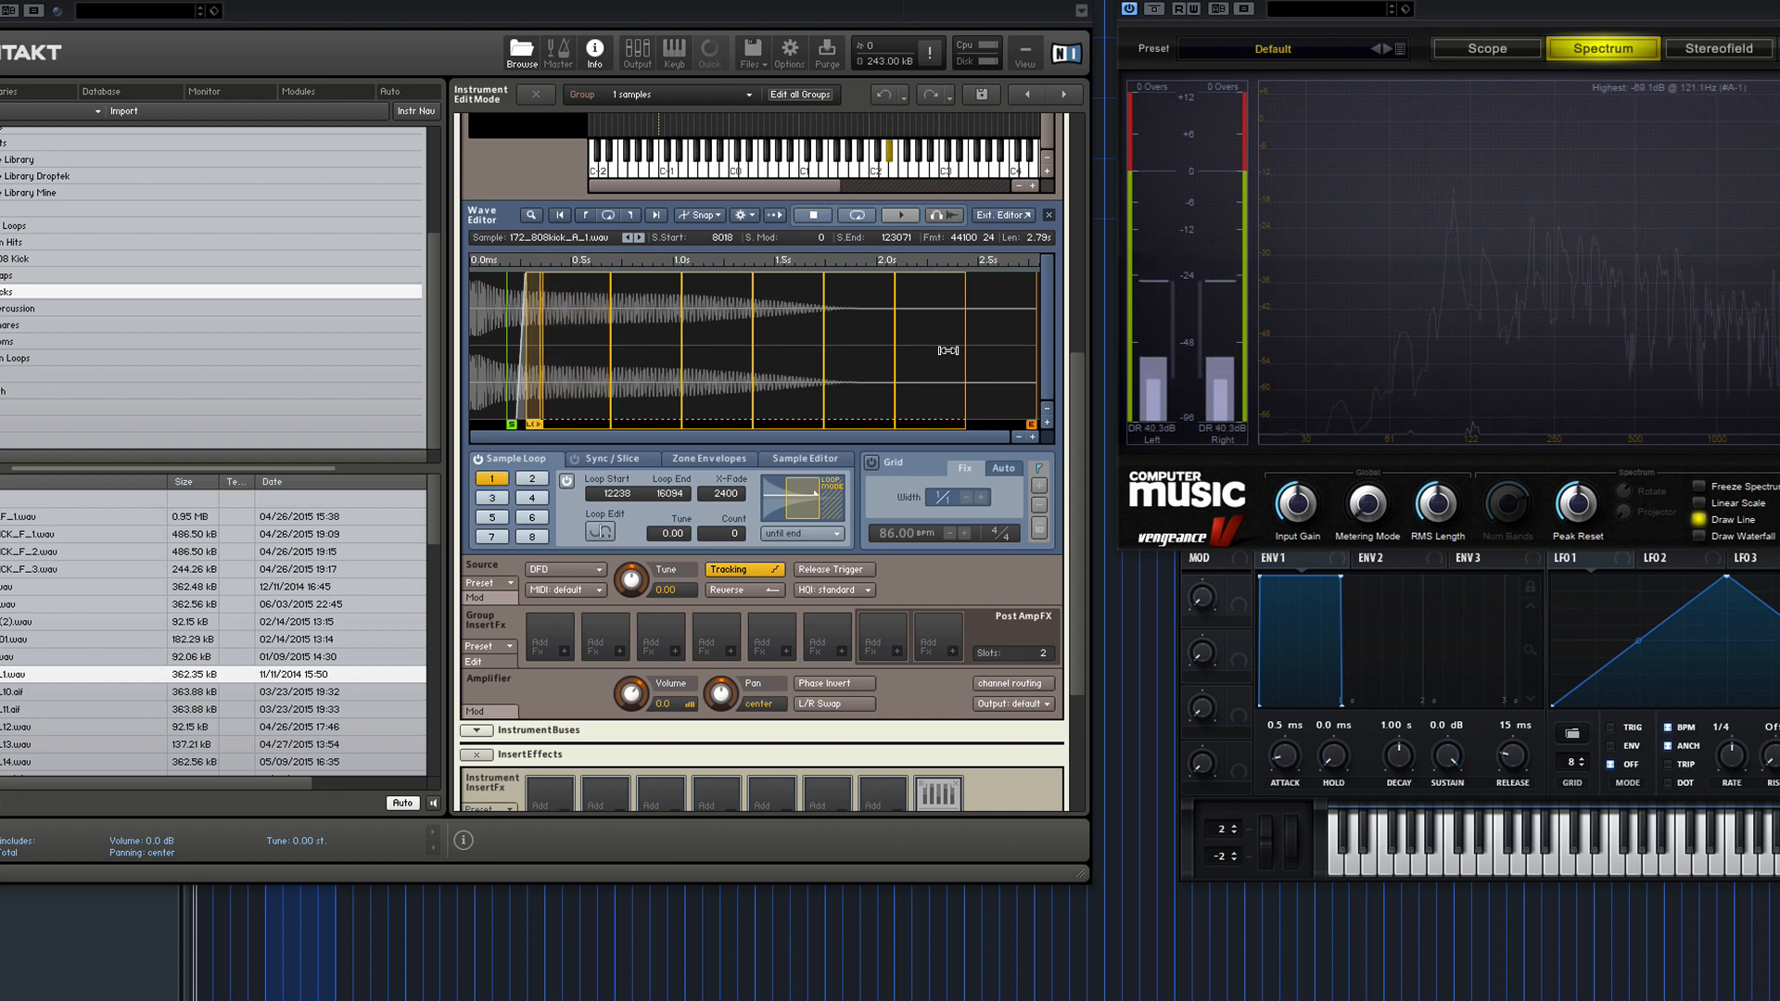
pyautogui.moveTo(508, 458)
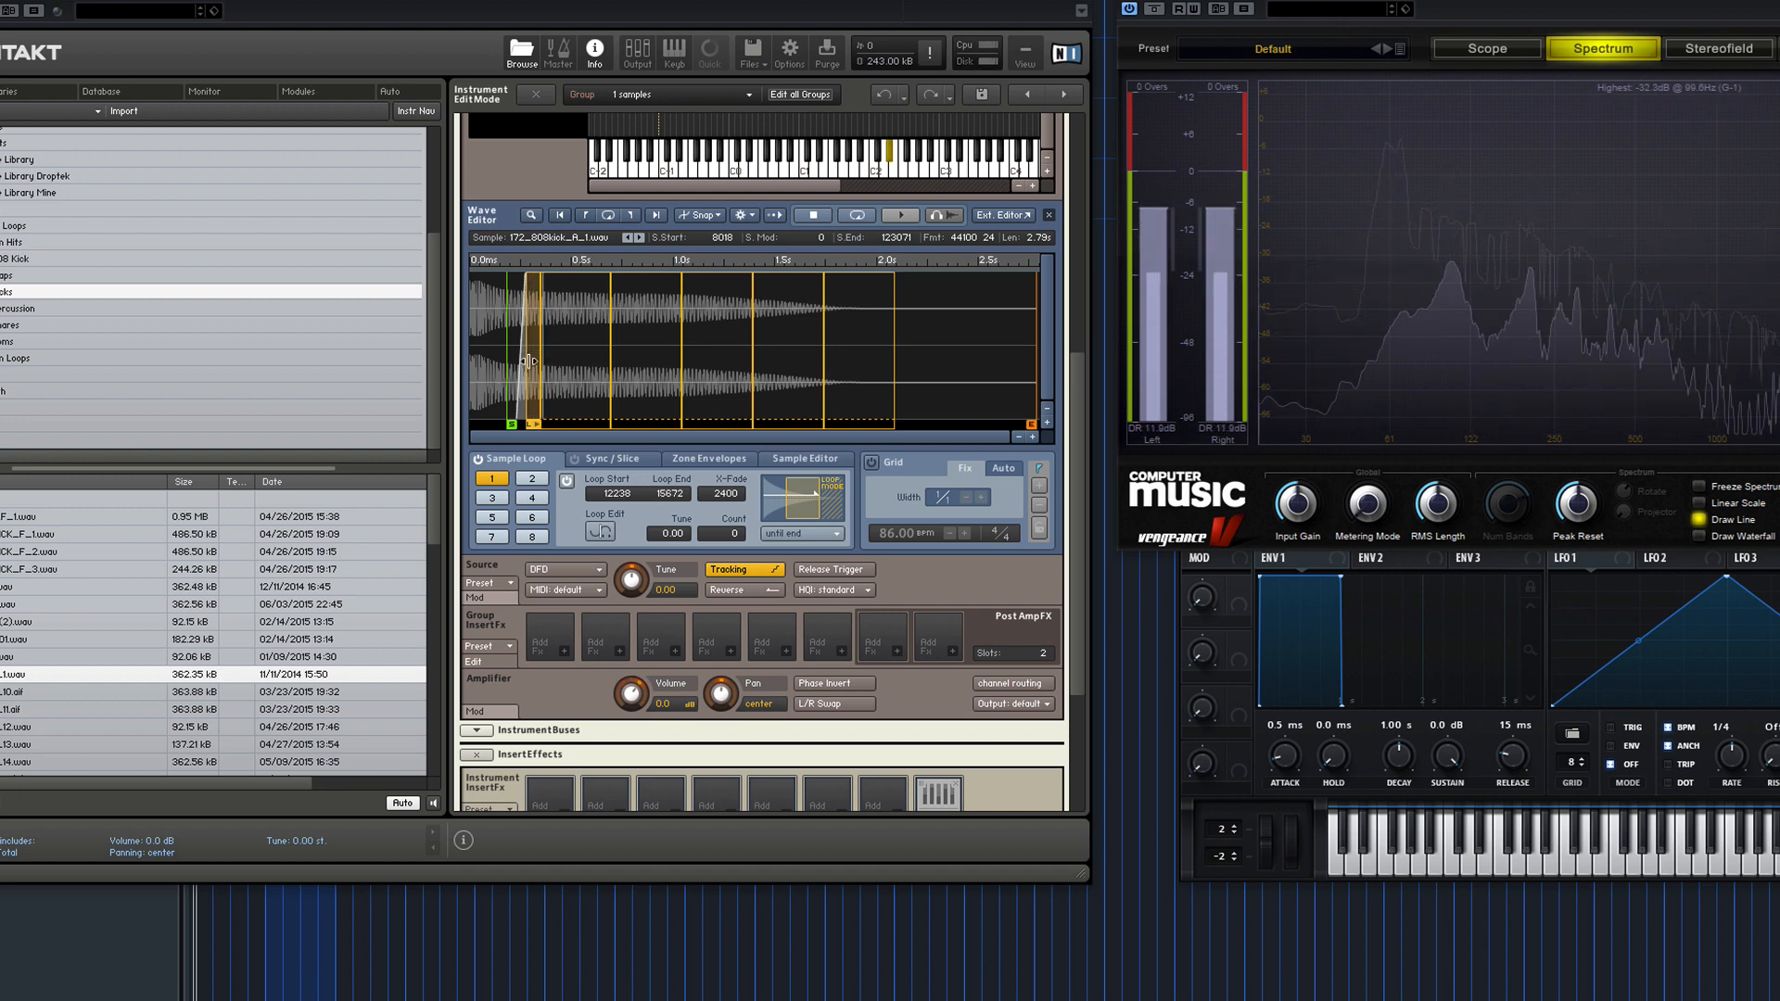
pyautogui.moveTo(534, 353); pyautogui.dragTo(523, 352)
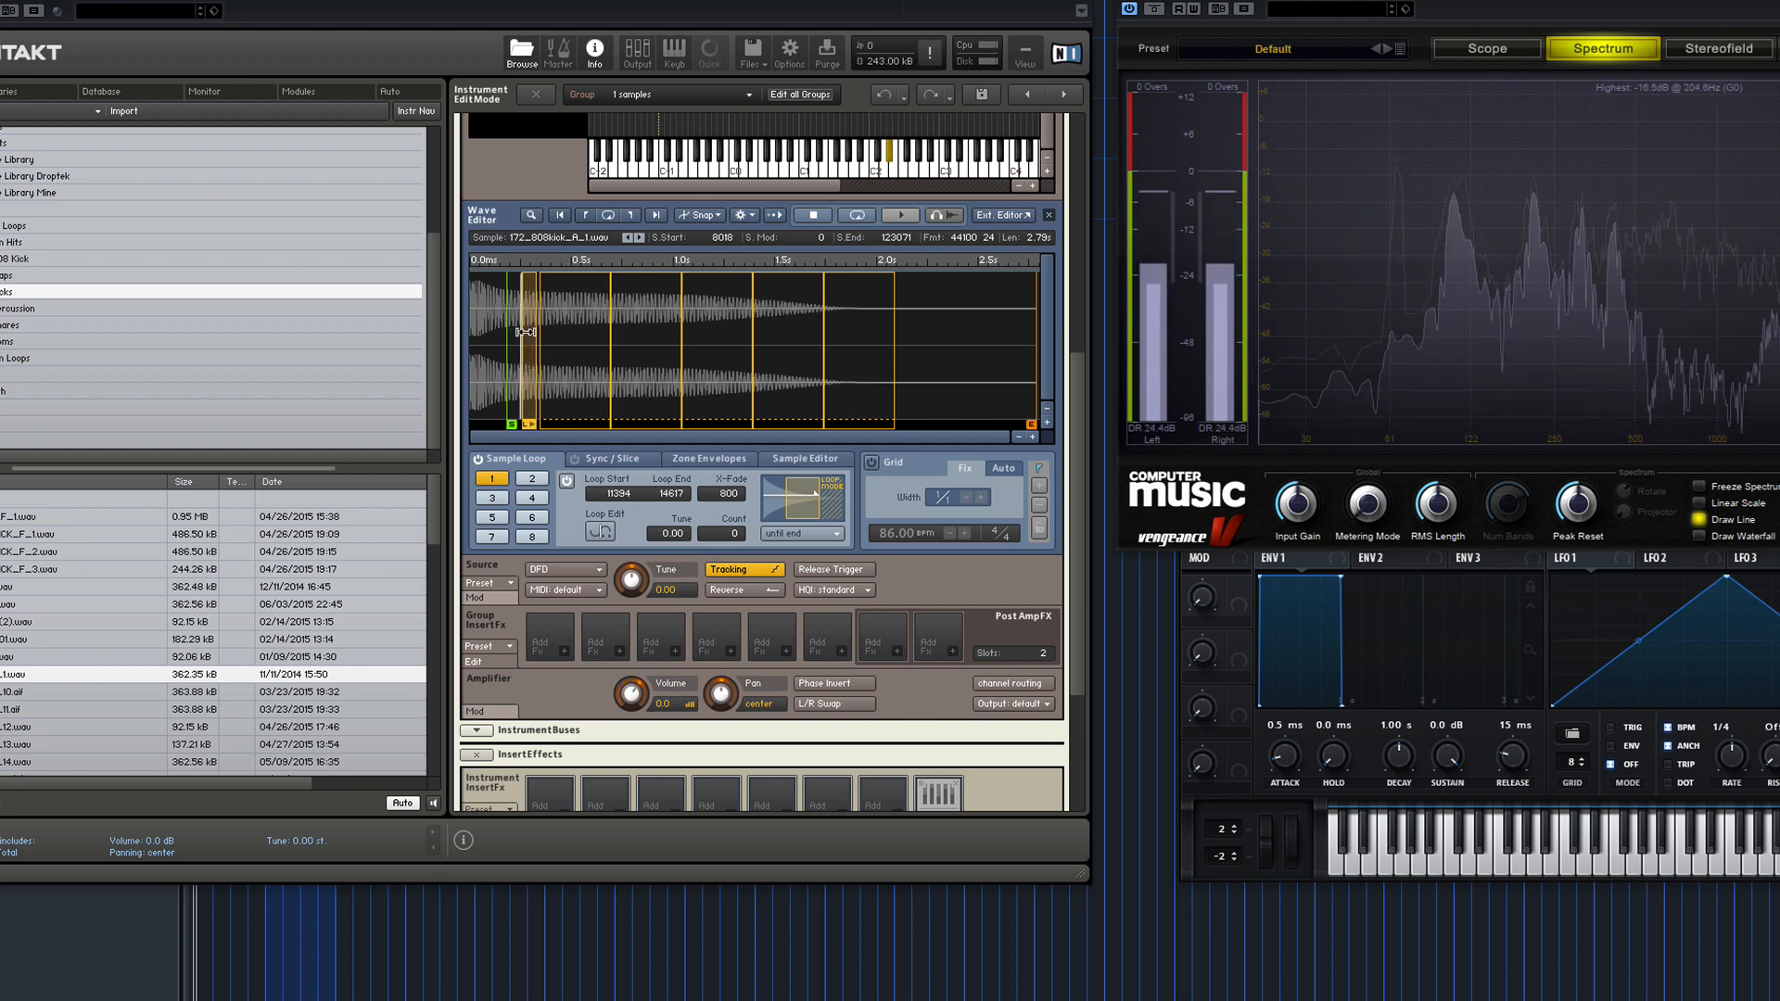
pyautogui.moveTo(736, 505)
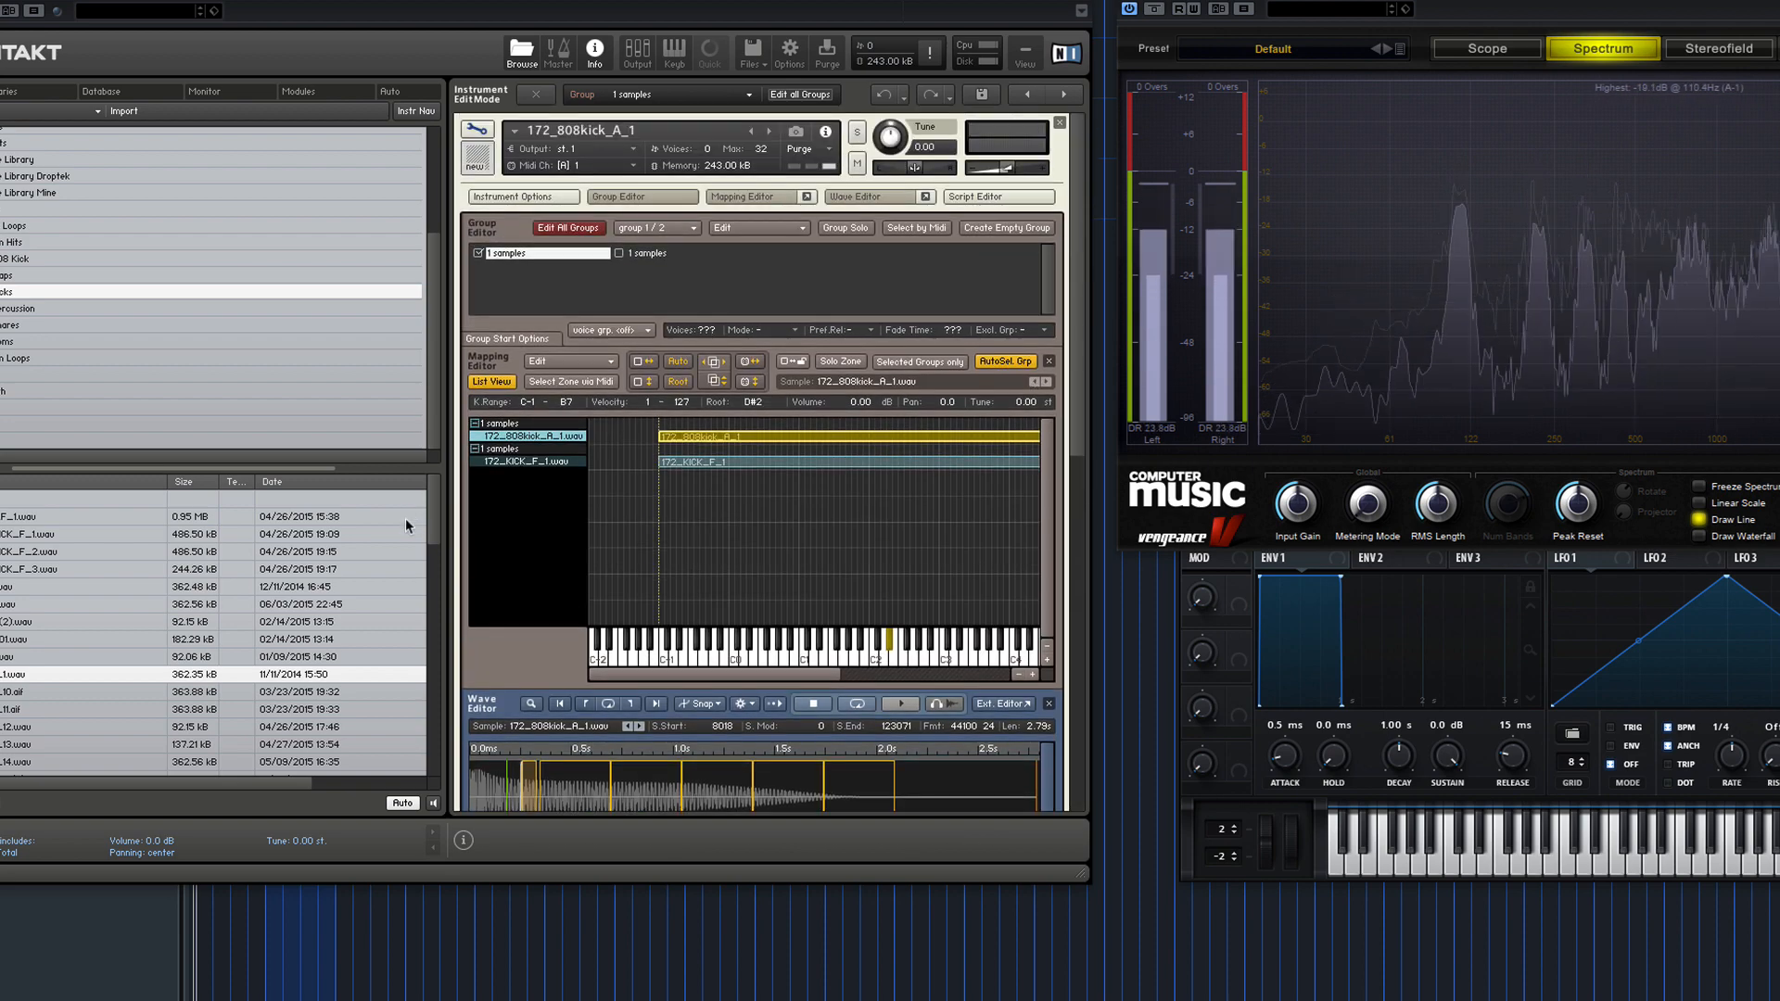
pyautogui.moveTo(558, 484)
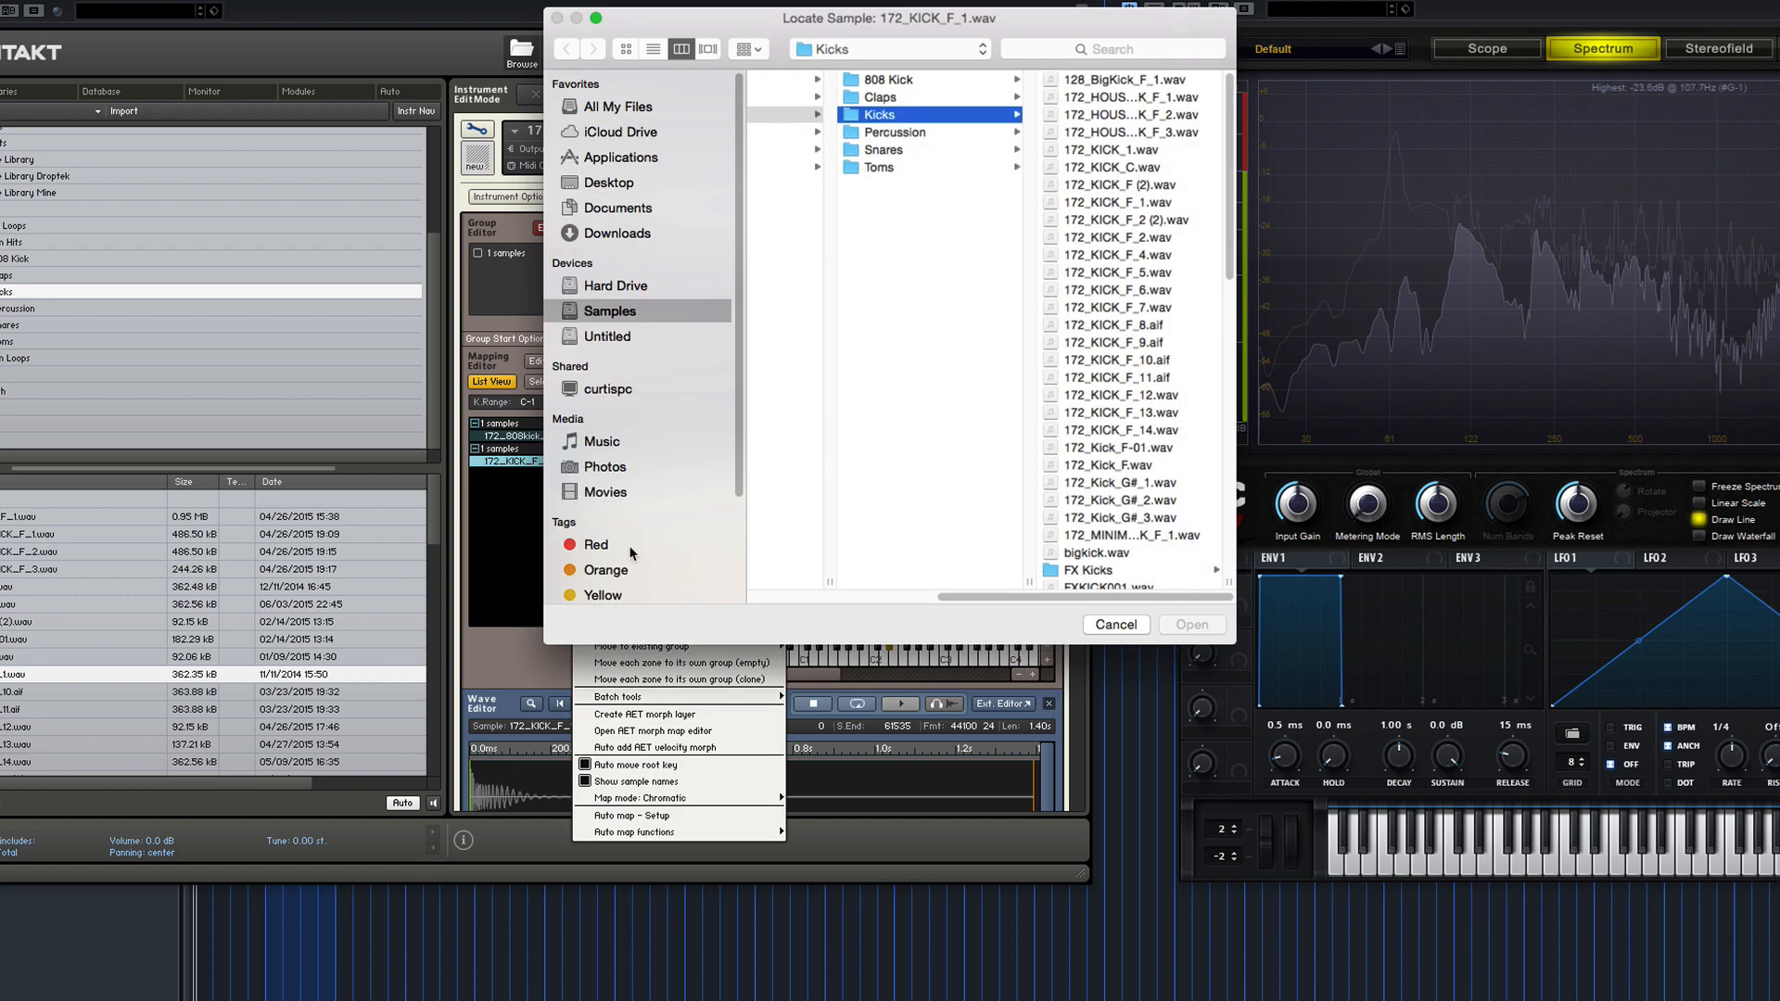
# Exchange the second group's zone sample for 172_KICK_F_11.aif via the Locate Sample dialog.
pyautogui.click(919, 377)
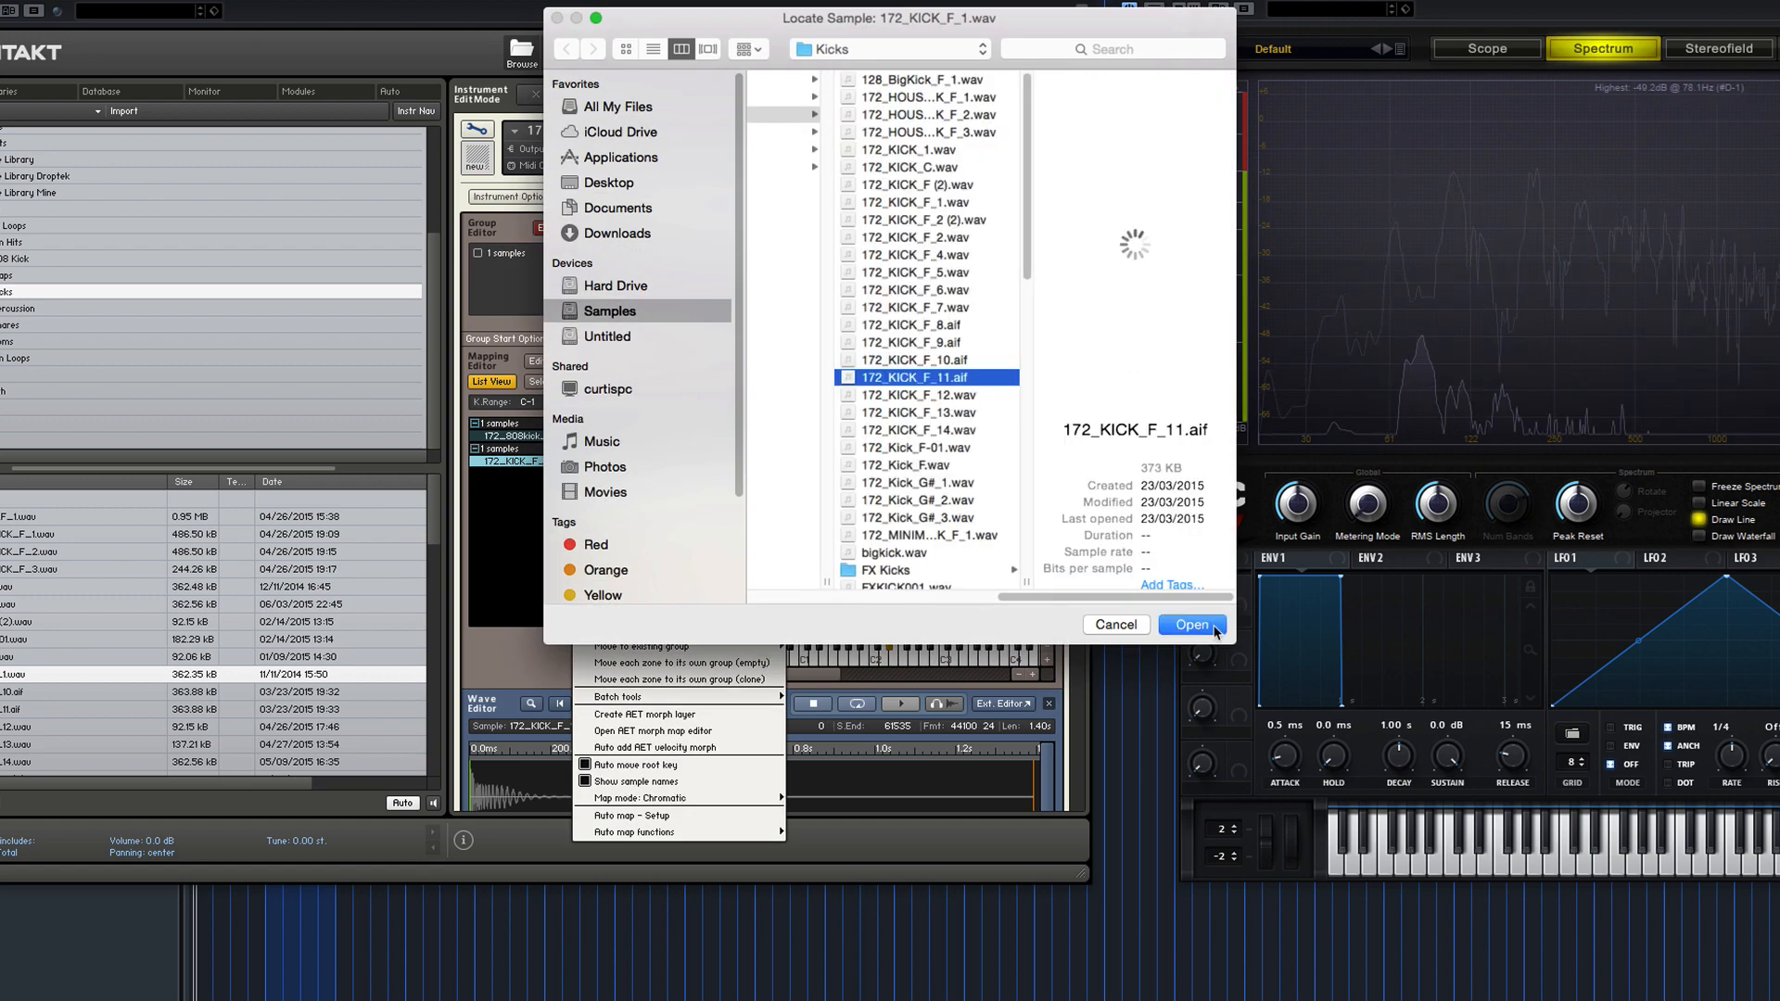
pyautogui.click(1190, 624)
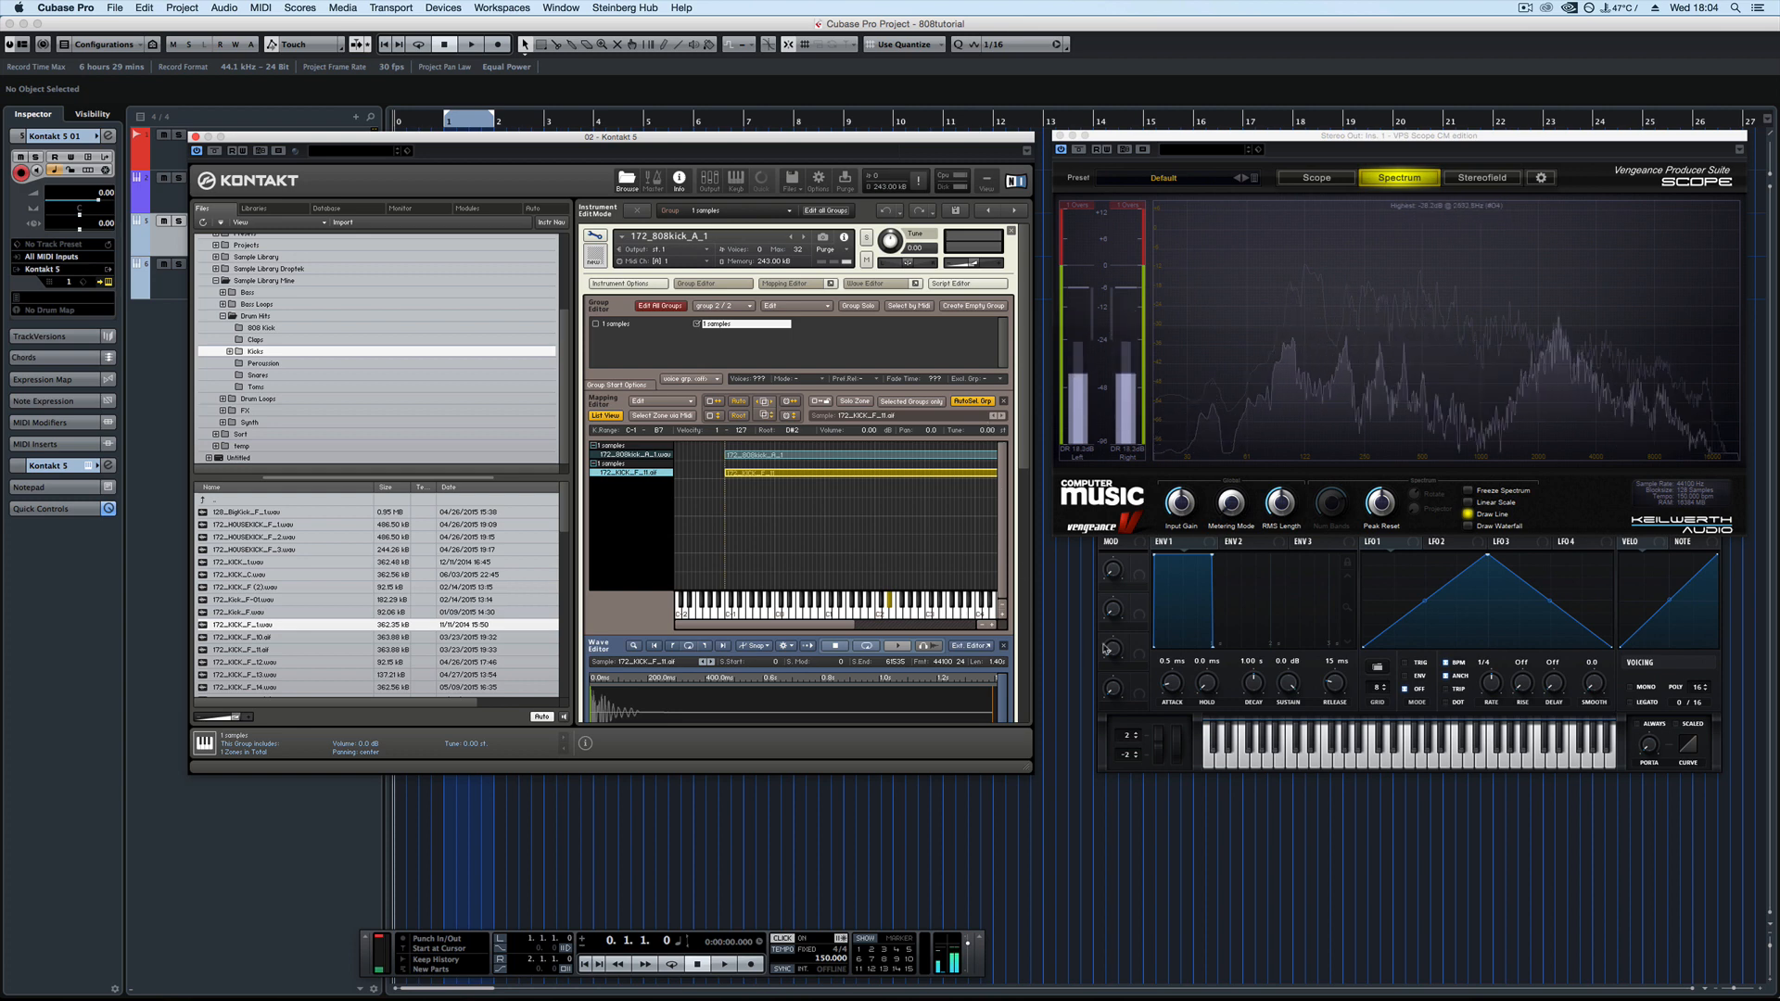
pyautogui.moveTo(1113, 579)
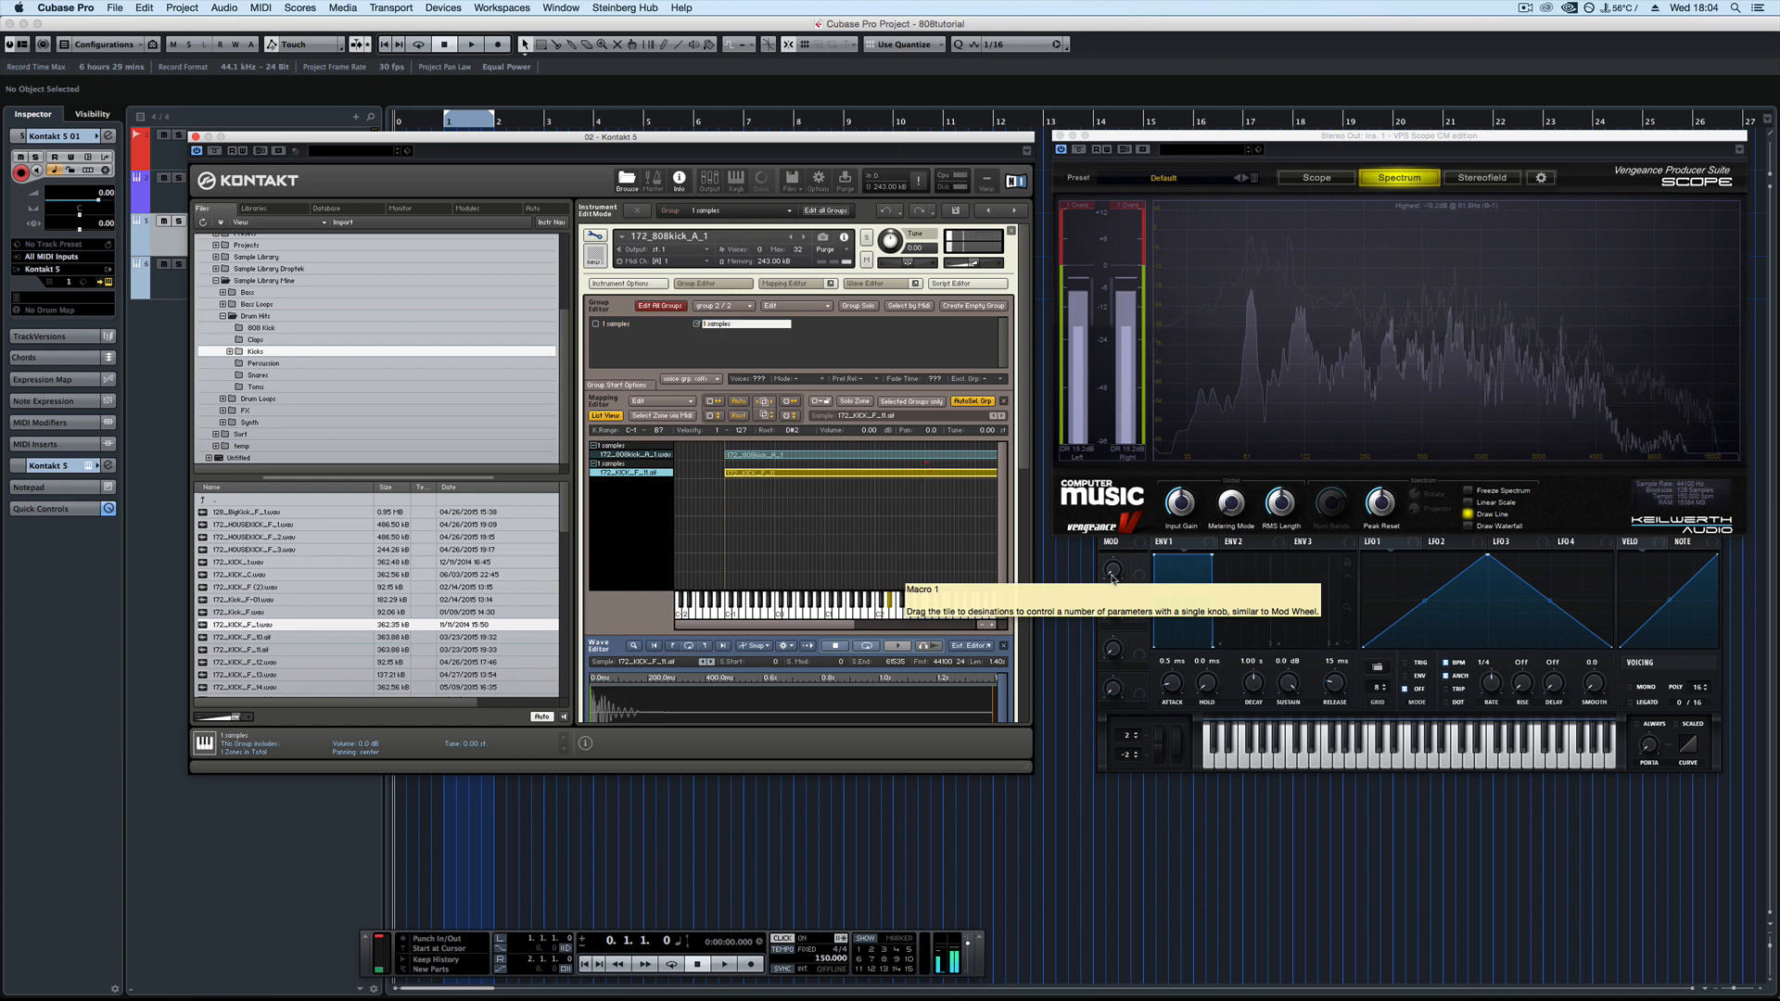
pyautogui.moveTo(814, 384)
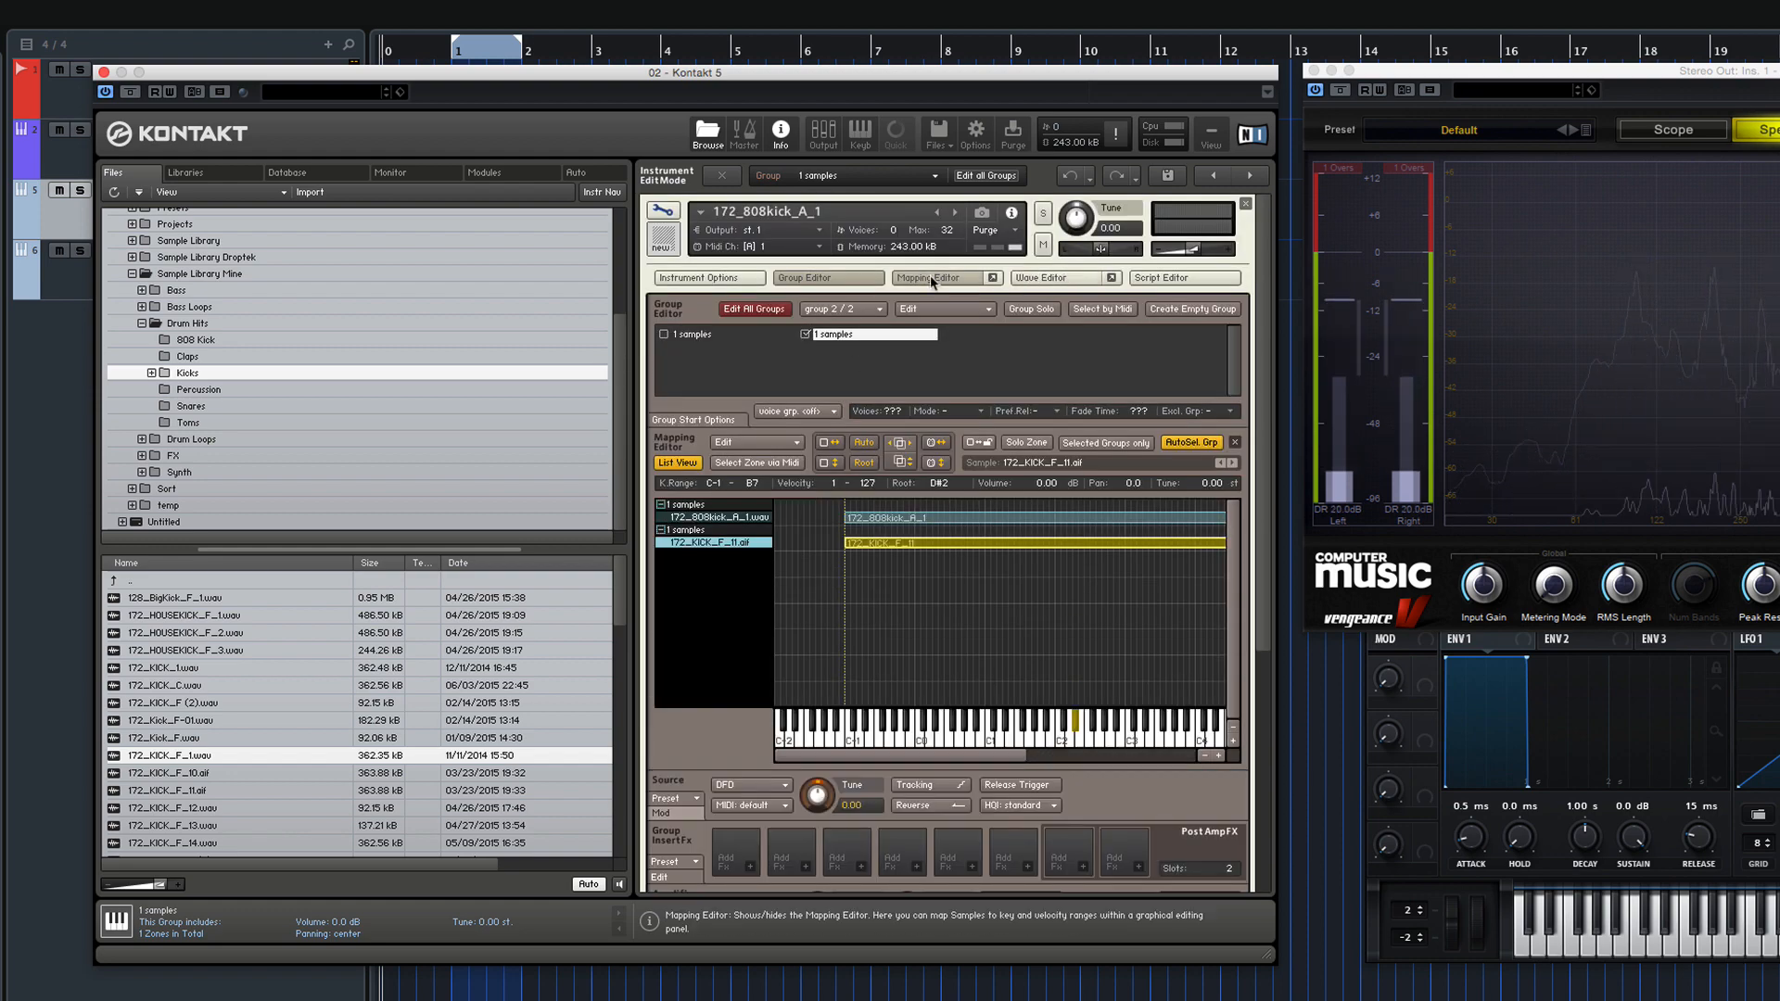
# Close the Mapping Editor and rename the first group 'Tail'.
pyautogui.click(933, 276)
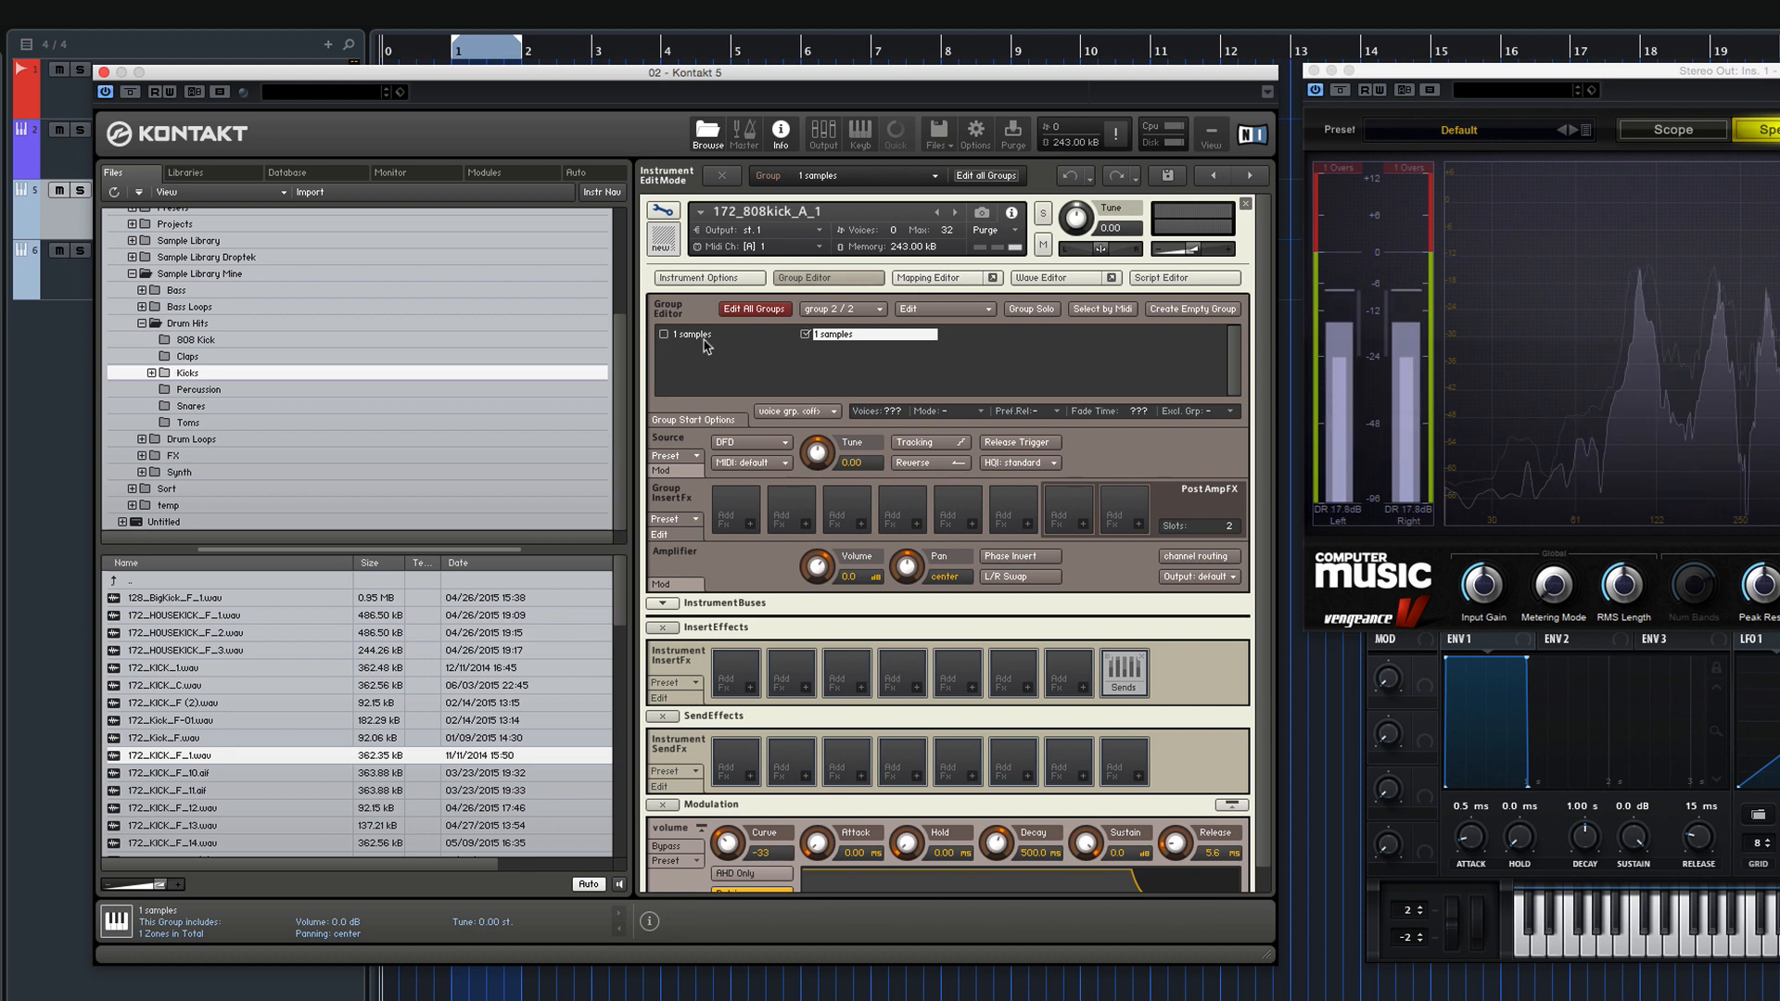
pyautogui.click(930, 276)
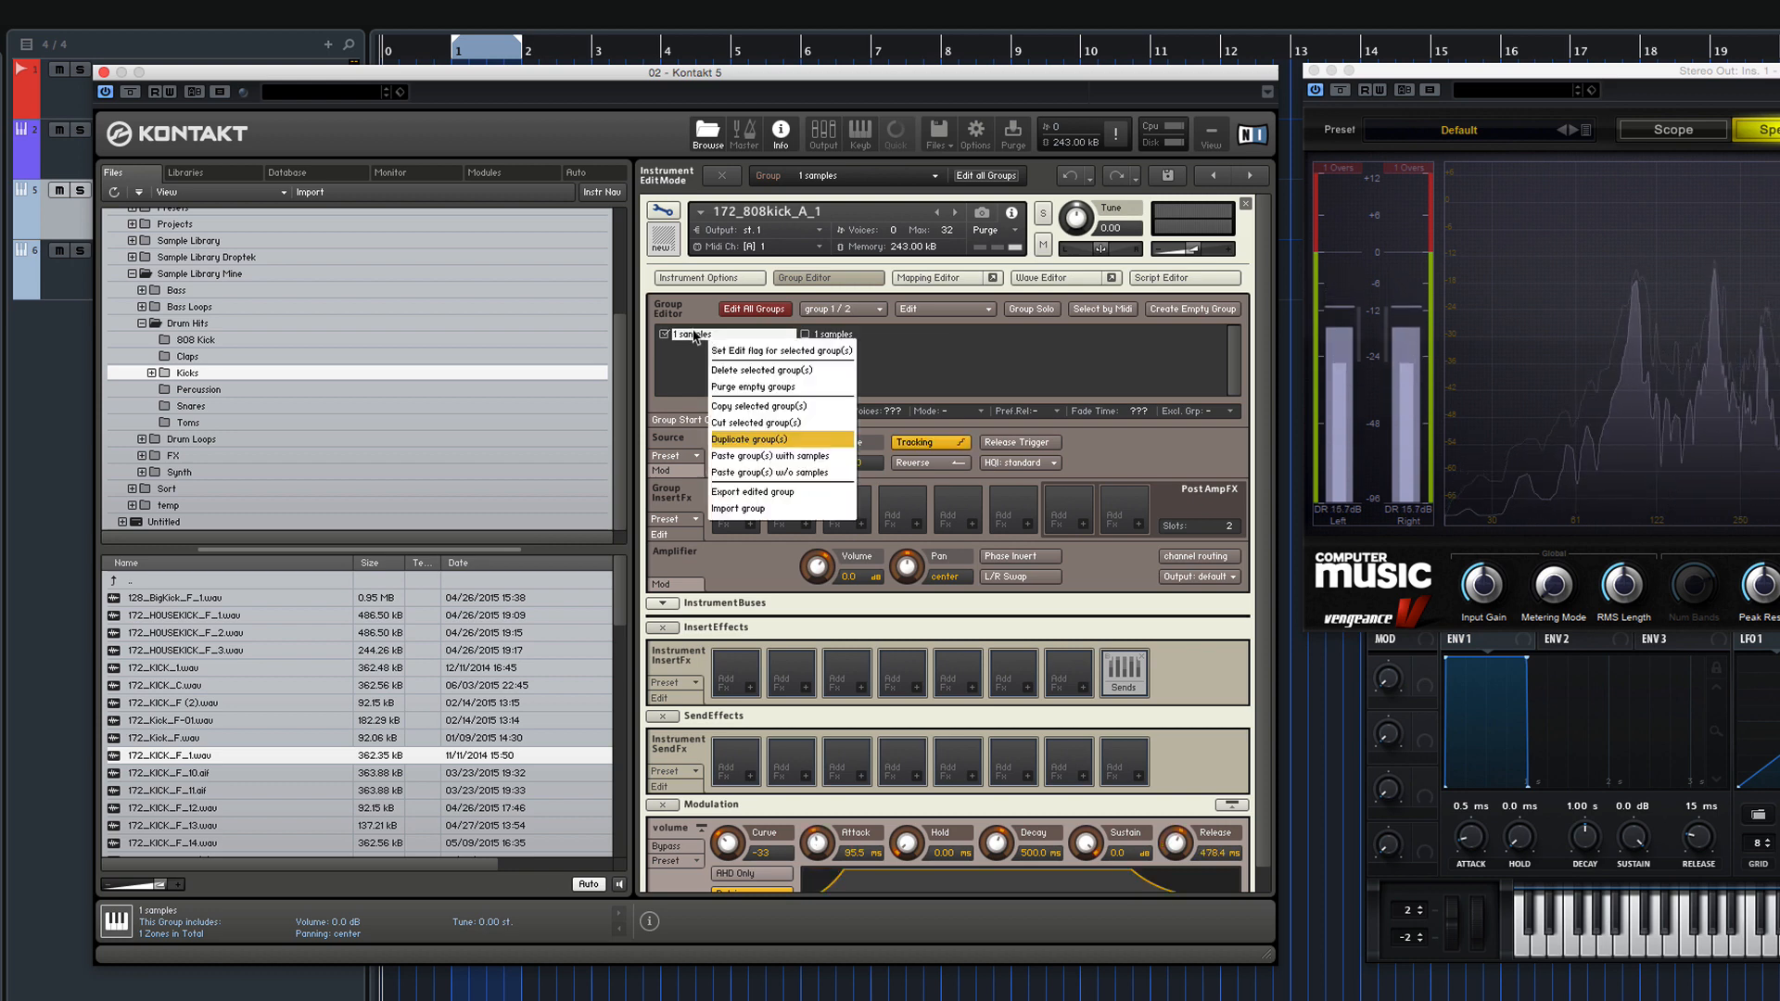
pyautogui.click(755, 439)
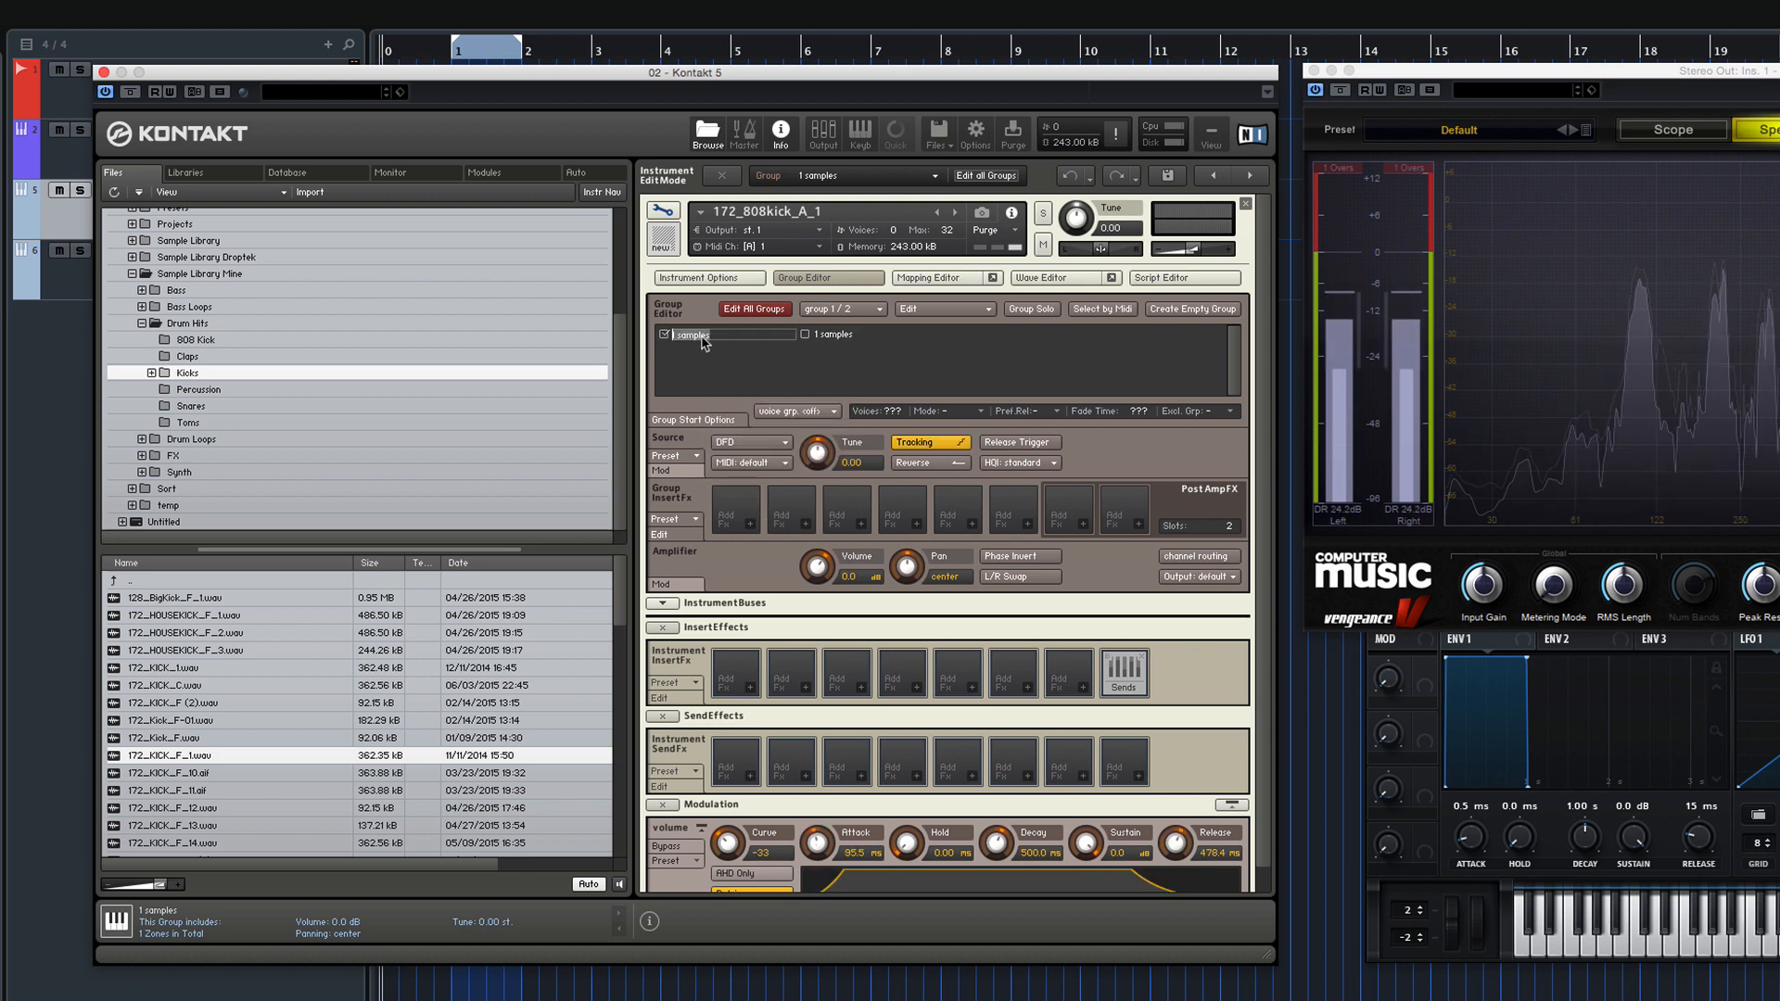
pyautogui.write('Tail')
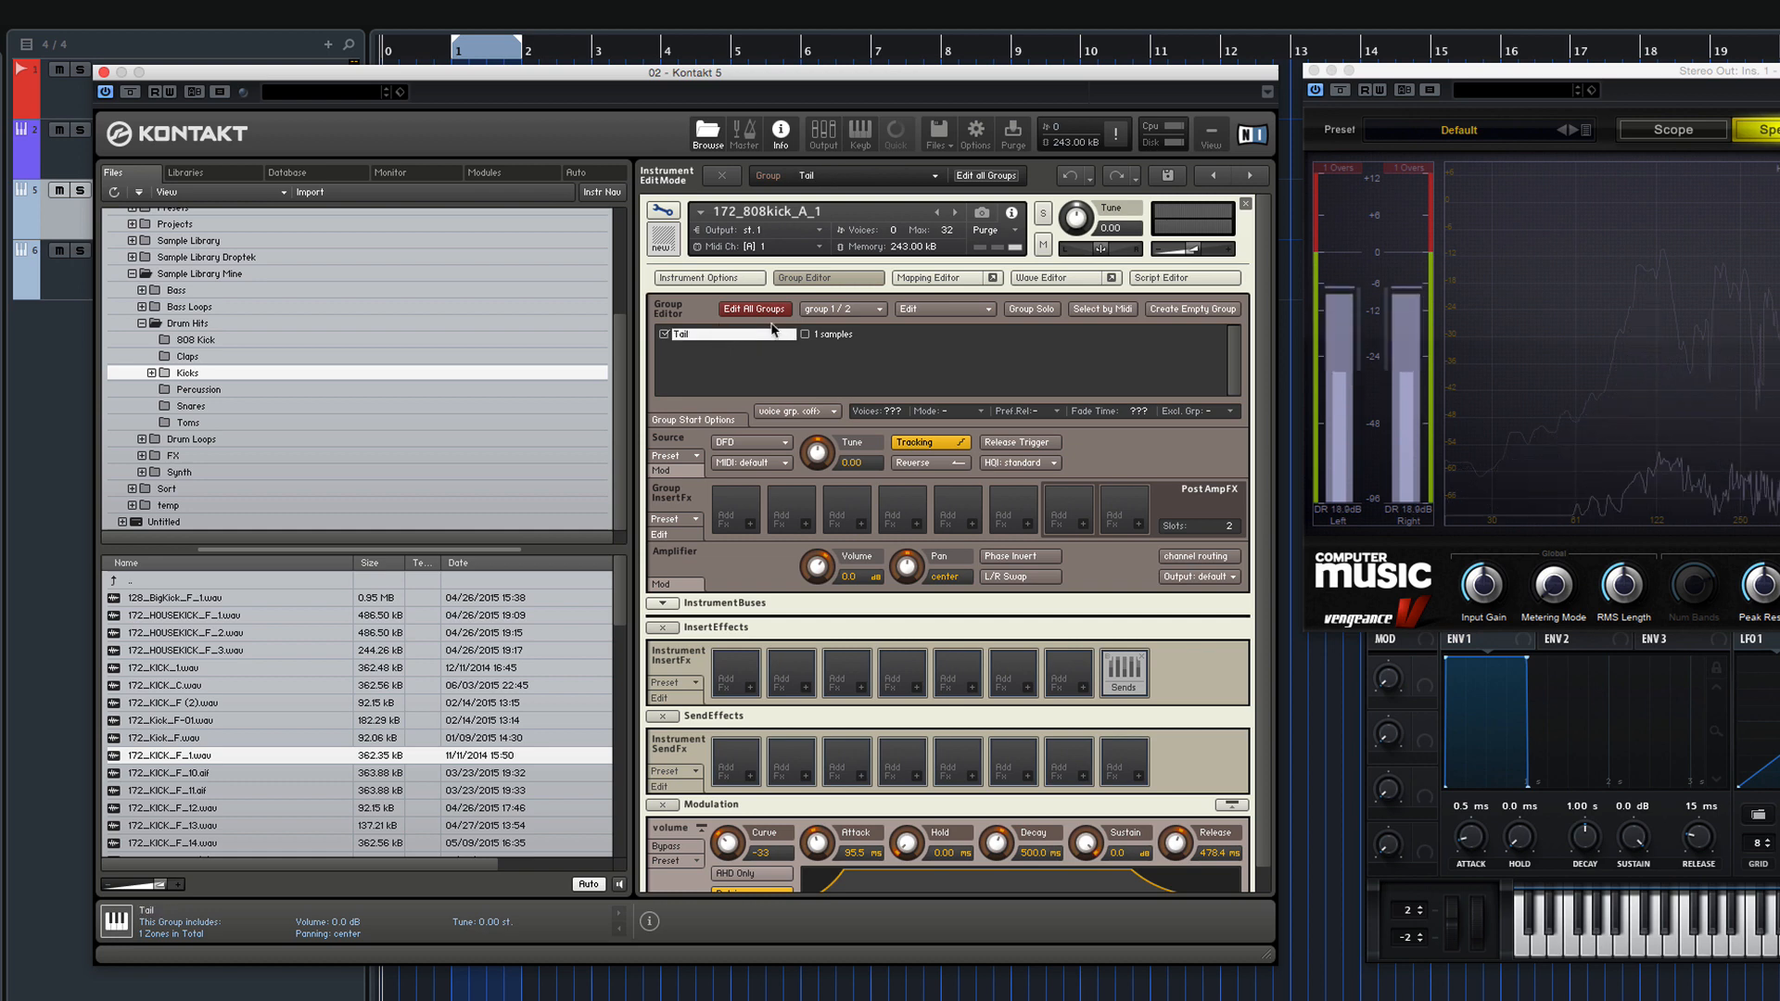
# Rename the second group 'Transient'.
pyautogui.click(878, 309)
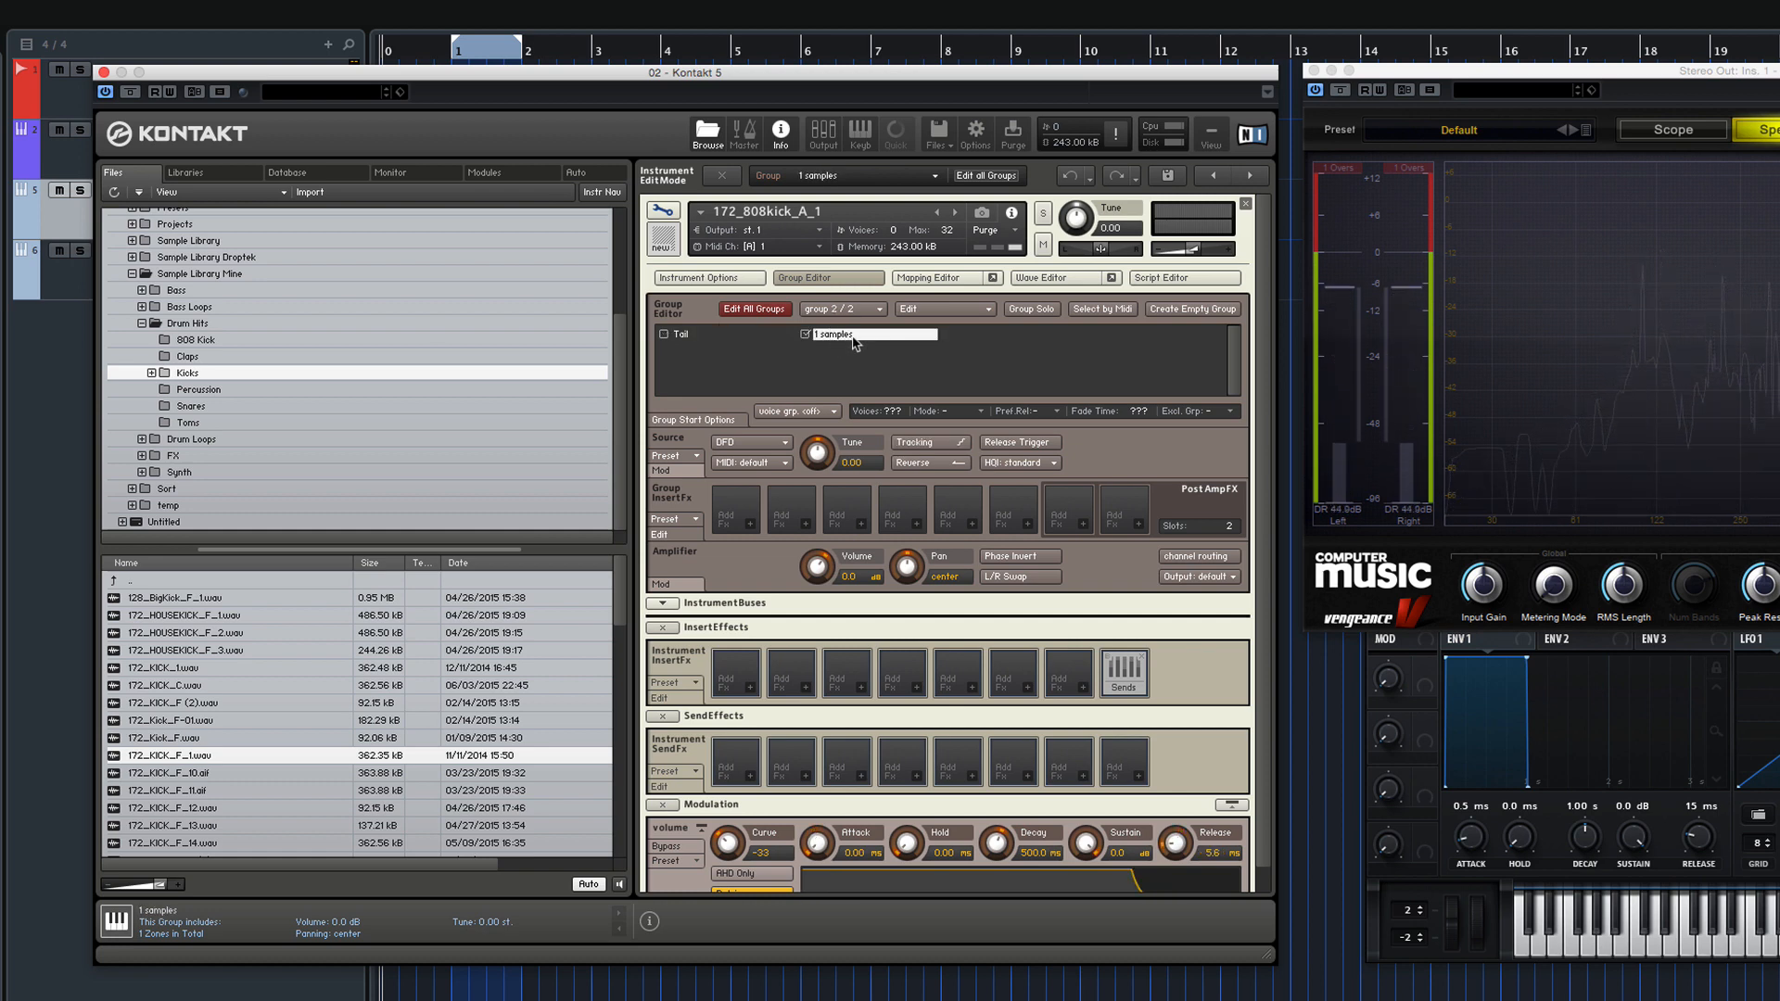
pyautogui.write('Tra')
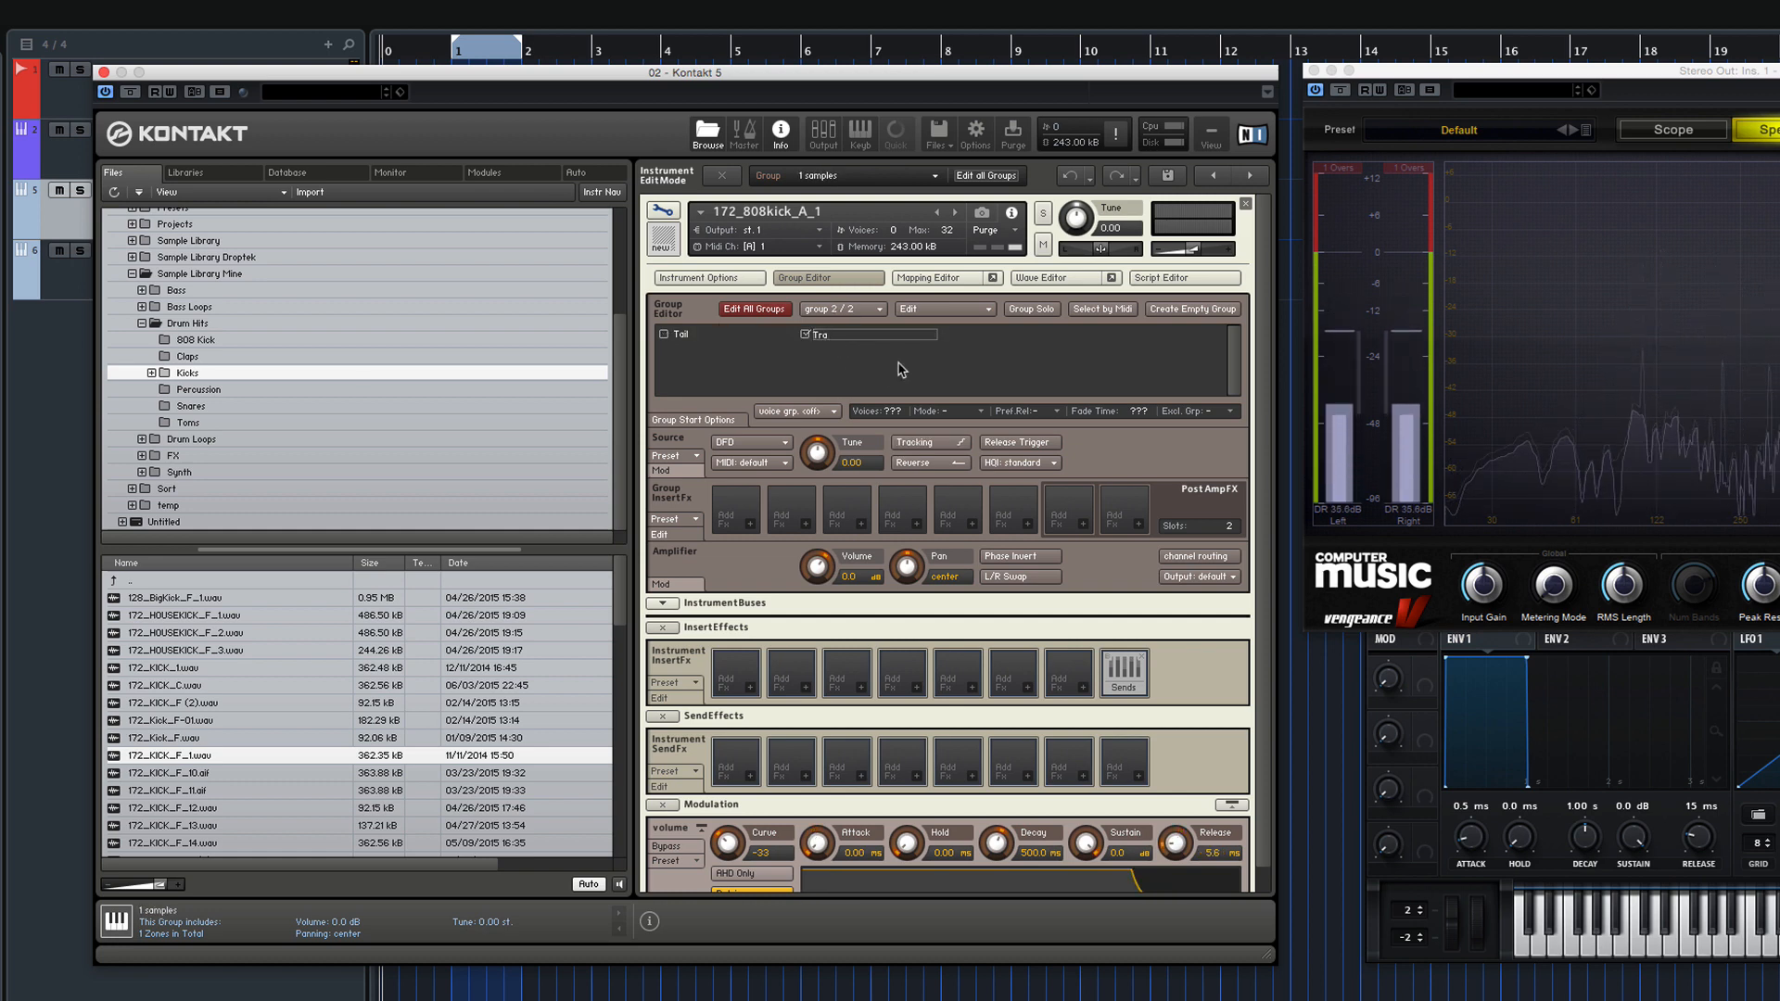
pyautogui.click(807, 334)
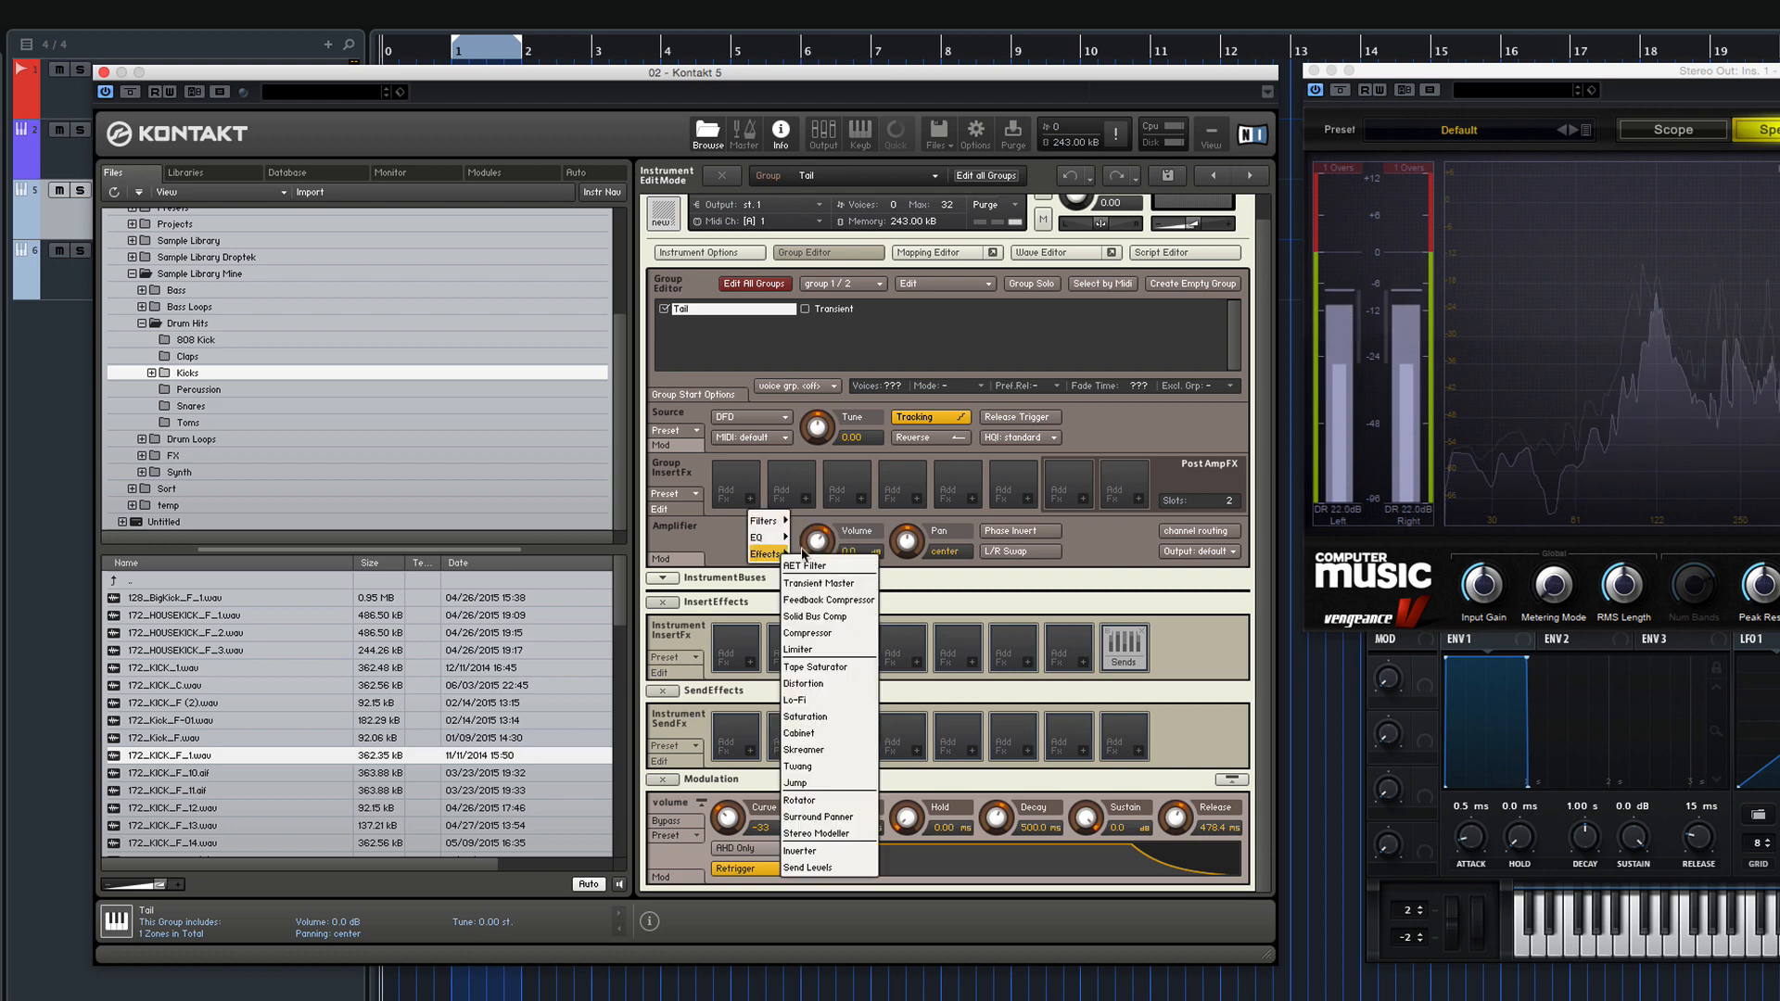
pyautogui.moveTo(827, 633)
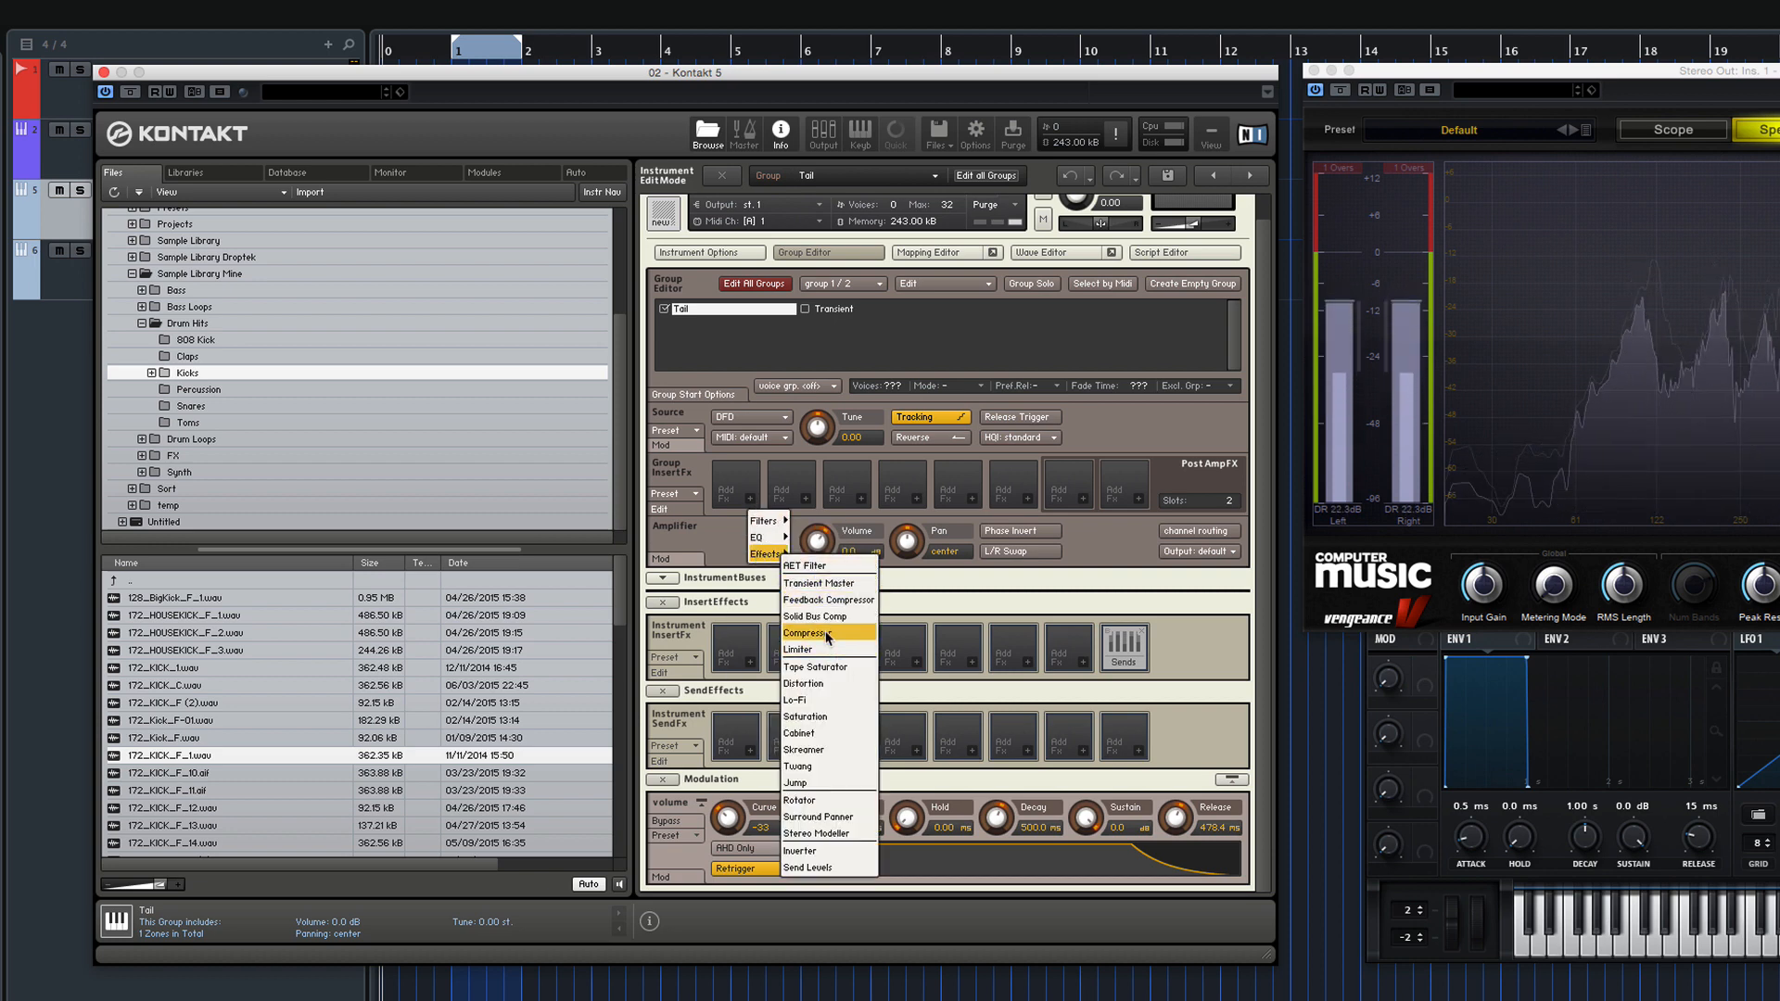
pyautogui.moveTo(827, 665)
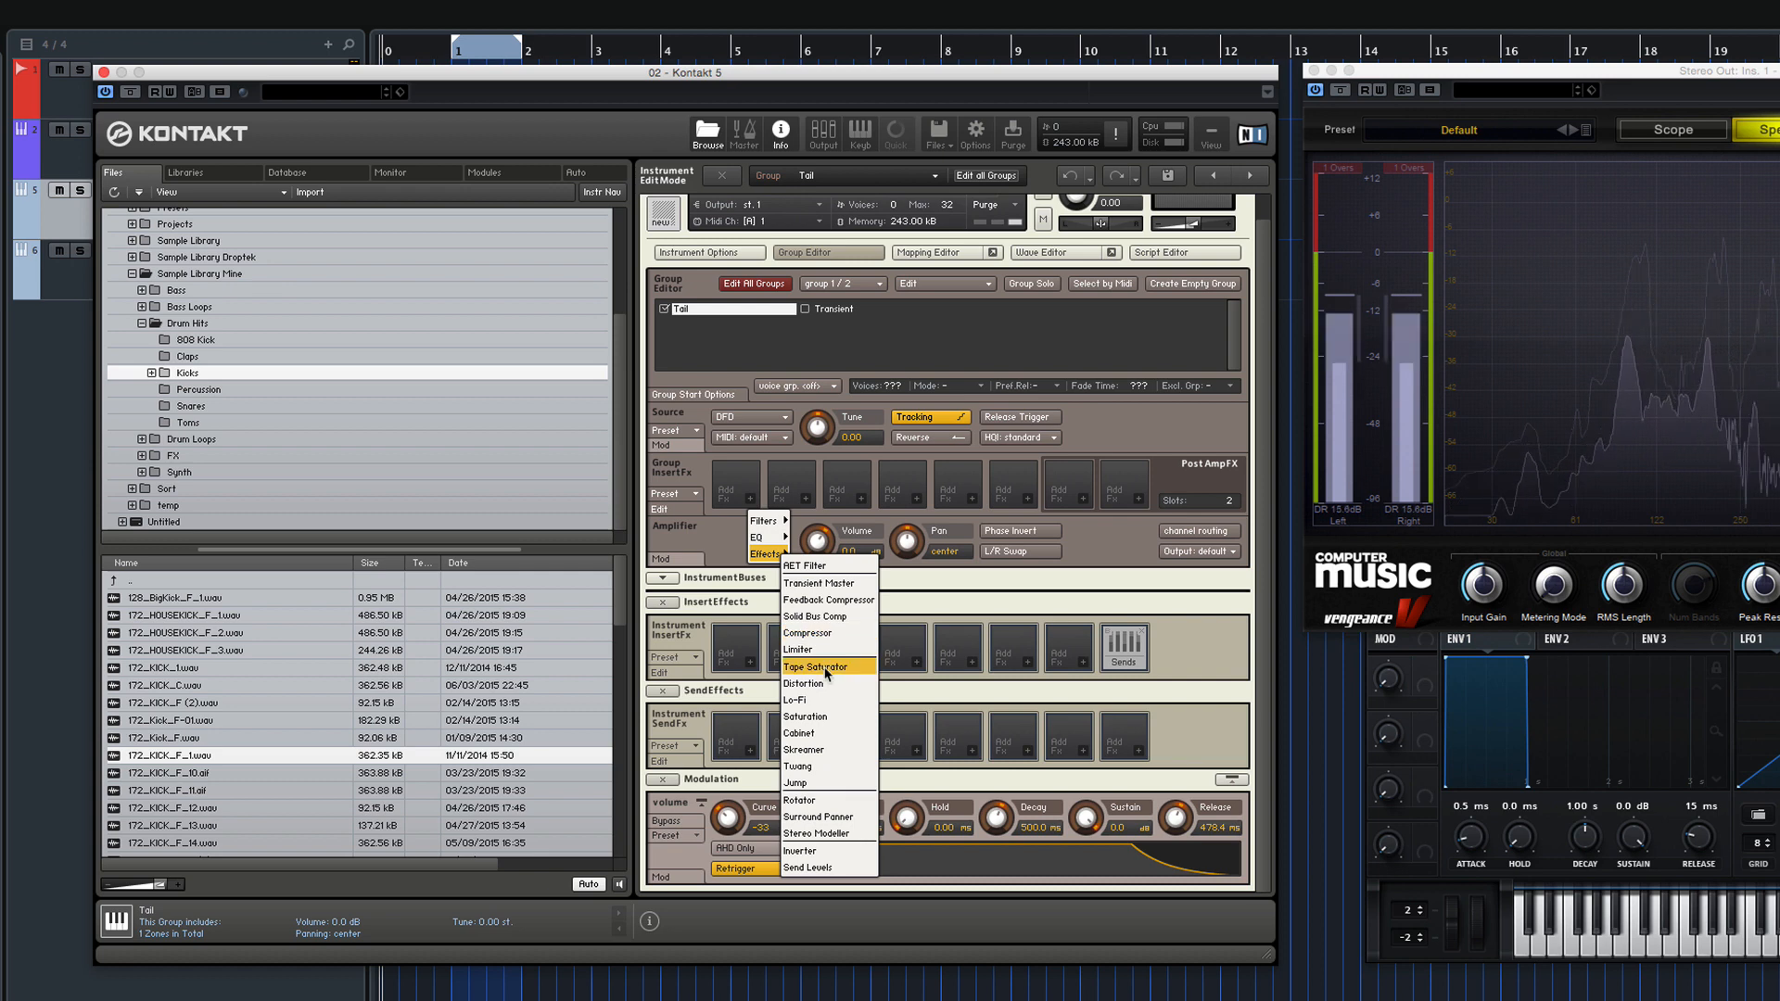
# Insert a Tape Saturator in the Tail group's effects and raise its Warmth.
pyautogui.click(818, 666)
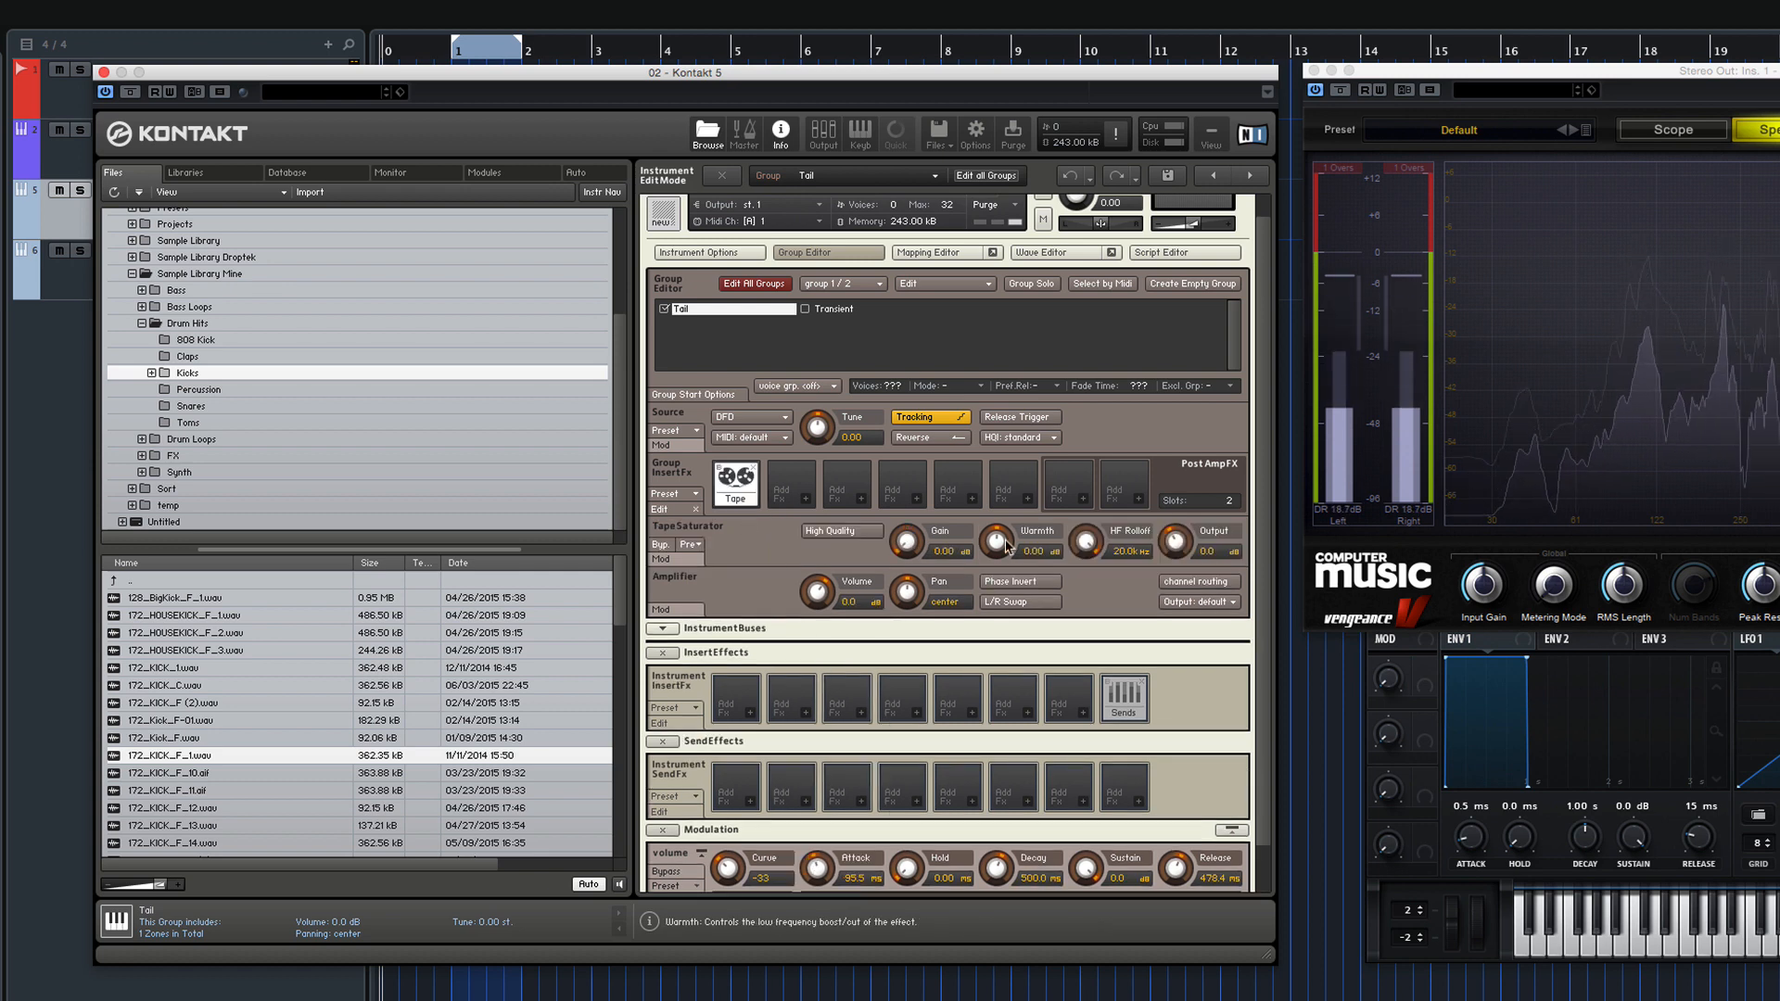
pyautogui.moveTo(997, 542); pyautogui.dragTo(999, 534)
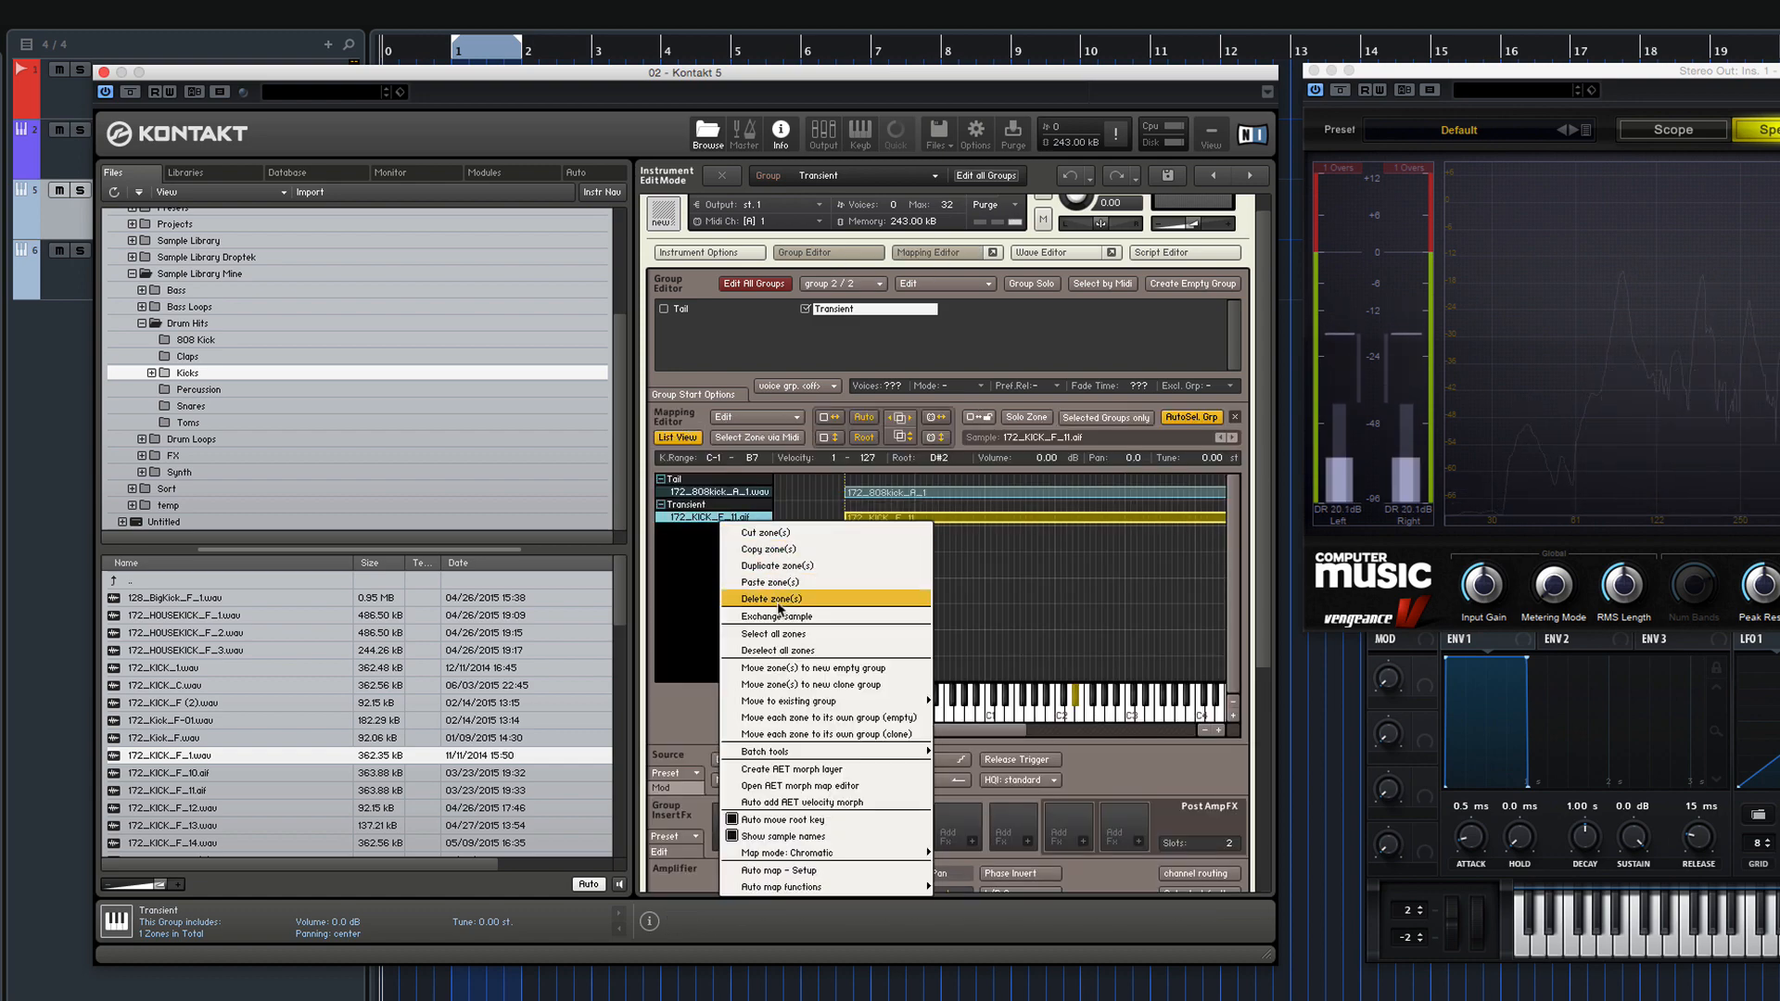
# Exchange the Transient zone's sample for 172_KICK_F_1.wav.
pyautogui.click(777, 616)
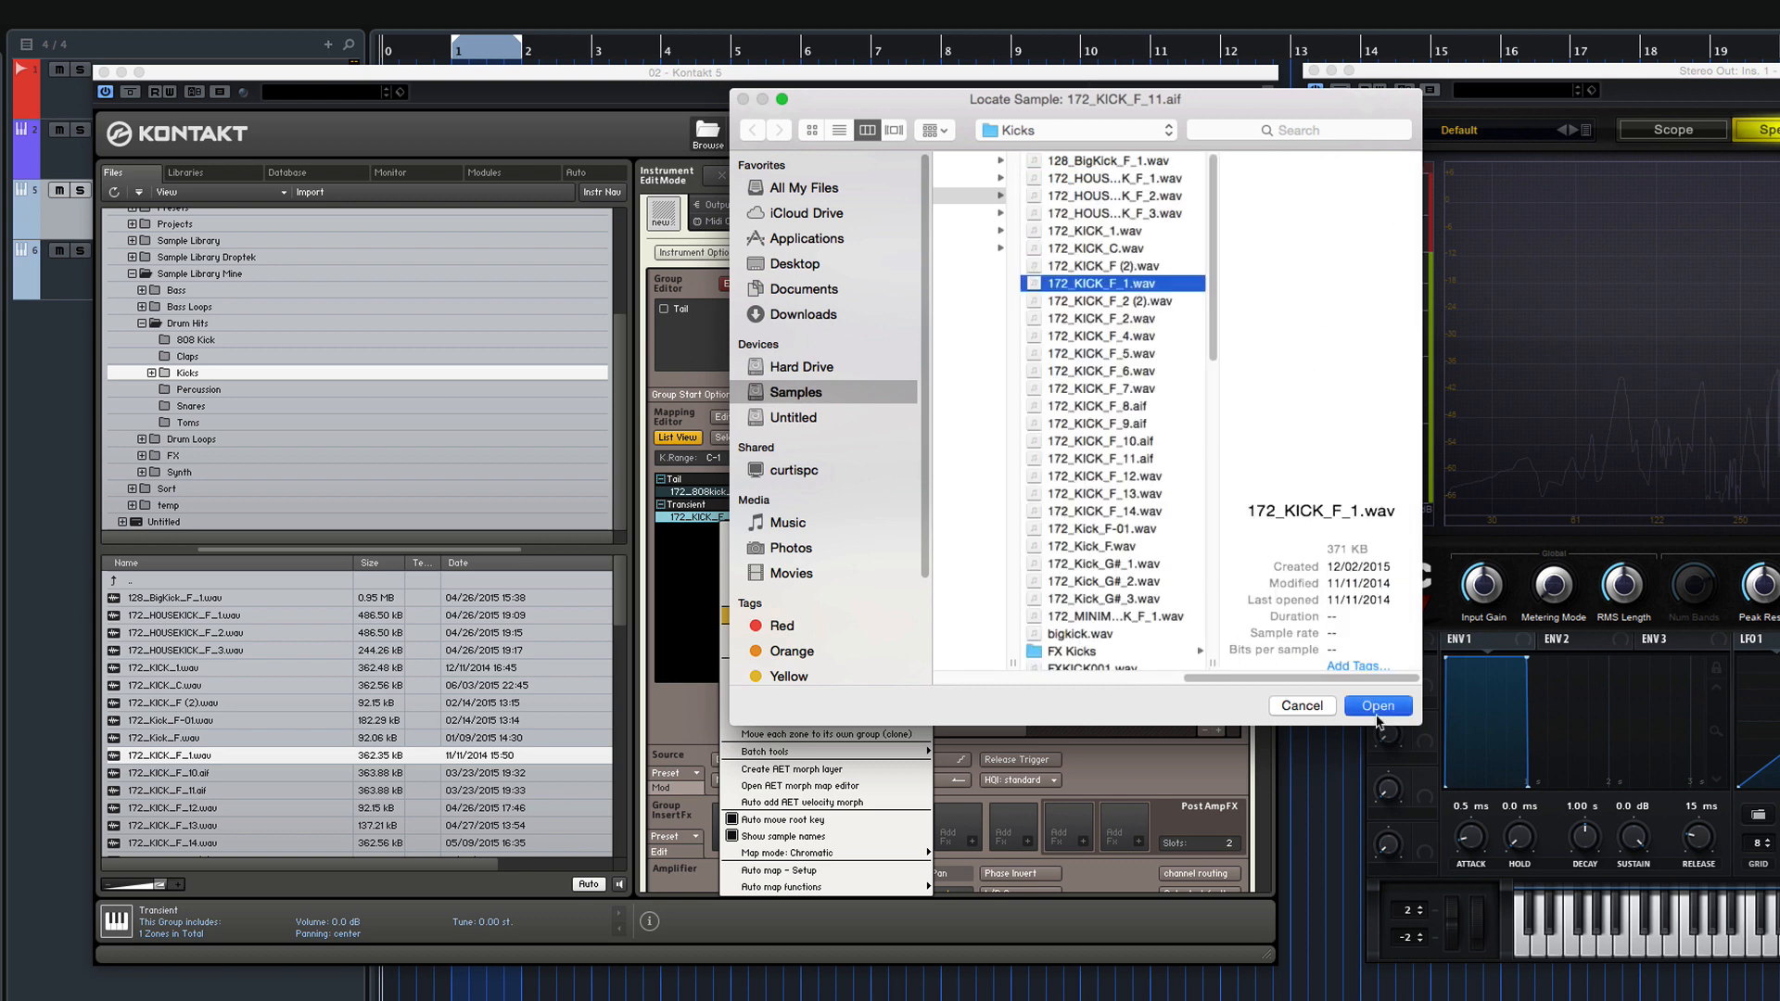
pyautogui.click(1378, 705)
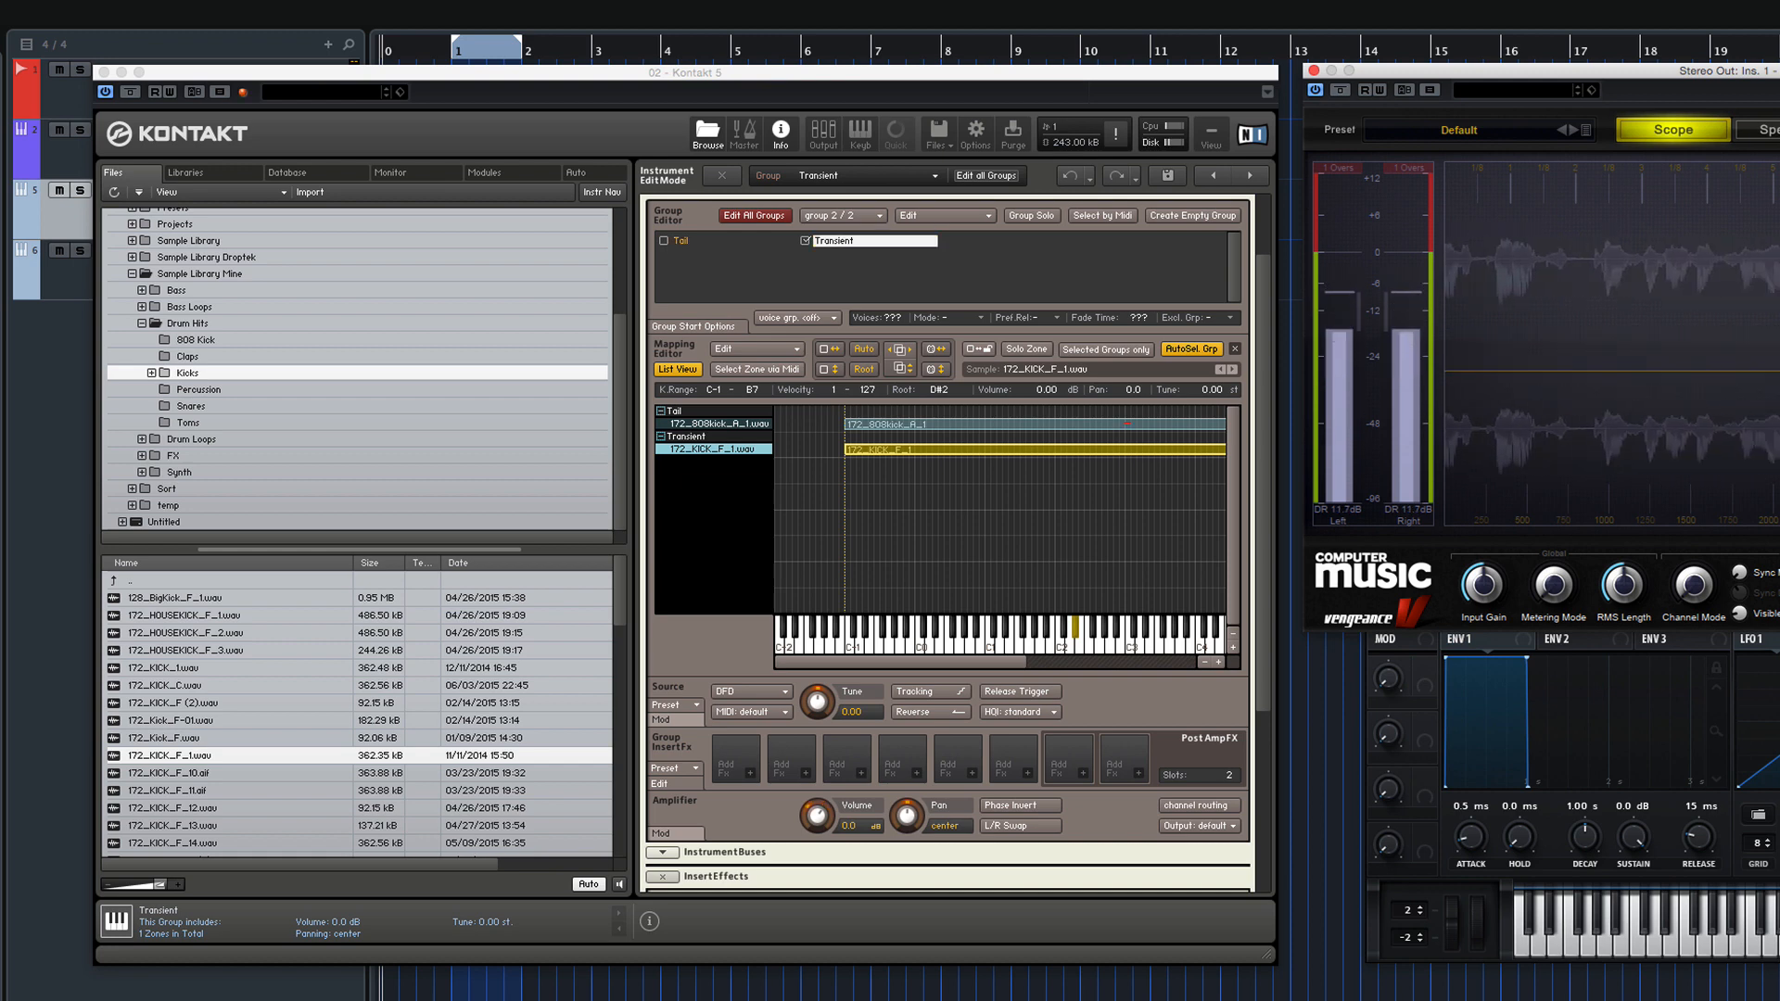
pyautogui.click(735, 754)
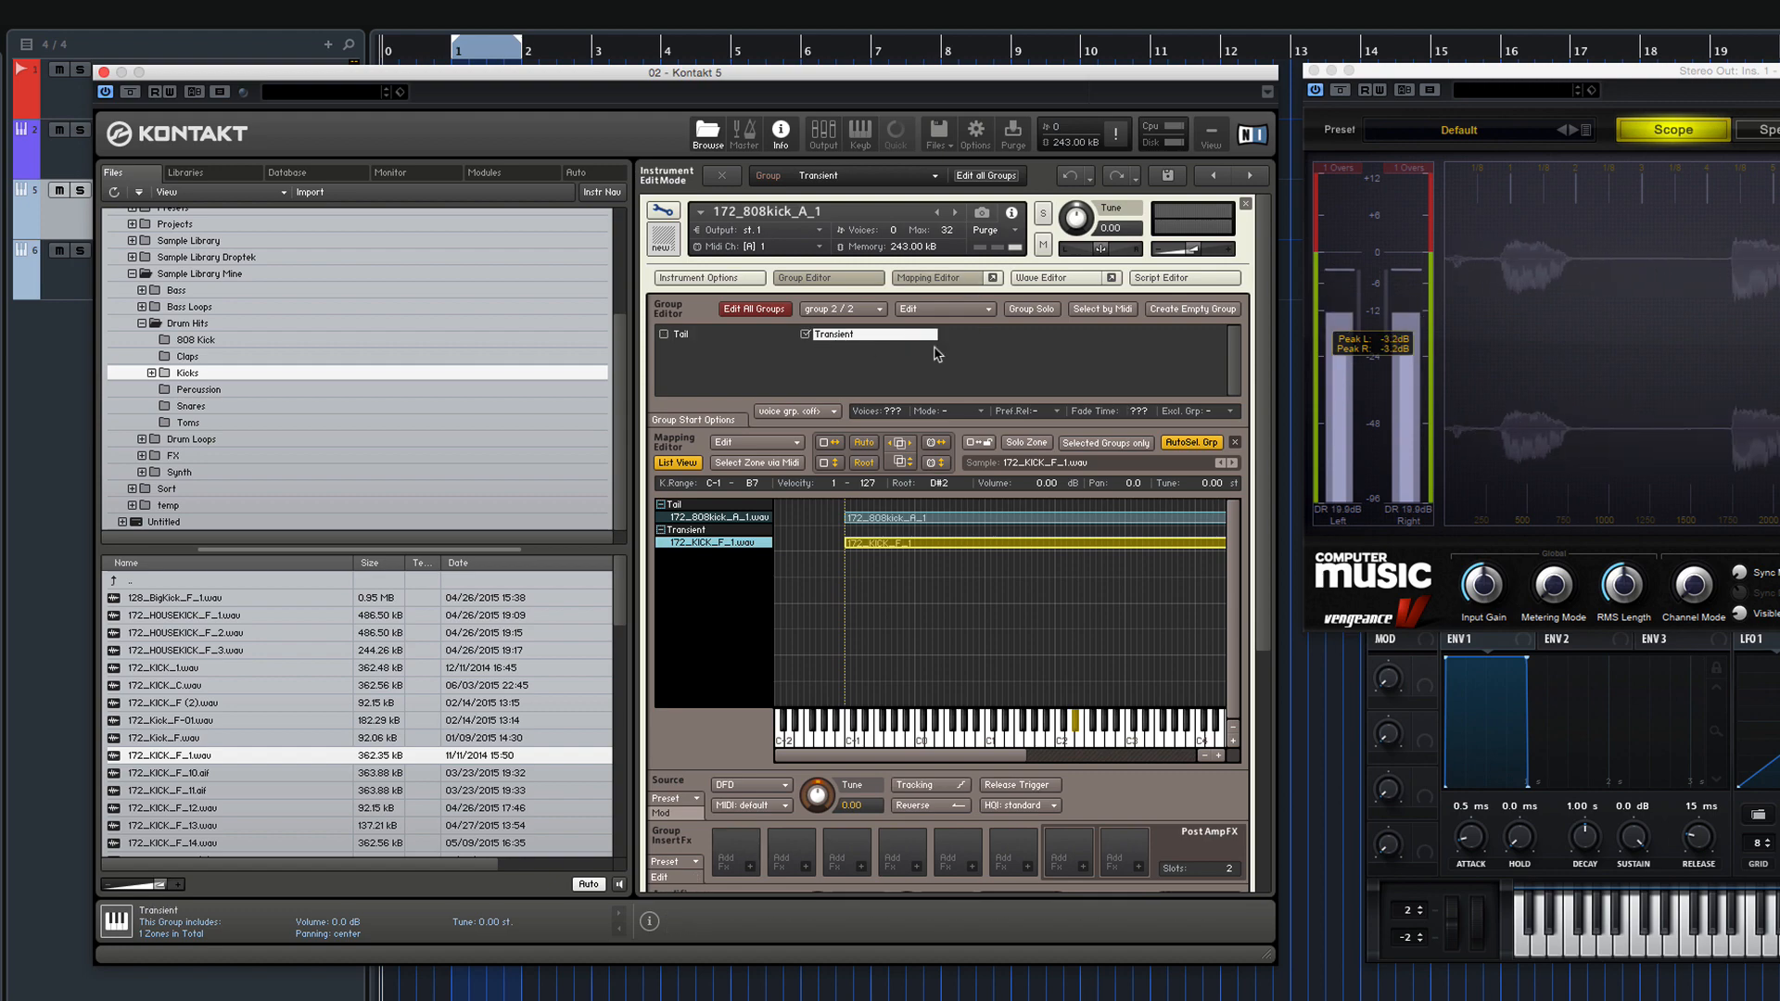
pyautogui.moveTo(821, 134)
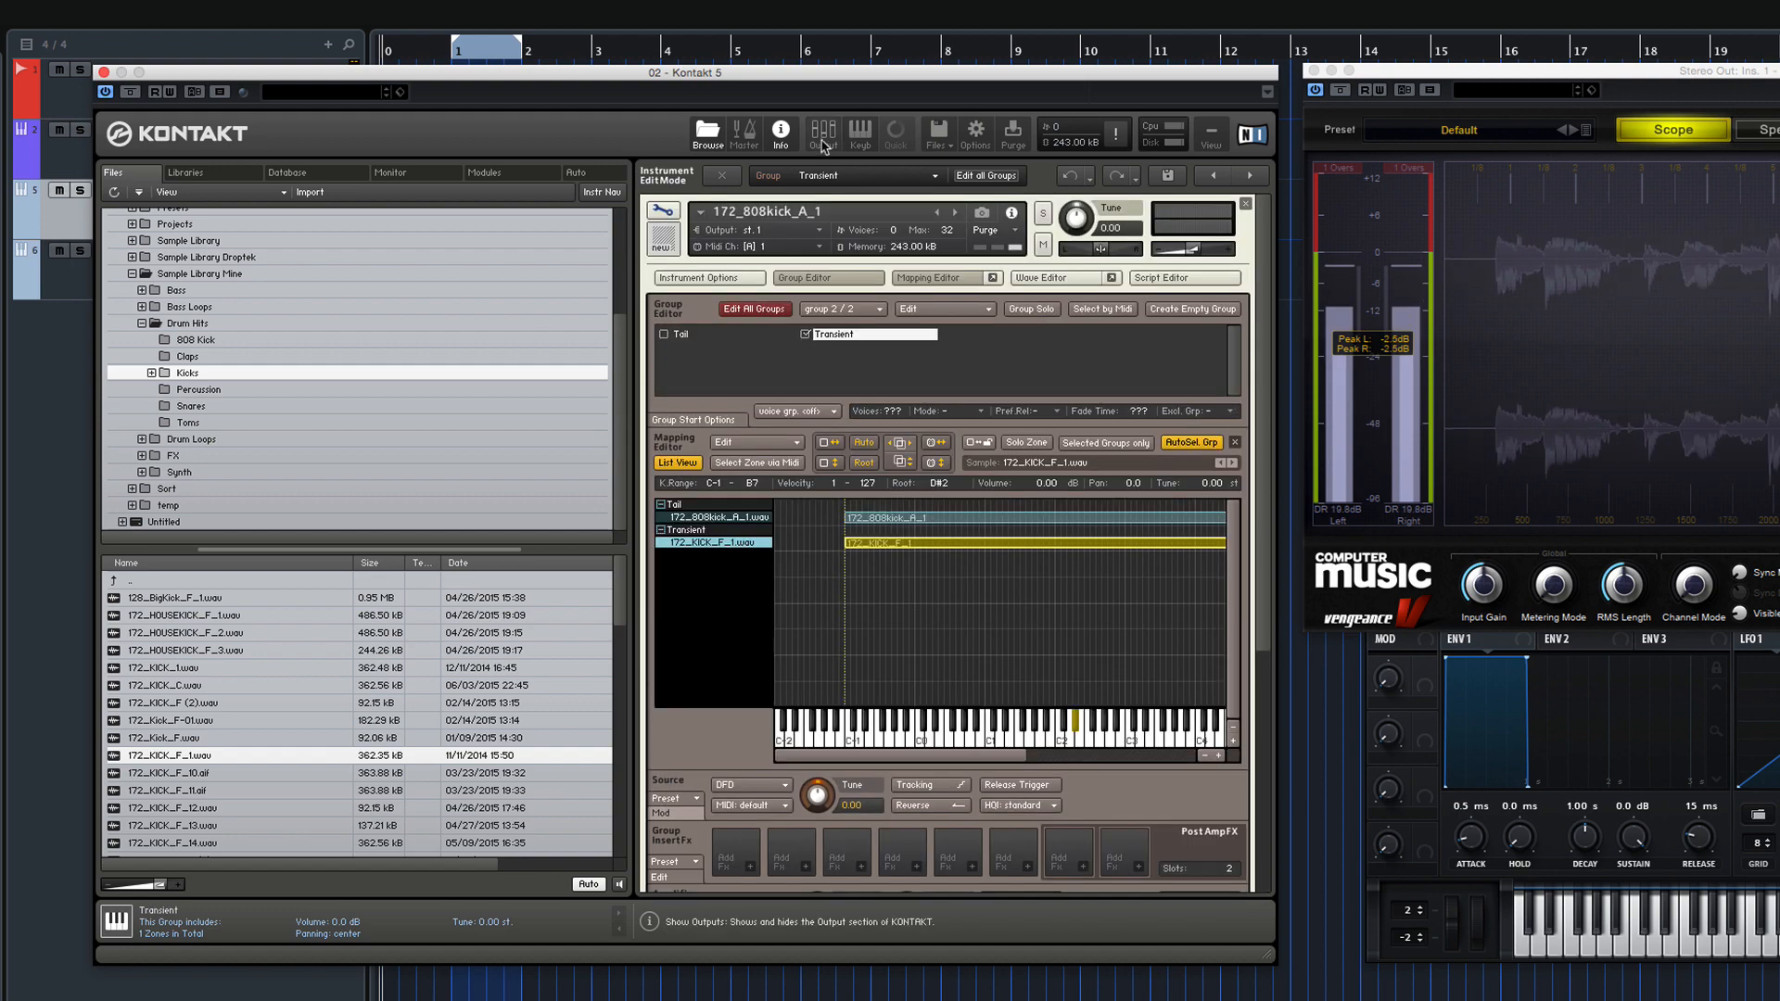
# Show the Outputs section with the instrument's stereo output channels.
pyautogui.click(822, 130)
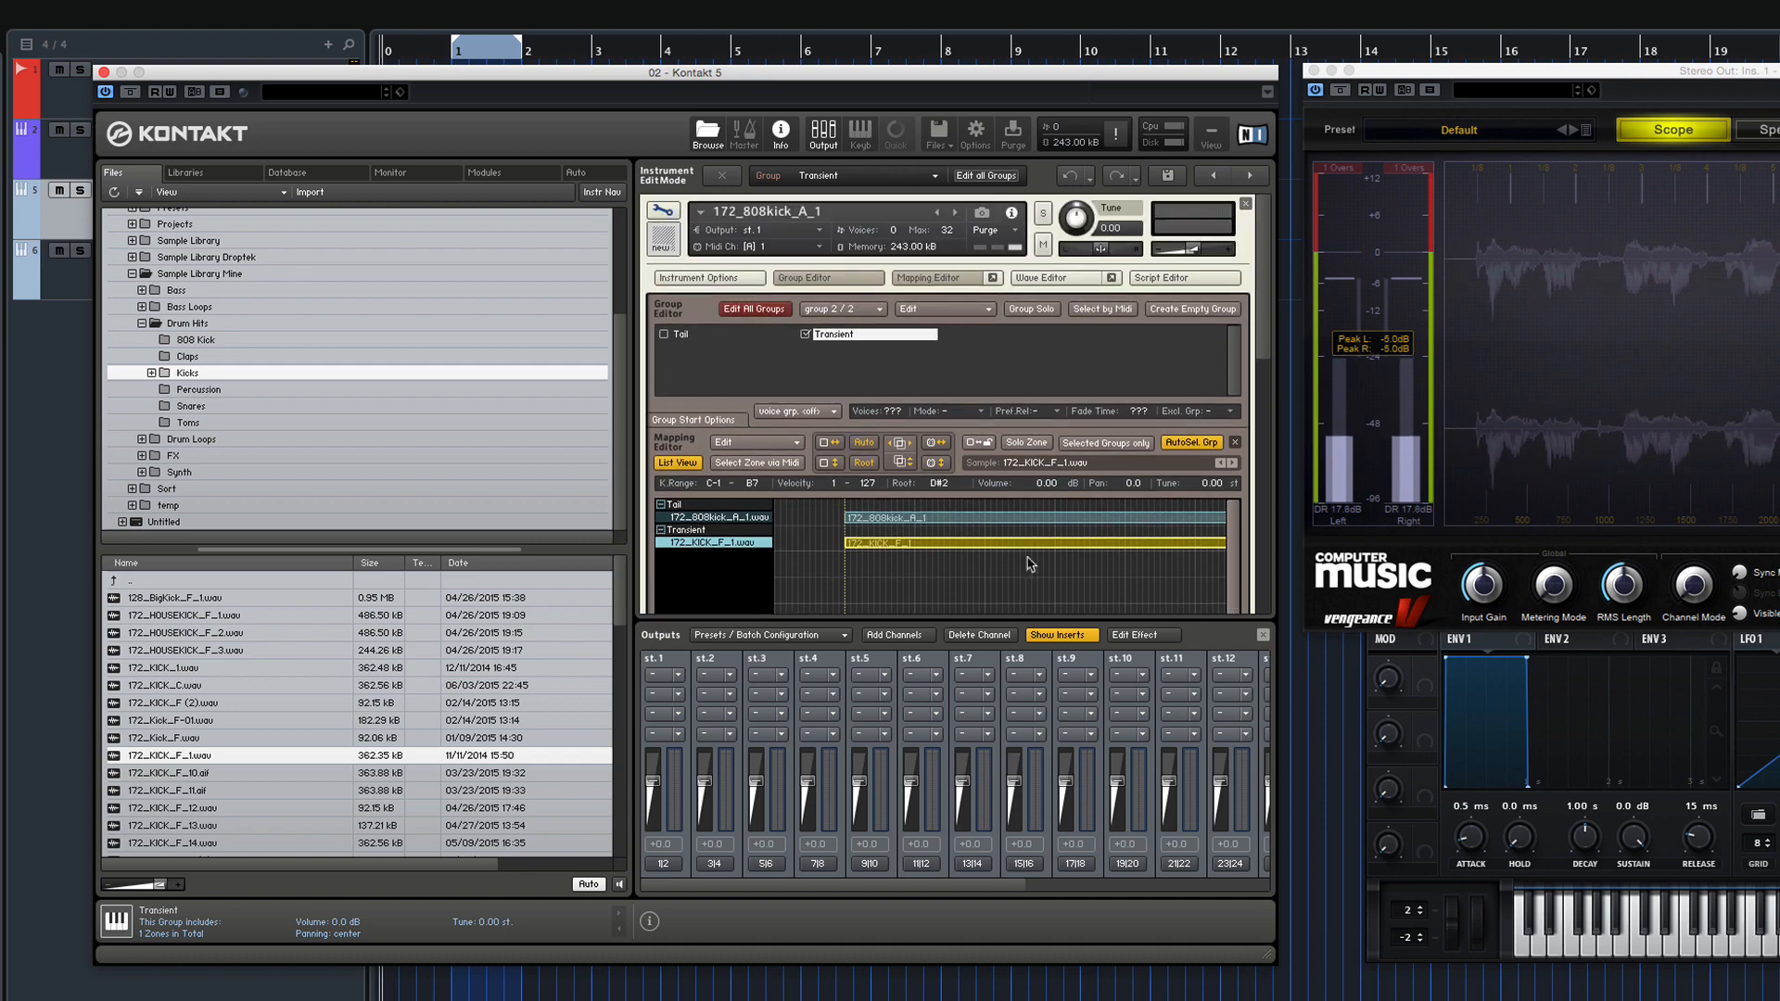